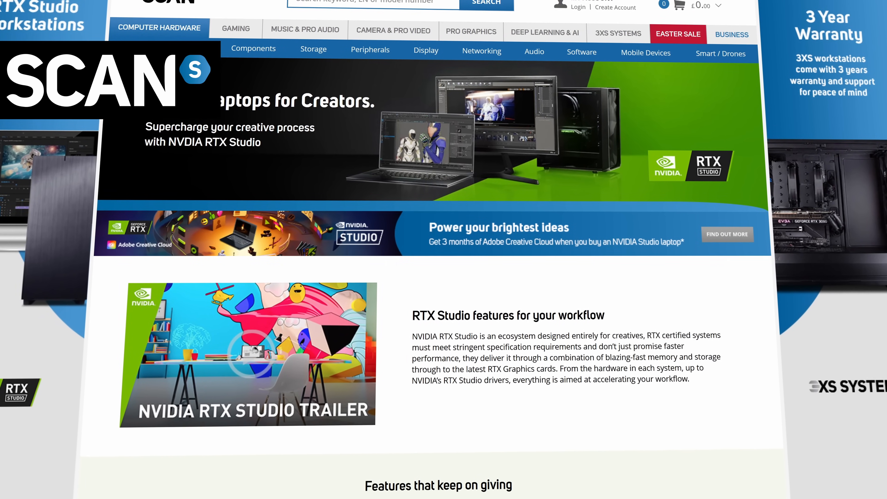
Step: Scroll the Scan RTX Studio page past the laptops into the RTX Studio Systems listing
scroll(down, 3)
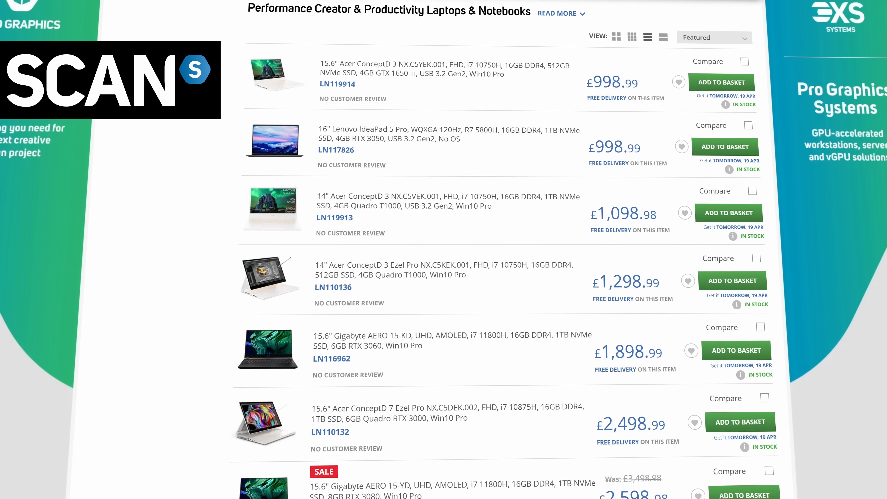
scroll(down, 3)
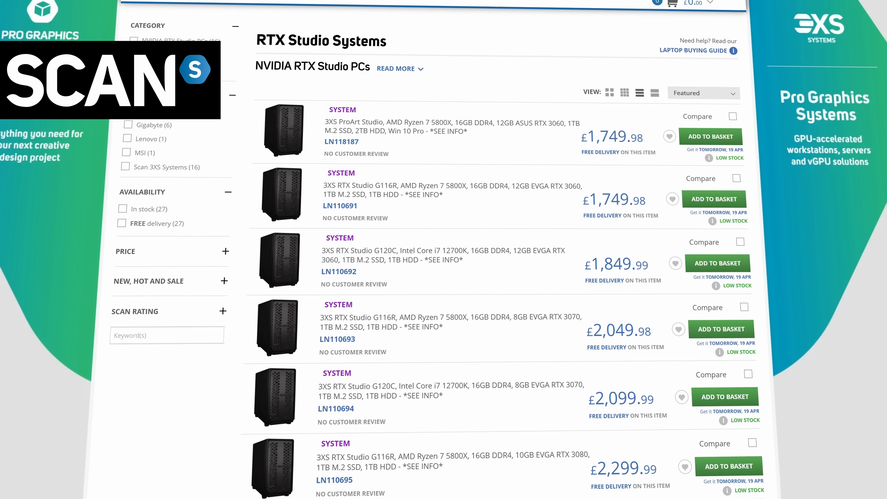
scroll(down, 3)
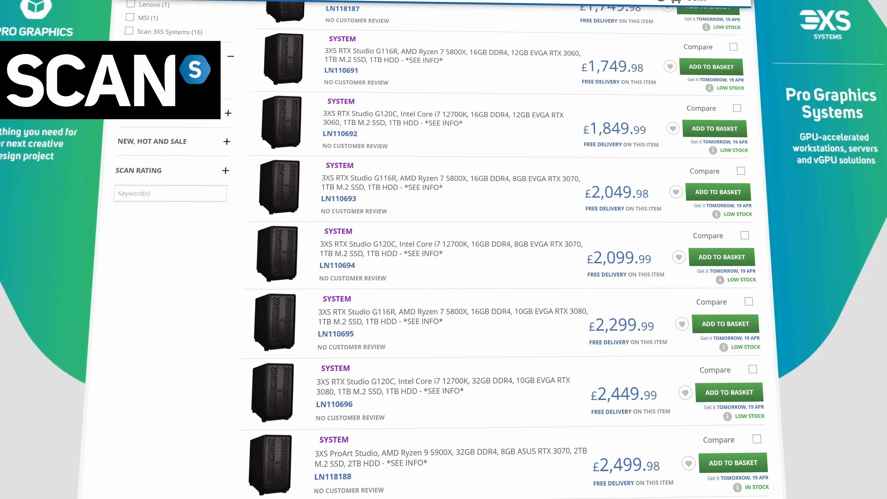
scroll(down, 3)
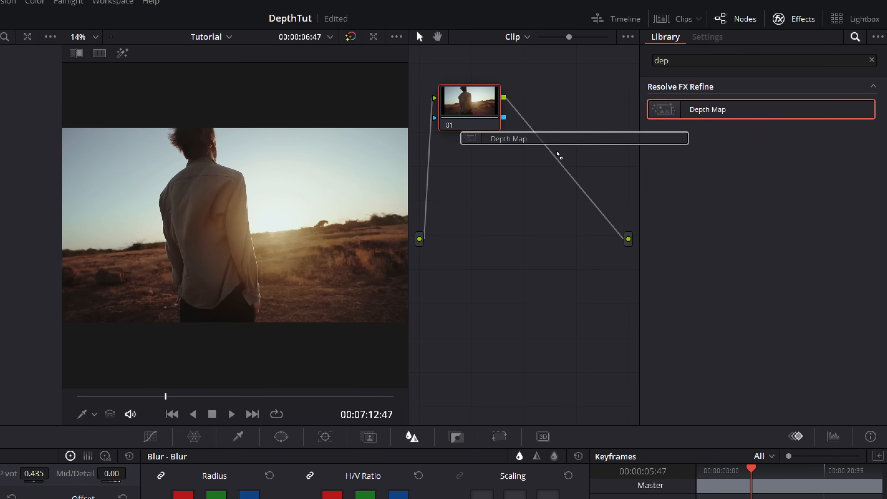
Step: Drop the Depth Map effect from Resolve FX Refine onto node 01
click(386, 489)
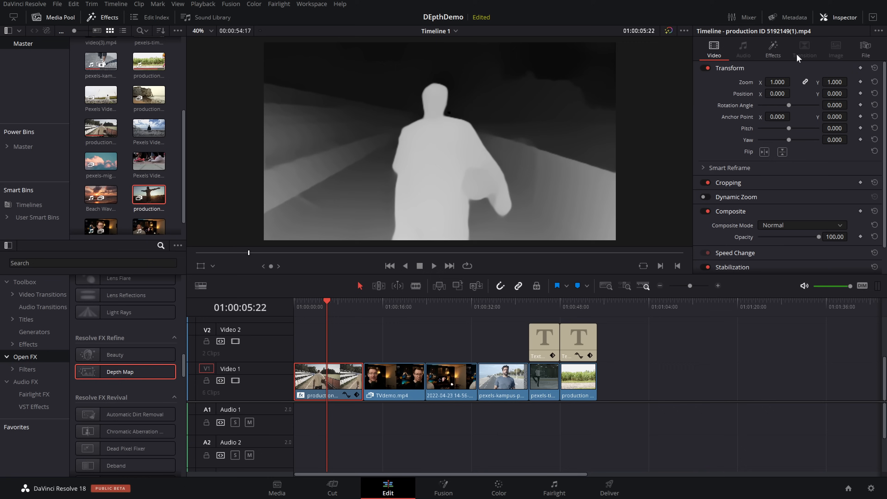
Step: Change the Depth Map Quality from Better to Faster in the Inspector's Open FX settings
click(772, 49)
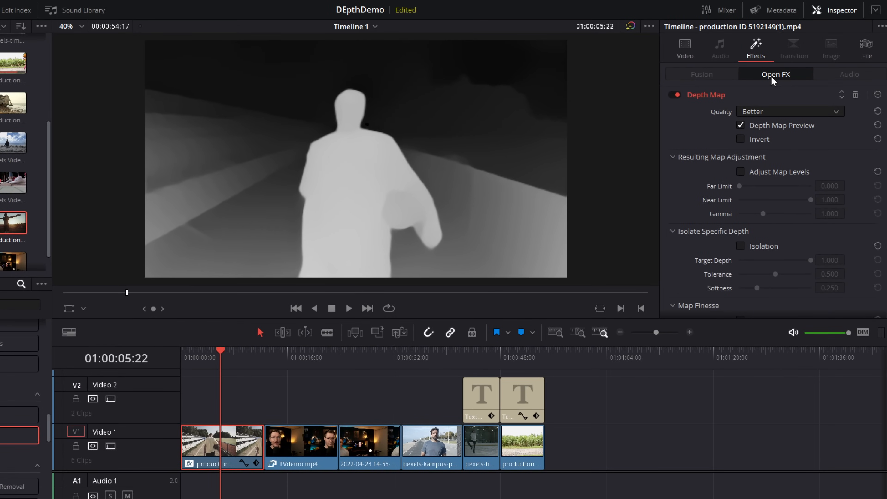
mouse_move(797, 202)
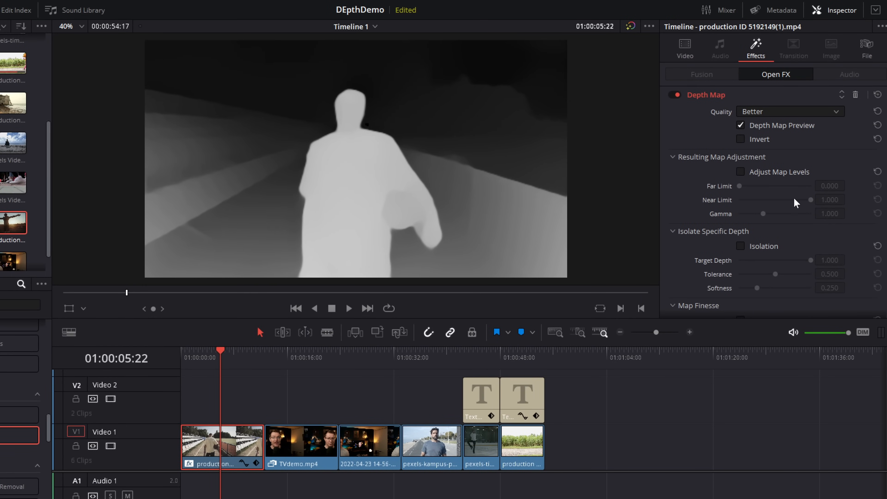
click(789, 111)
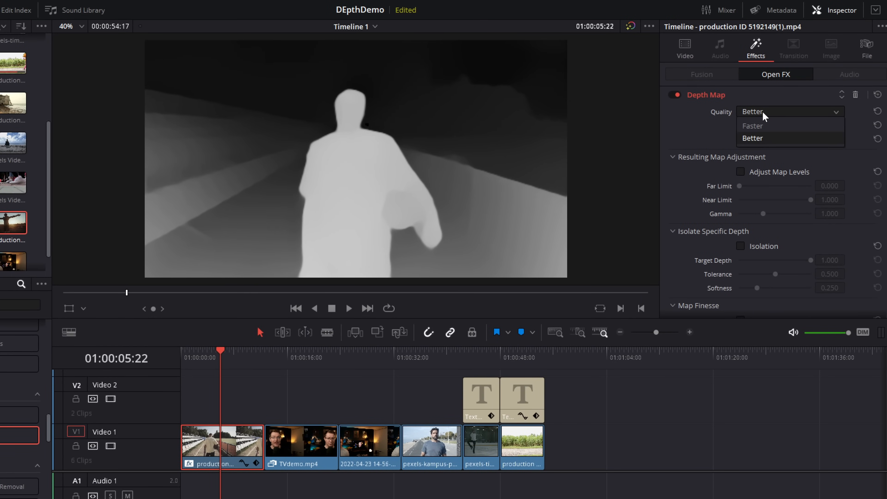
click(753, 125)
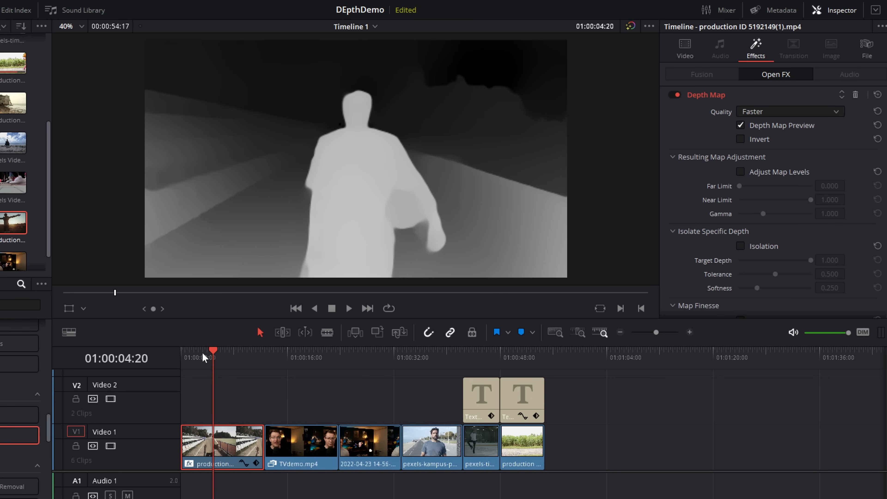
mouse_move(428, 193)
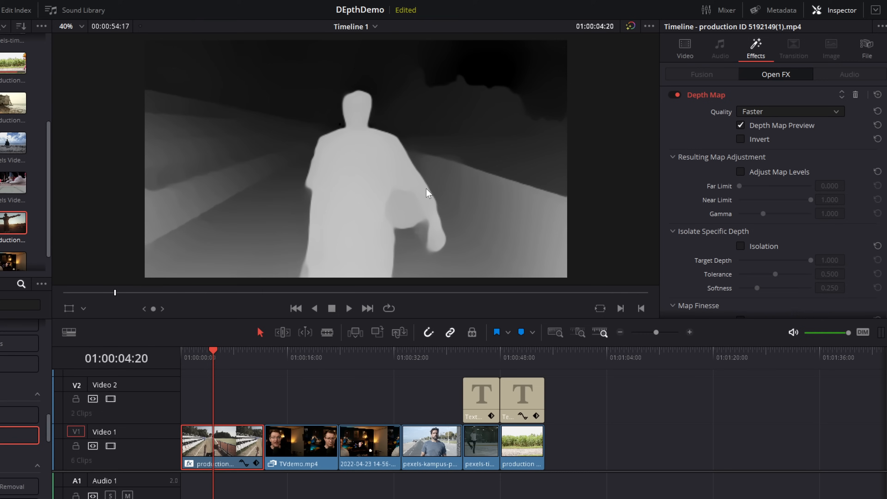
mouse_move(390, 126)
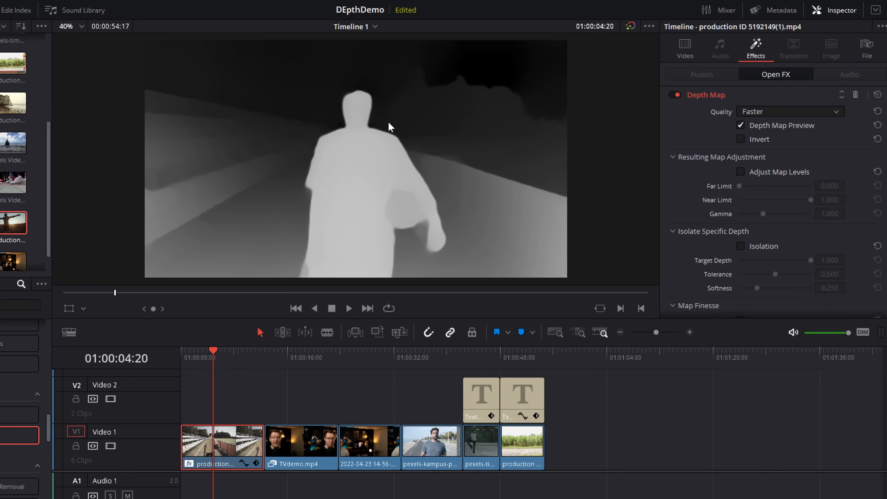
mouse_move(202, 179)
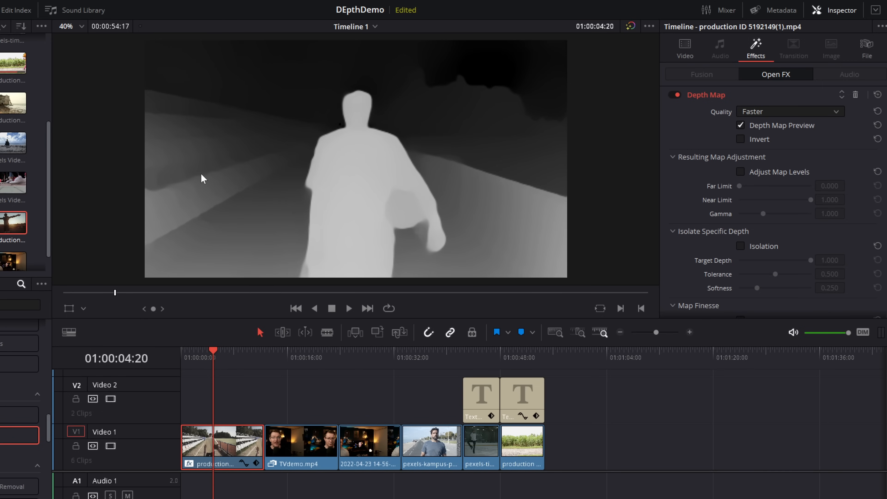
mouse_move(365, 96)
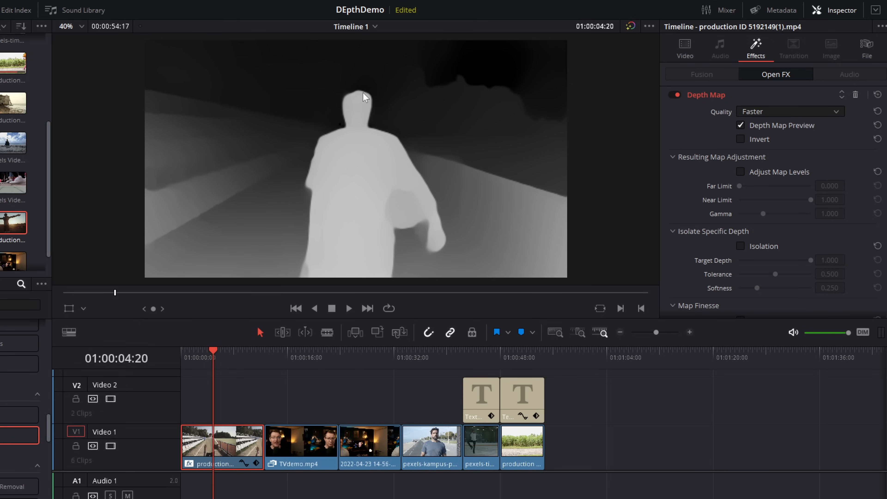
mouse_move(358, 126)
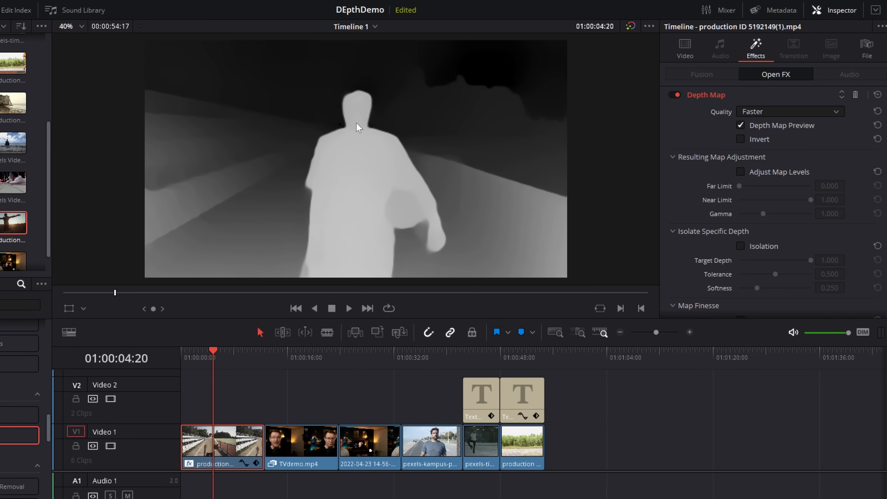
mouse_move(499, 74)
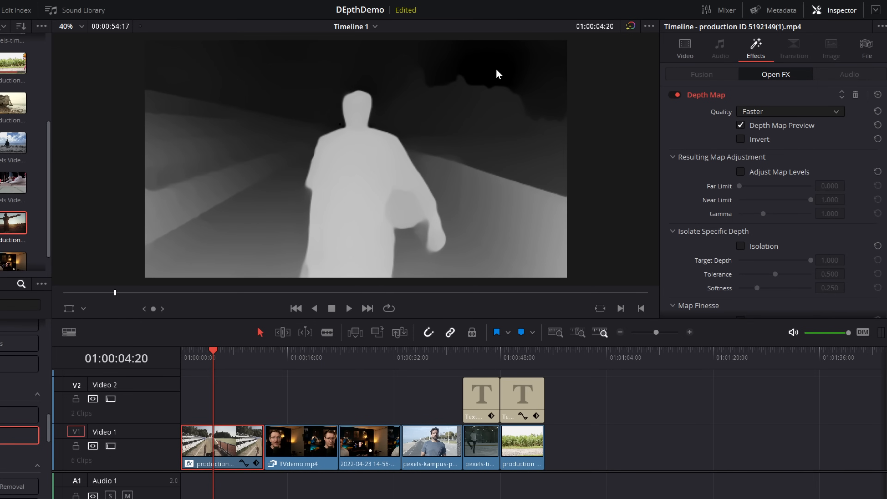
mouse_move(422, 239)
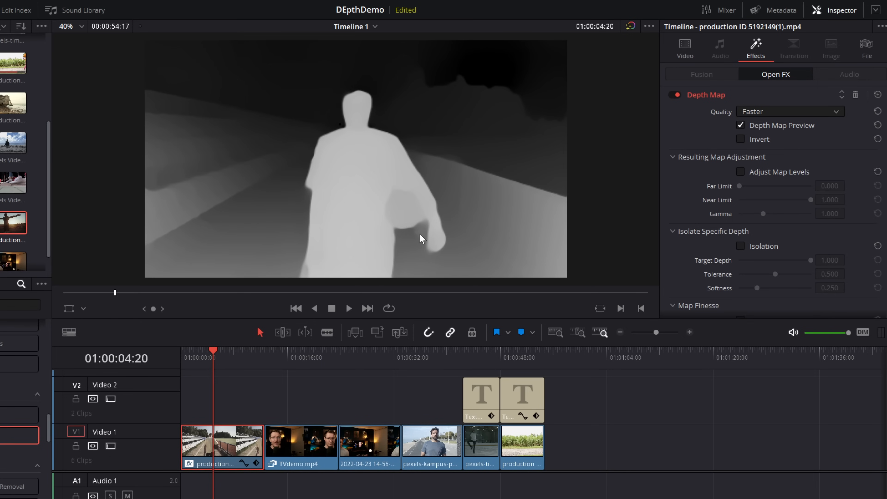
mouse_move(513, 75)
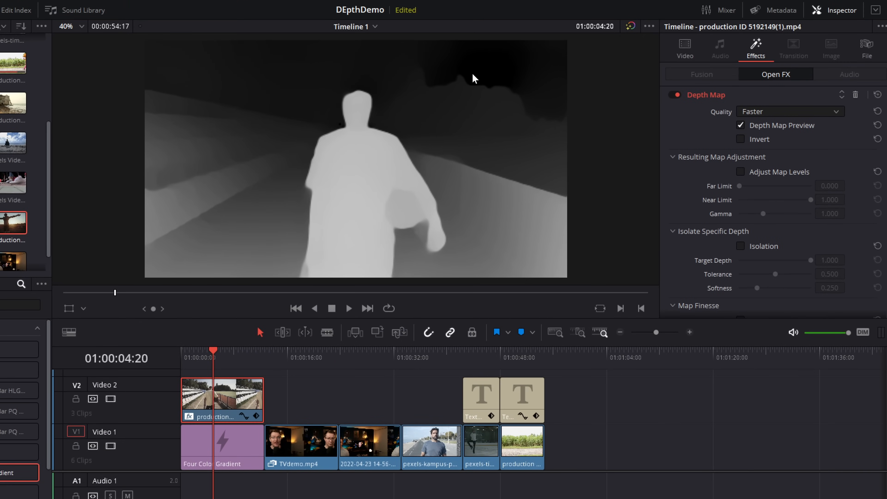
mouse_move(512, 128)
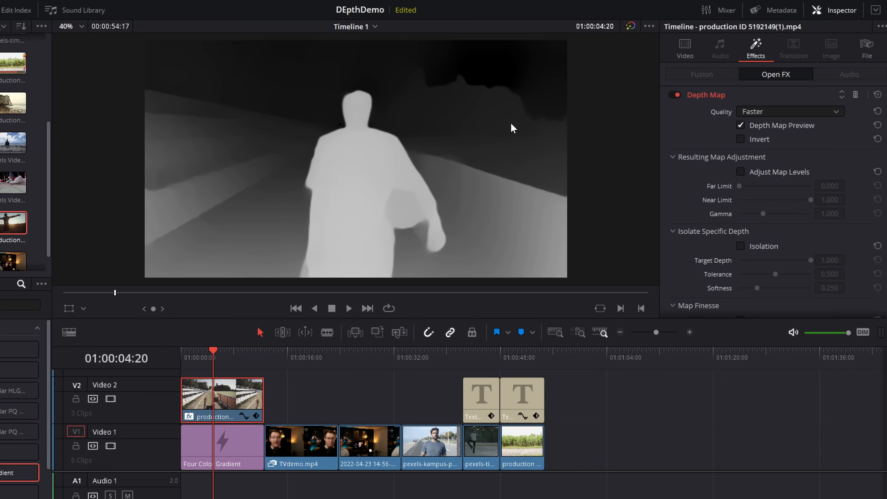
mouse_move(330, 204)
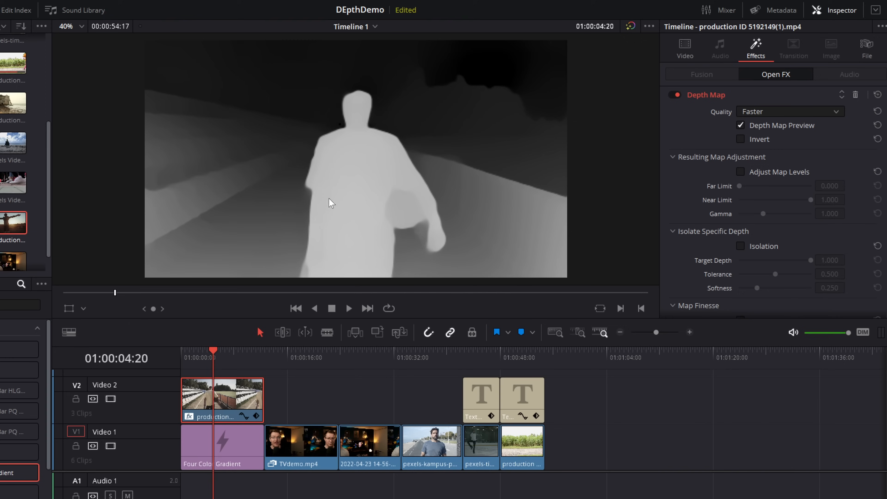
mouse_move(380, 176)
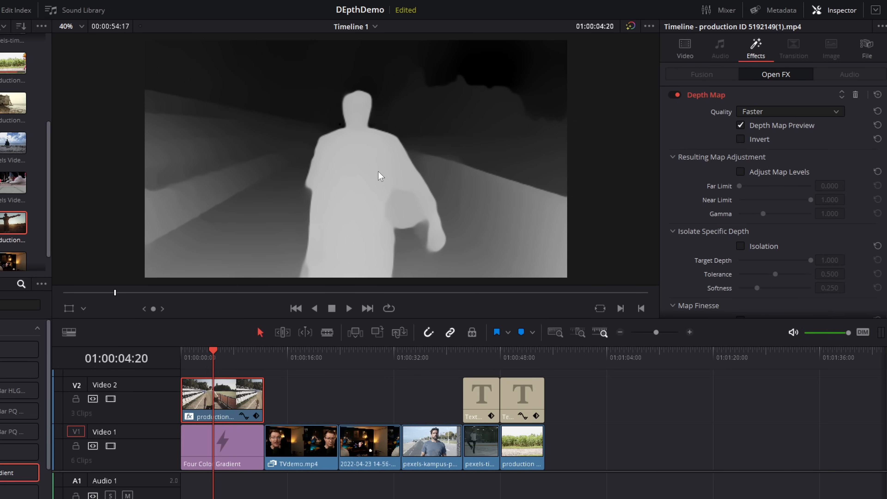
mouse_move(252, 150)
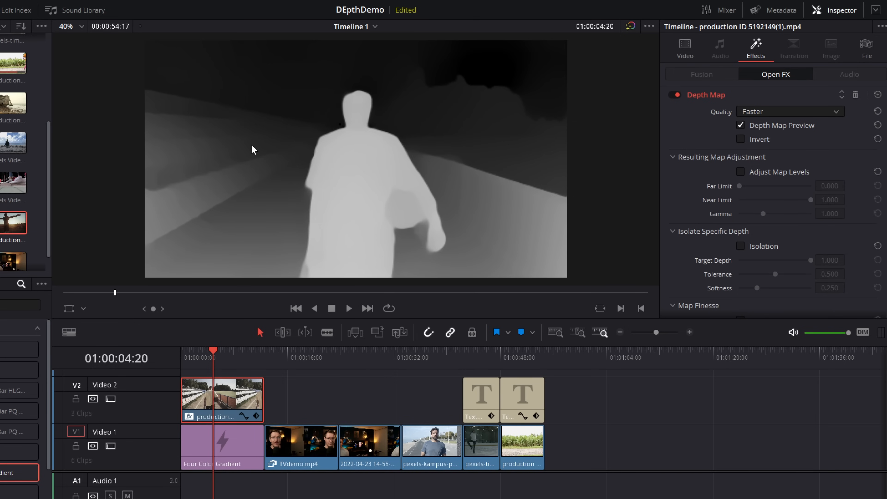
mouse_move(285, 67)
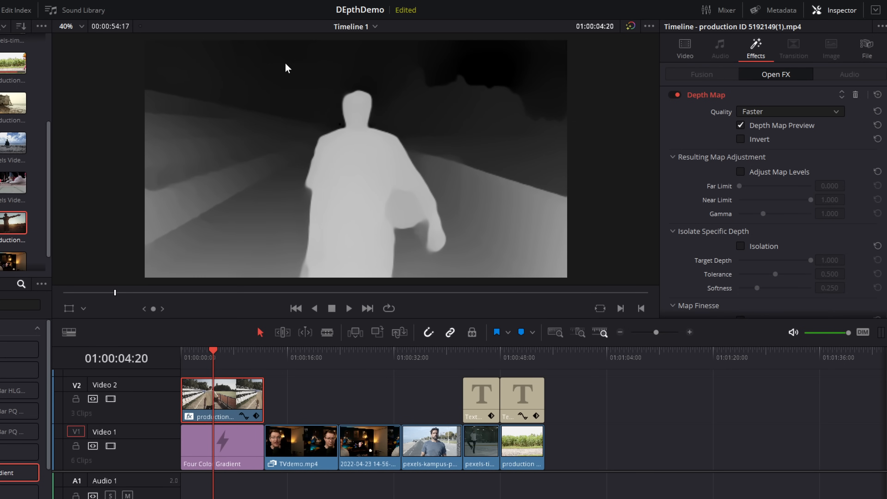
mouse_move(362, 172)
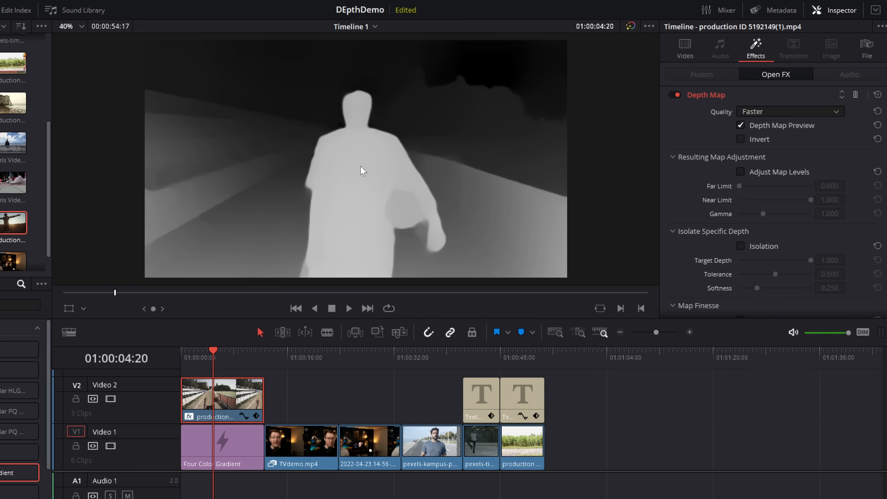
mouse_move(780, 121)
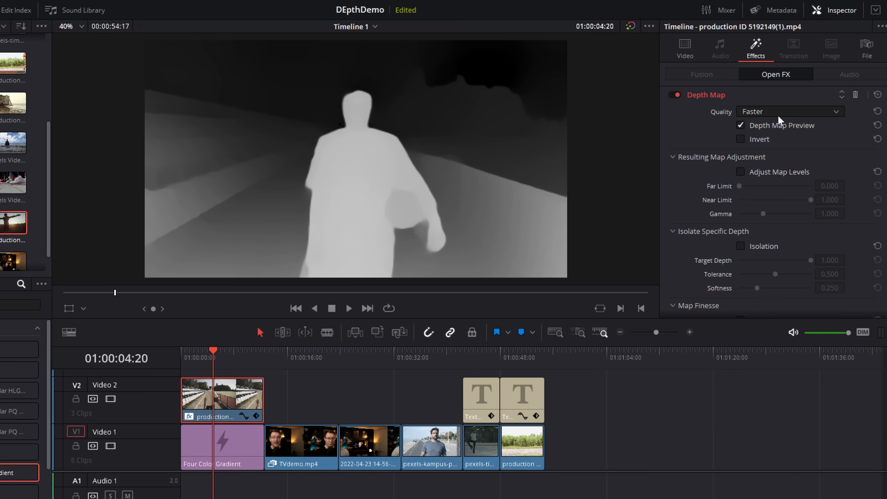
click(741, 125)
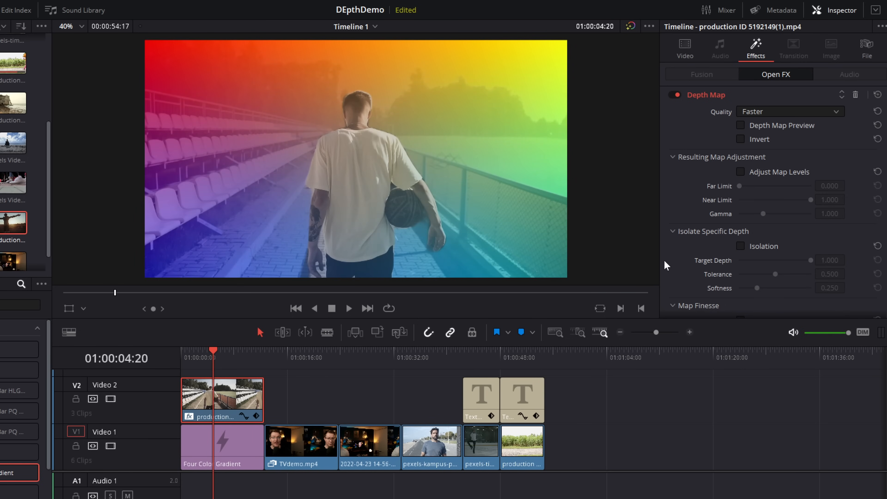
mouse_move(351, 173)
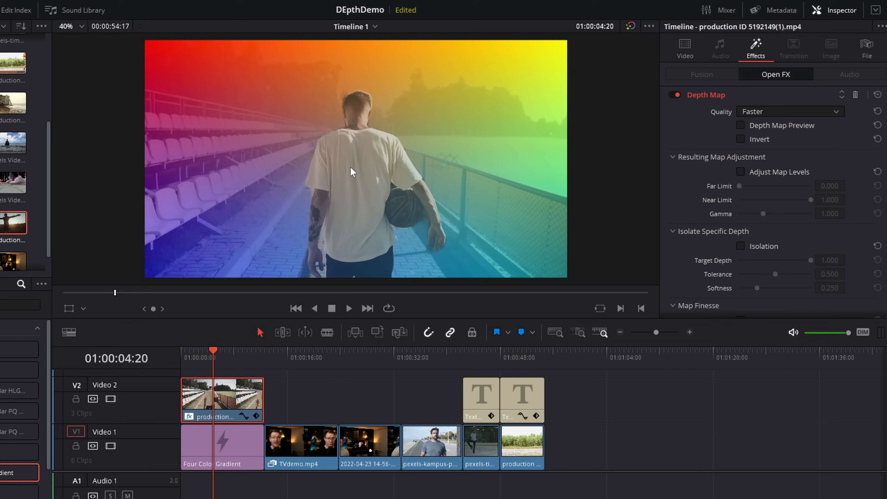
mouse_move(192, 234)
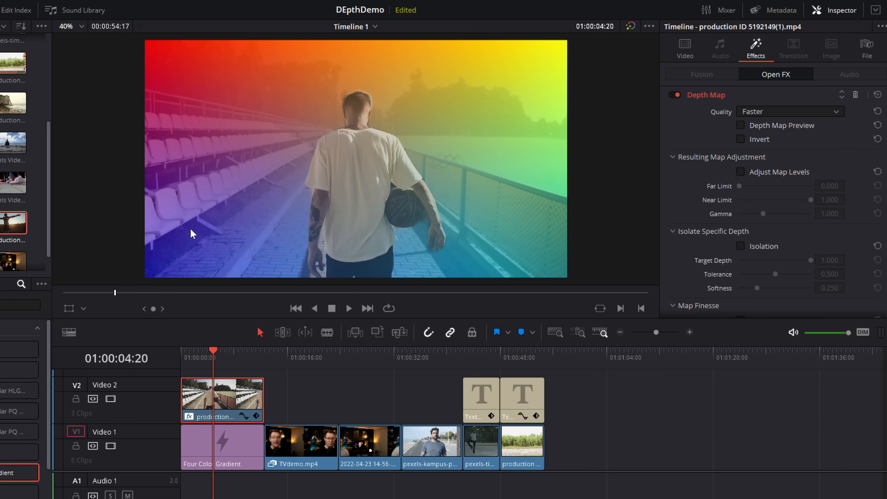
mouse_move(277, 64)
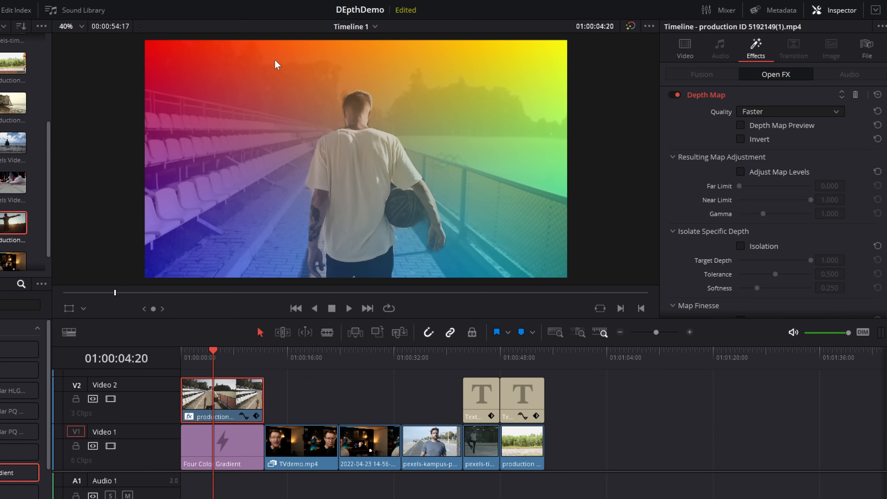
mouse_move(403, 69)
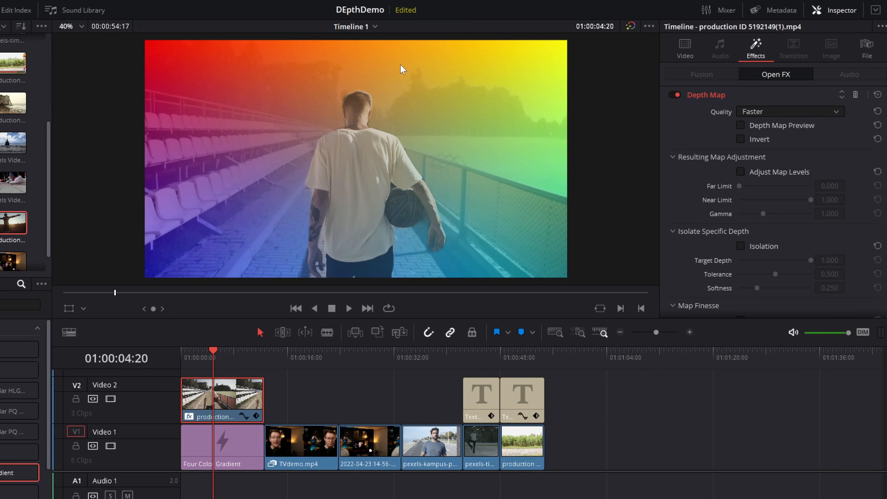
mouse_move(378, 82)
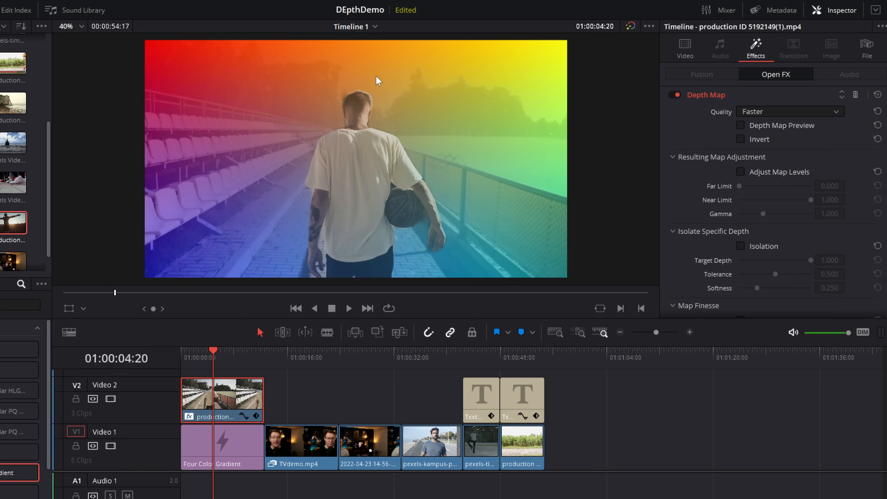
mouse_move(358, 268)
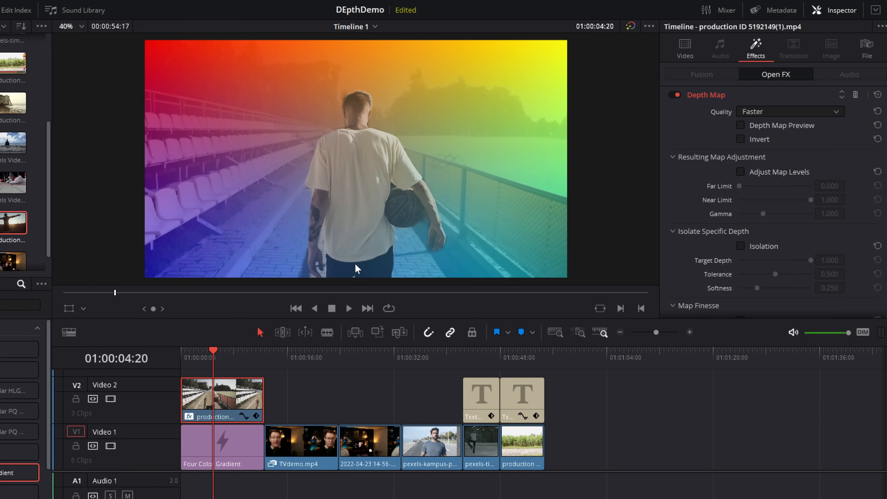
mouse_move(748, 150)
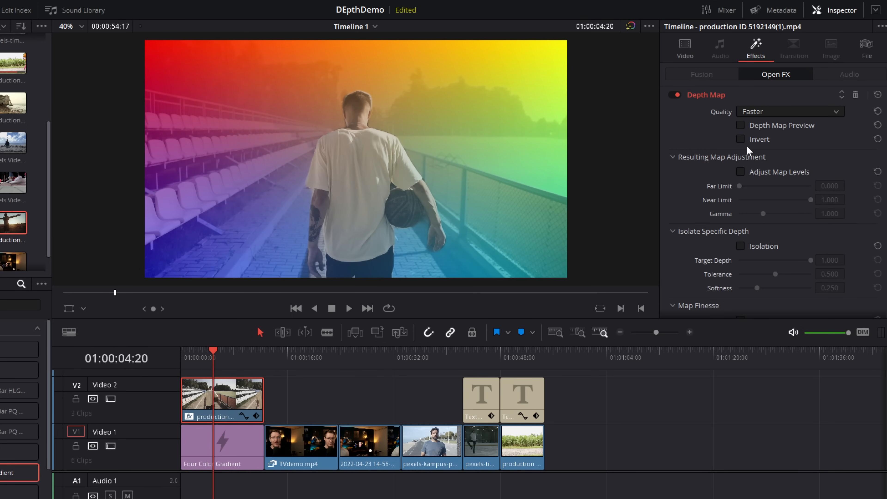
mouse_move(703, 167)
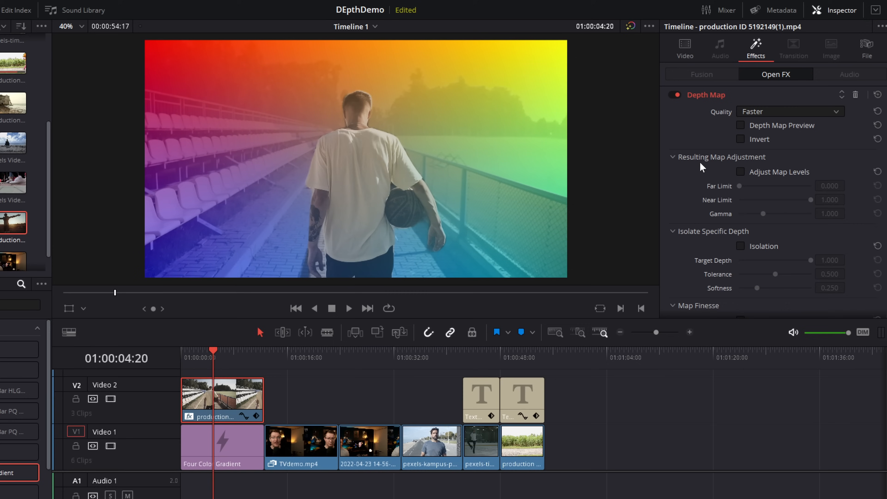
mouse_move(753, 164)
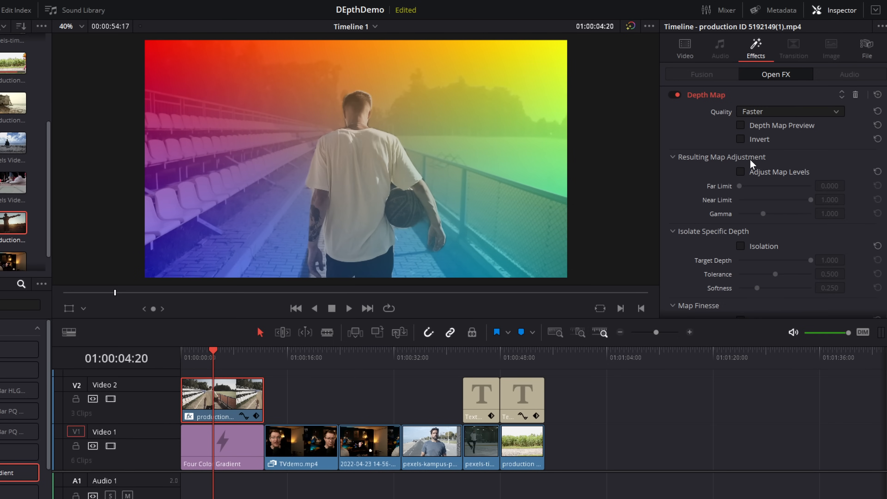
mouse_move(799, 180)
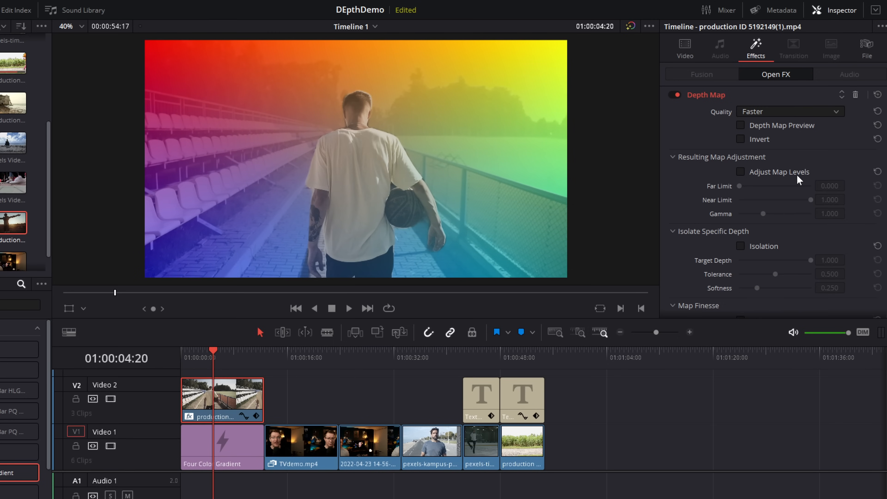
Step: Enable Adjust Map Levels and raise Far Limit to 0.170 using the grayscale preview
click(740, 171)
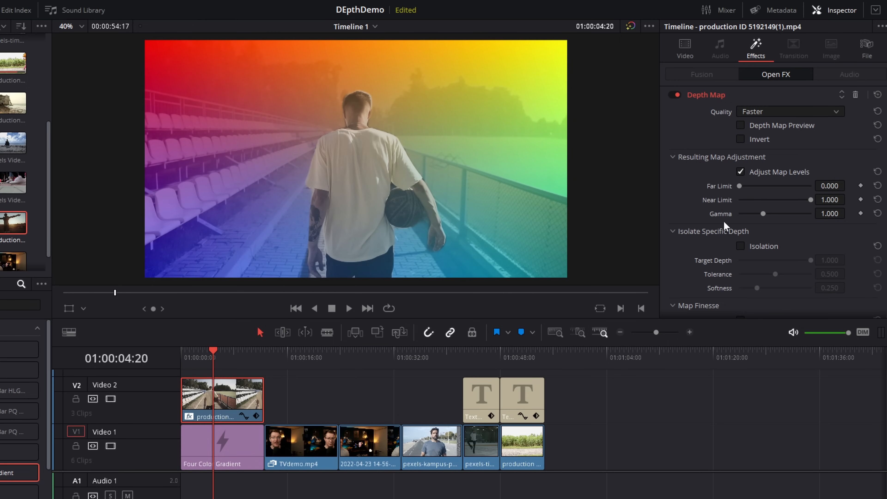
mouse_move(767, 217)
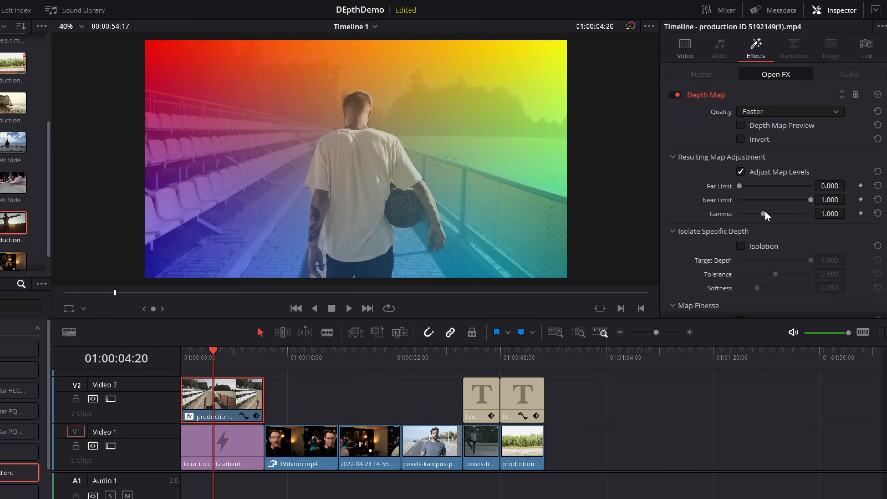
click(740, 125)
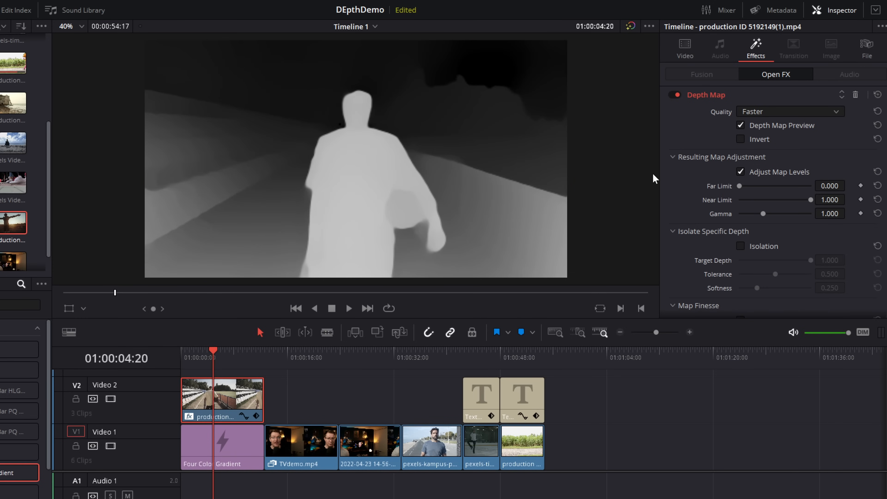
mouse_move(300, 83)
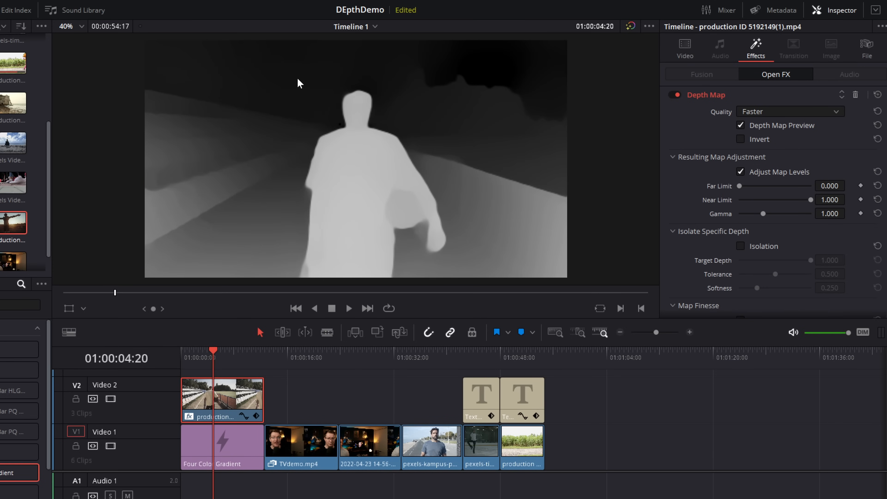
mouse_move(492, 104)
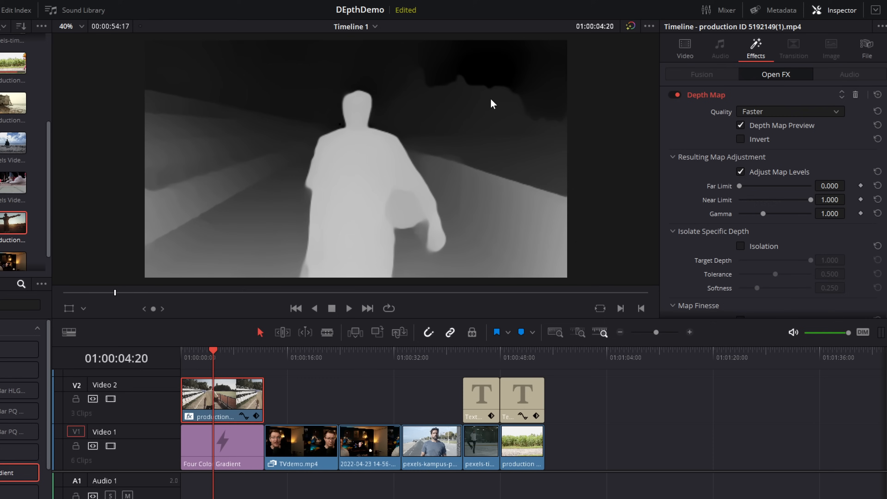
mouse_move(437, 86)
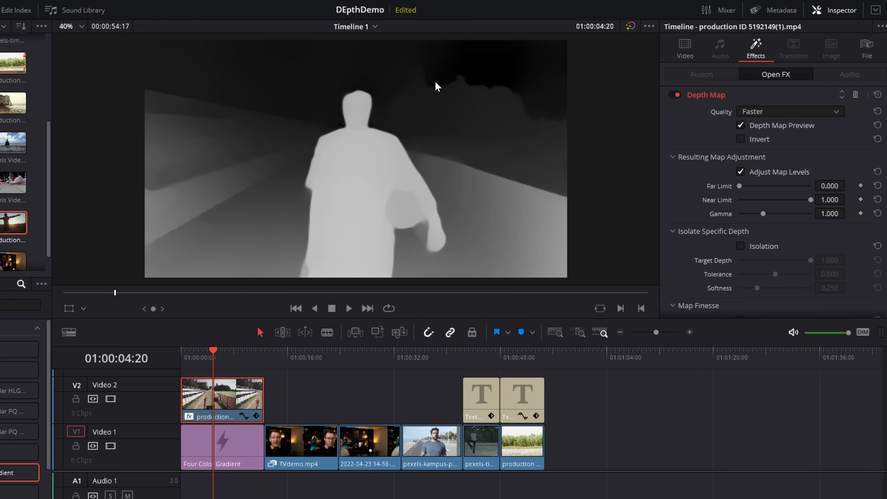
mouse_move(450, 93)
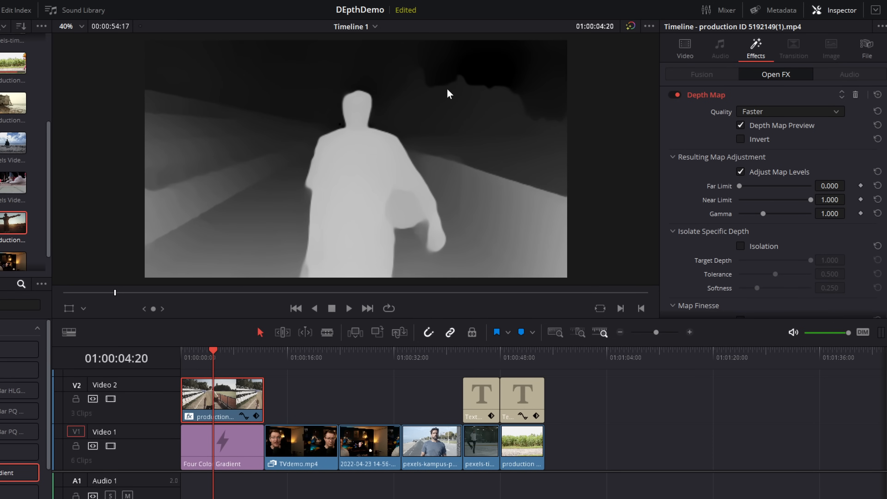
mouse_move(557, 127)
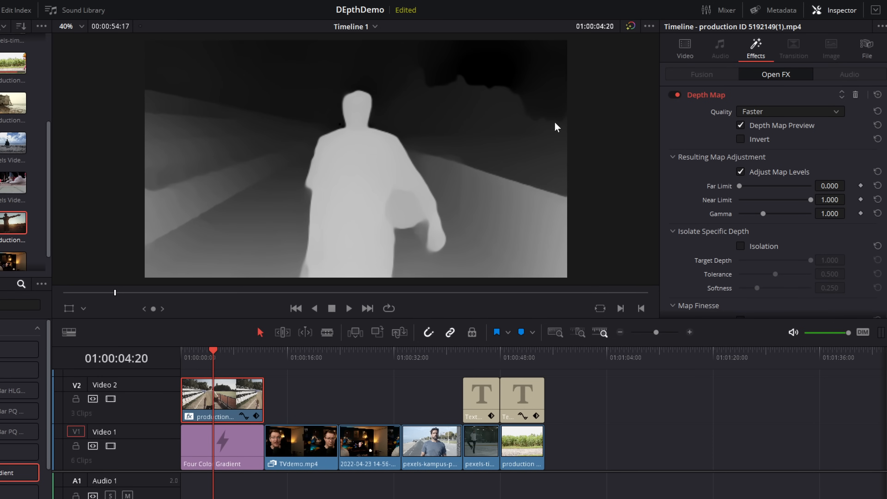
mouse_move(519, 128)
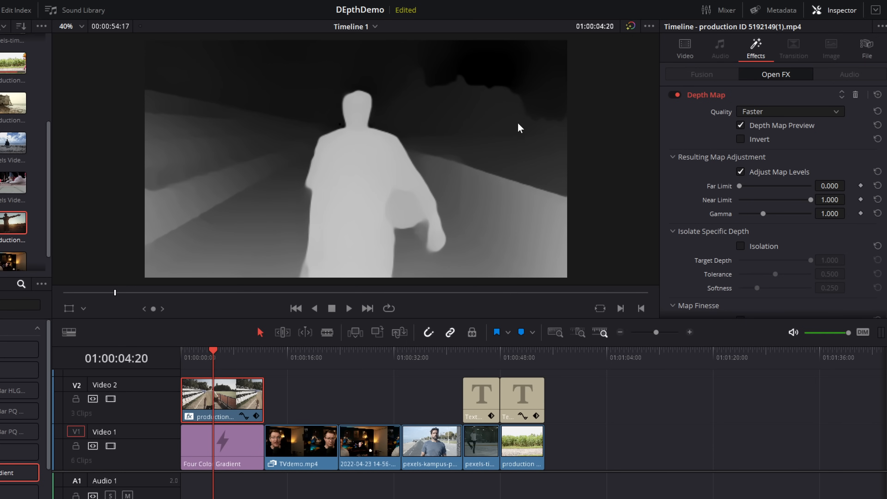
mouse_move(532, 121)
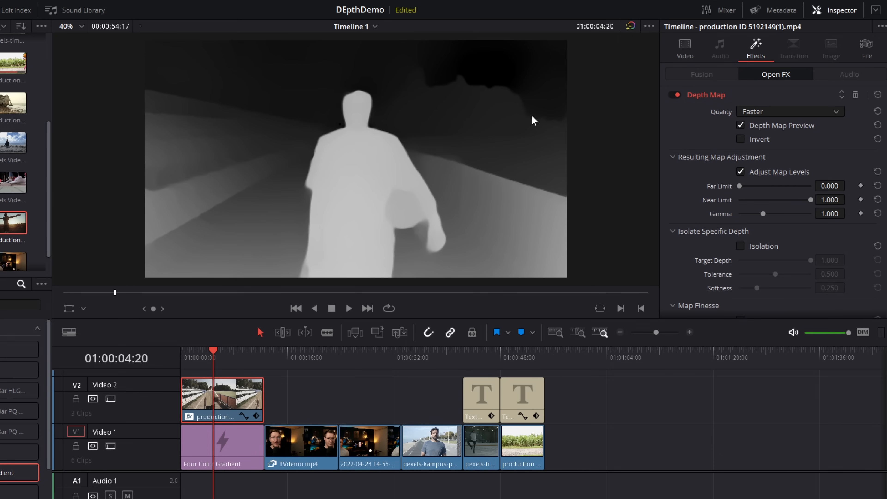
mouse_move(598, 154)
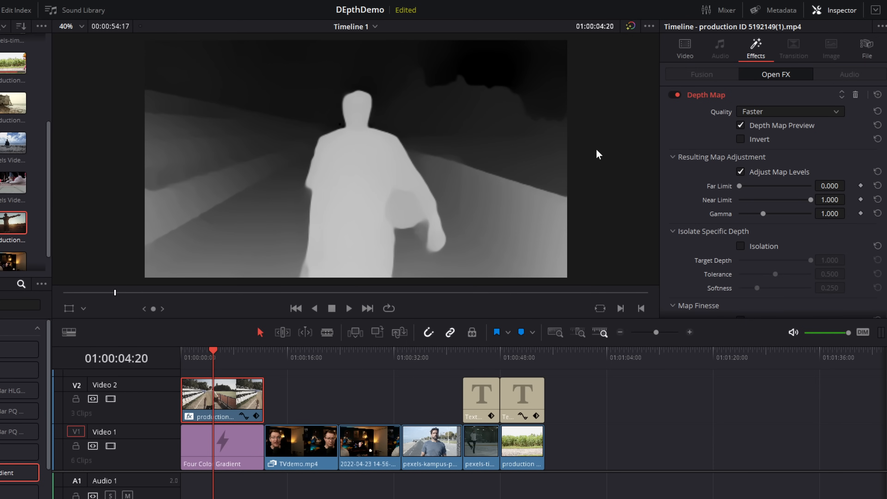
mouse_move(740, 191)
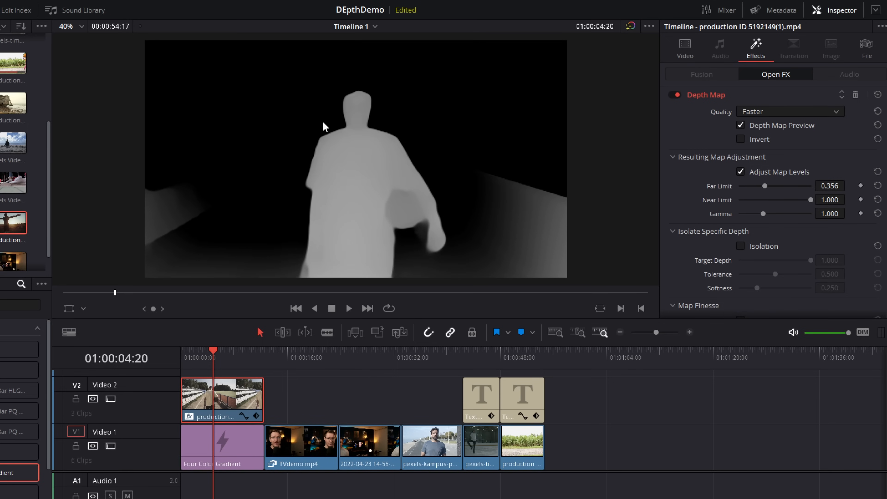
mouse_move(159, 74)
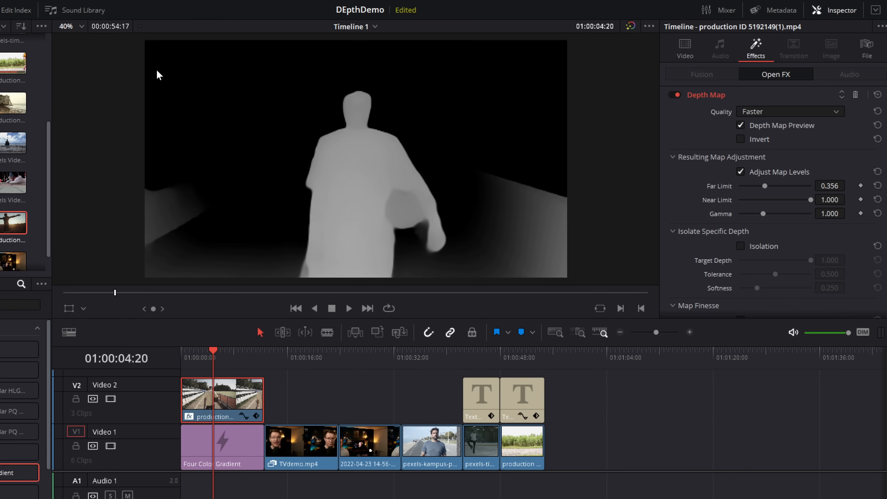
mouse_move(536, 96)
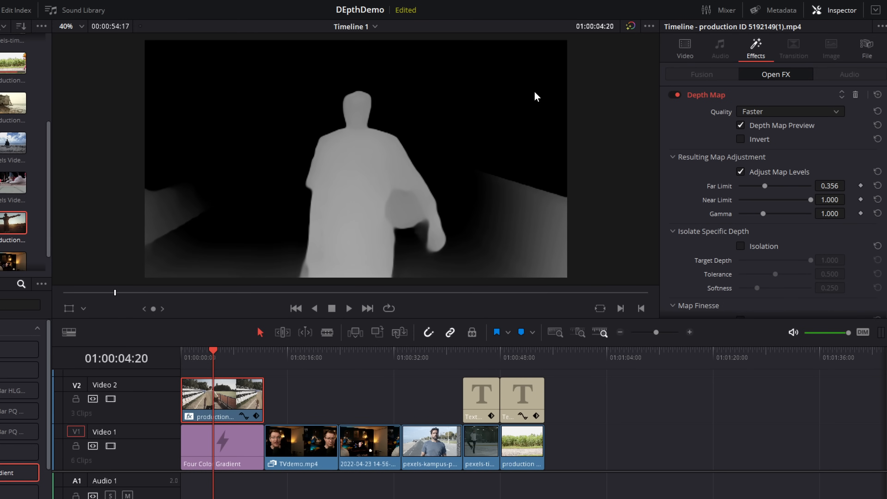
mouse_move(757, 140)
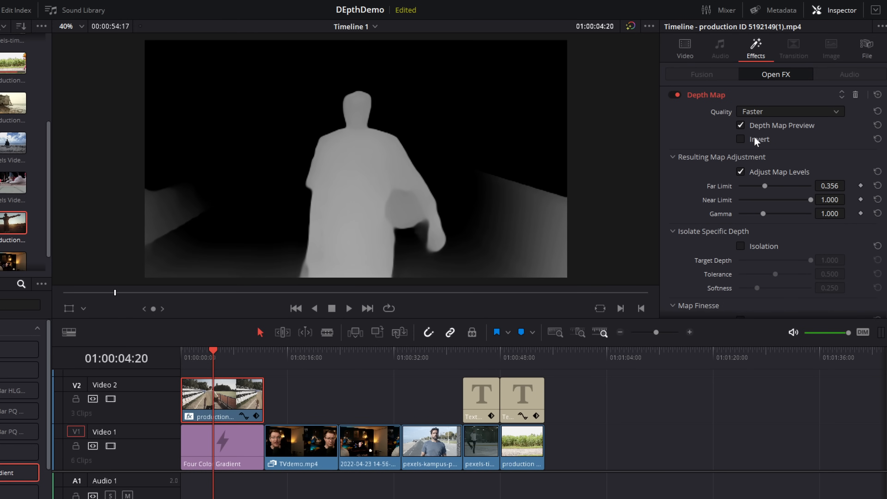
click(740, 126)
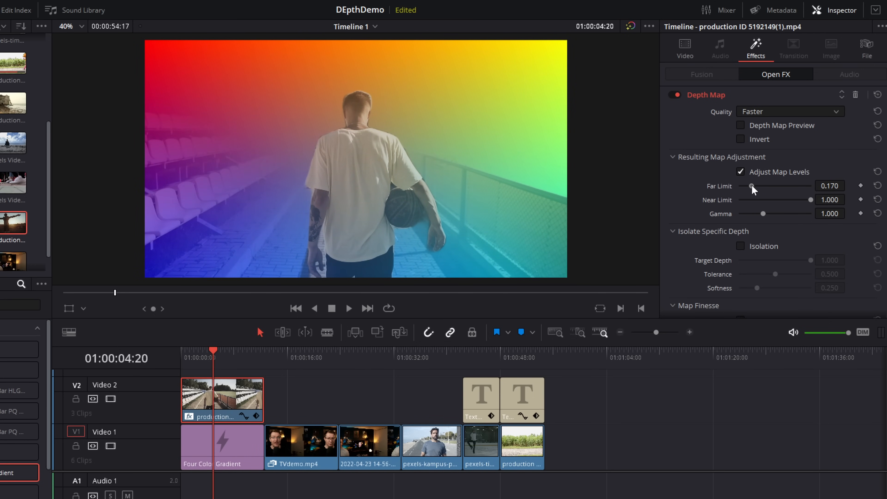
Step: Set Far Limit to 0.093 and Near Limit to 0.666 while previewing the depth map
click(740, 125)
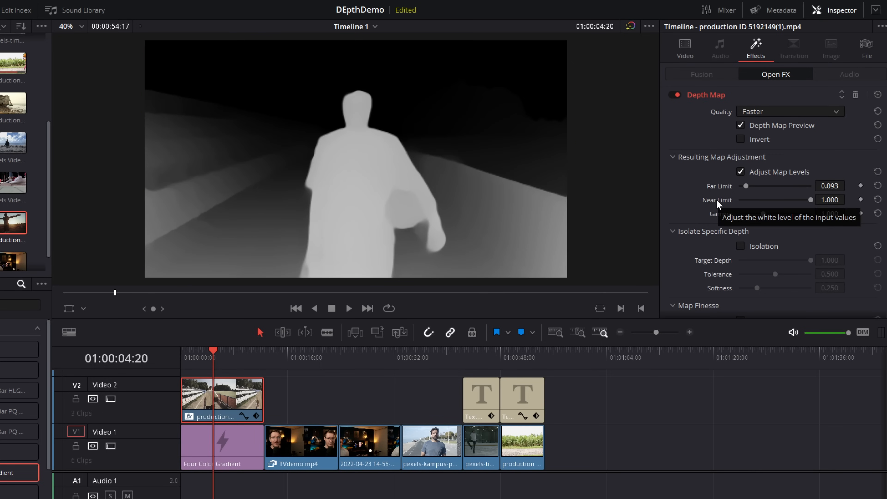
mouse_move(339, 146)
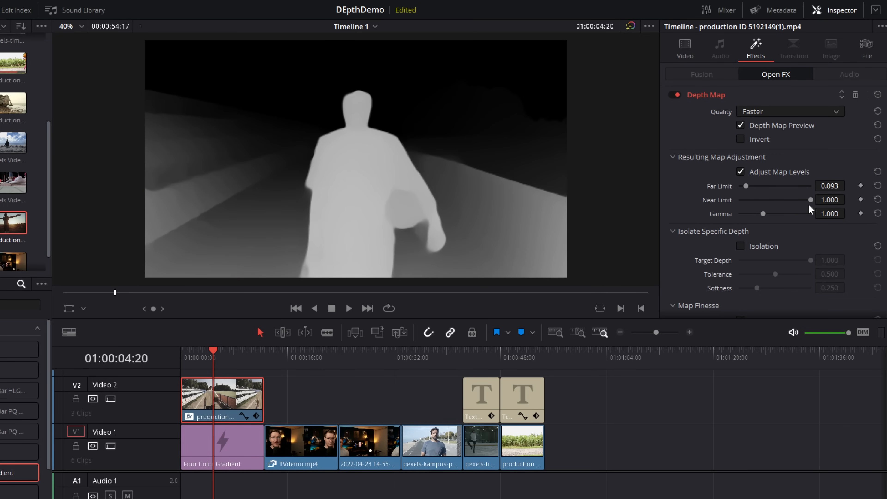
mouse_move(361, 252)
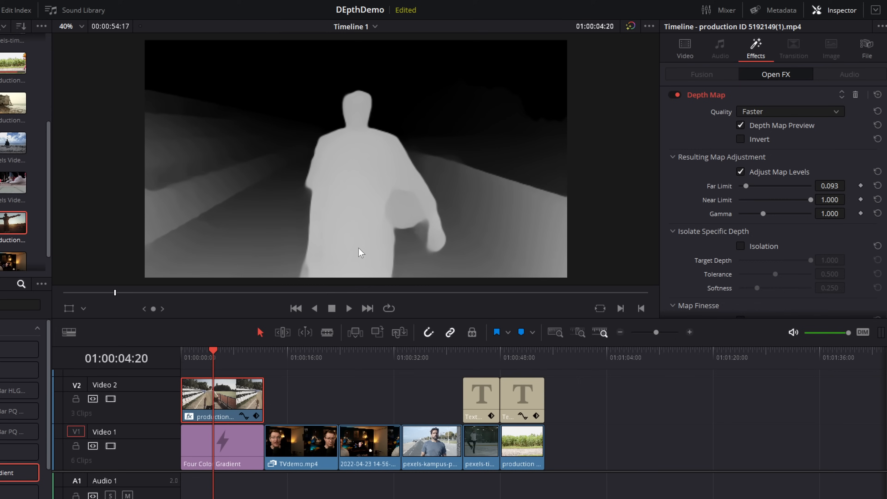
mouse_move(366, 140)
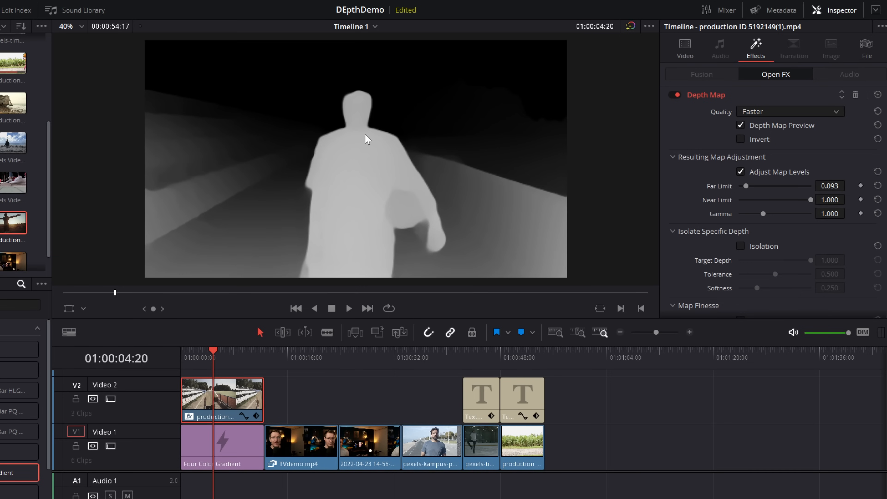
mouse_move(813, 202)
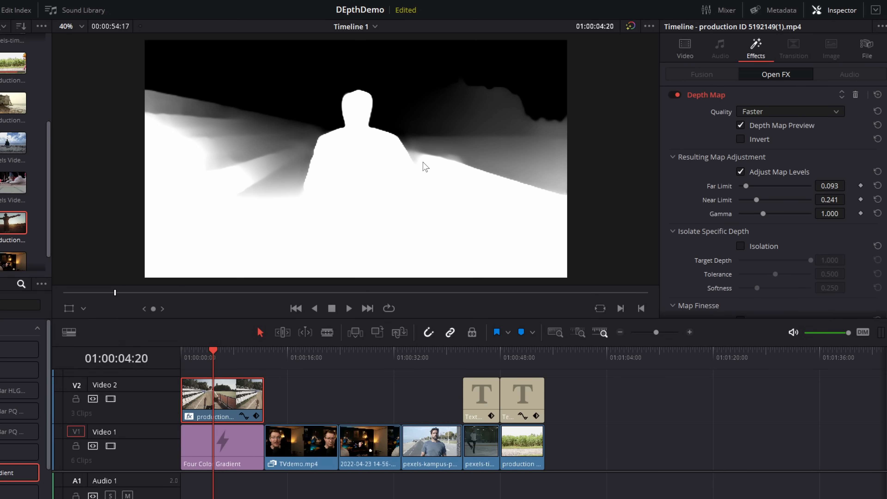
mouse_move(239, 190)
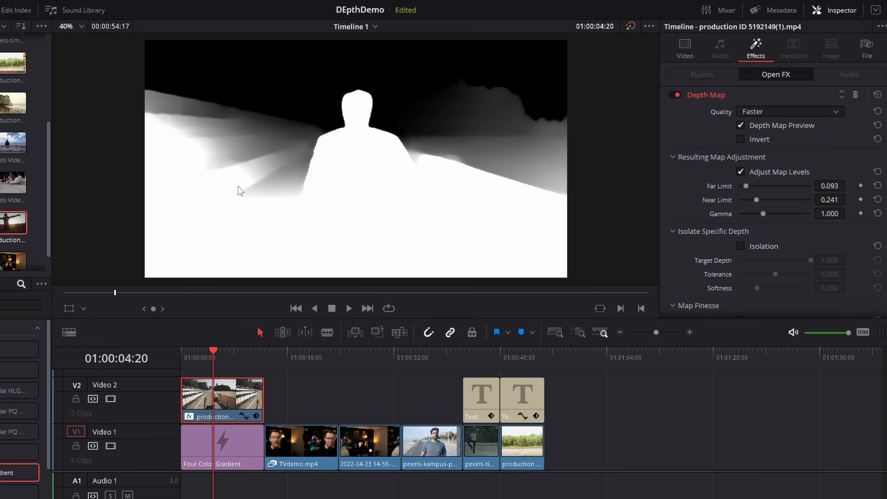
mouse_move(178, 153)
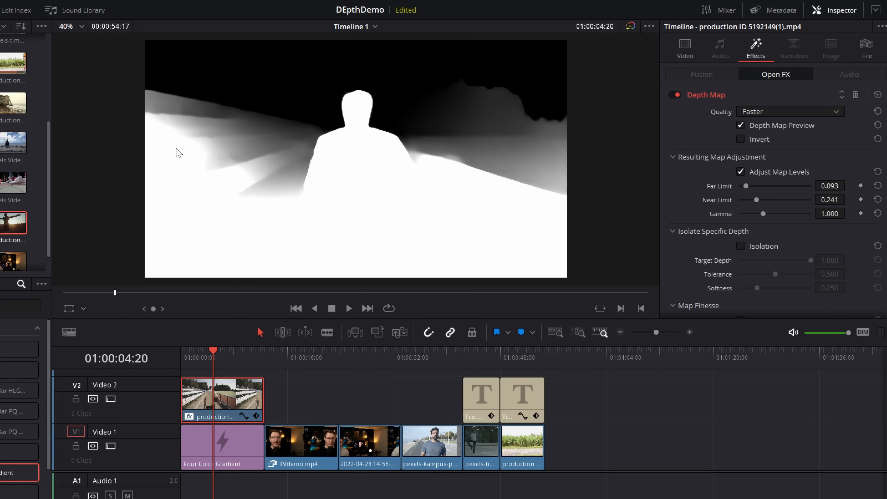
mouse_move(762, 212)
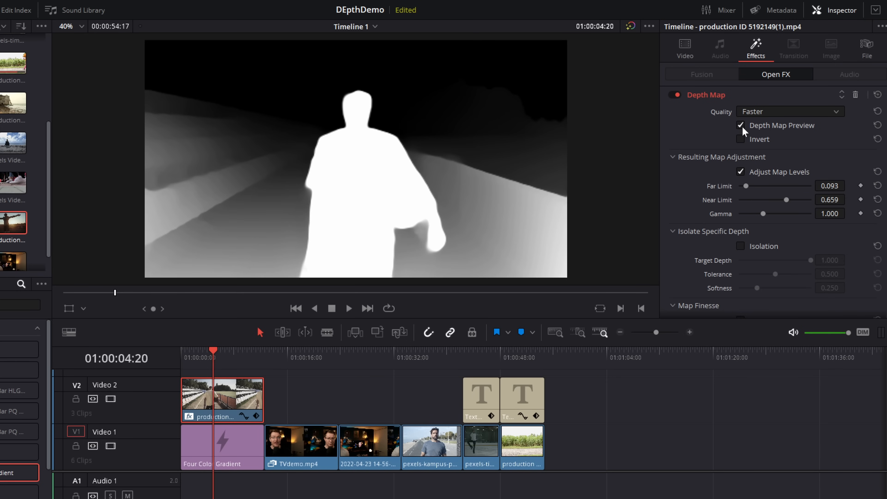
click(741, 125)
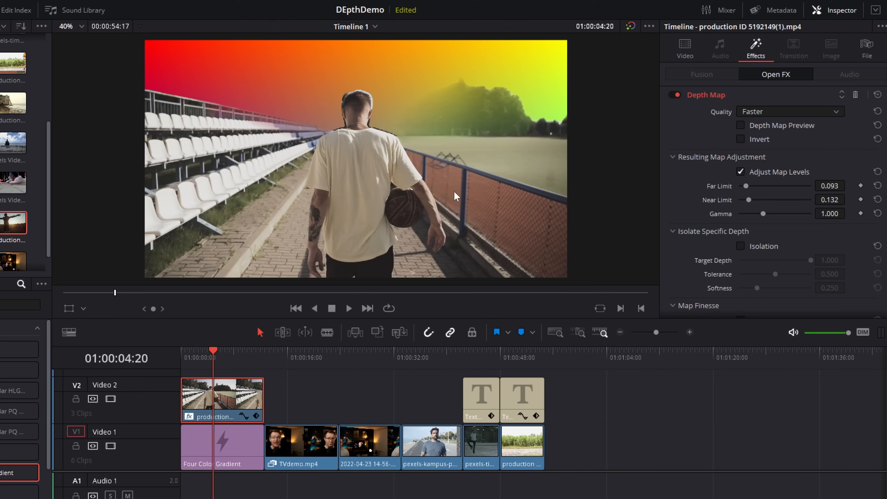
mouse_move(406, 64)
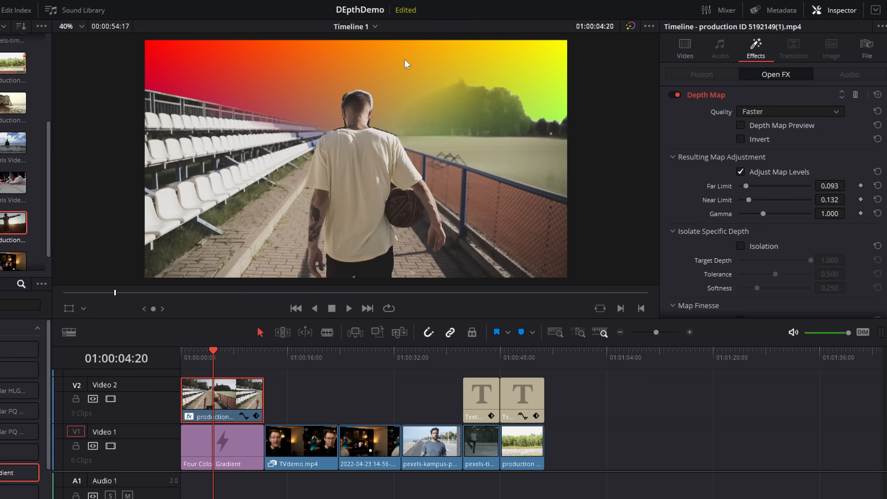
mouse_move(751, 204)
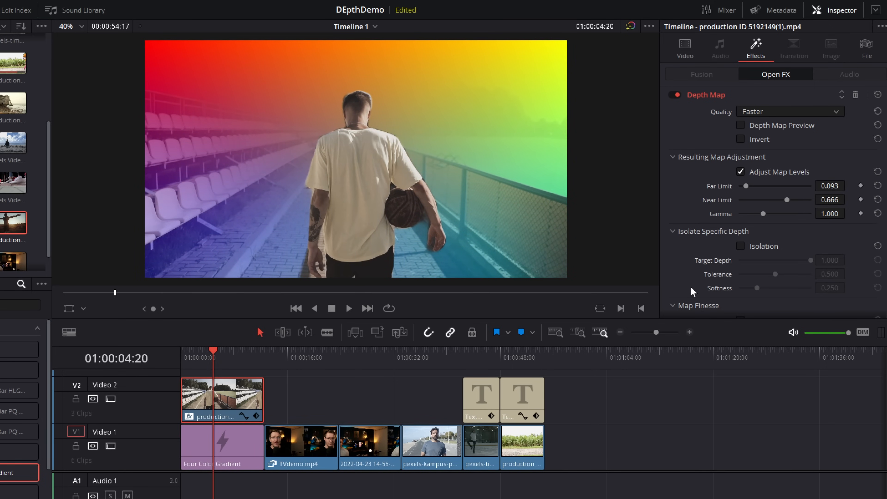
Step: Raise Gamma to 1.000 and enable Isolation at Target Depth 1.000 so only the man shows white
click(741, 125)
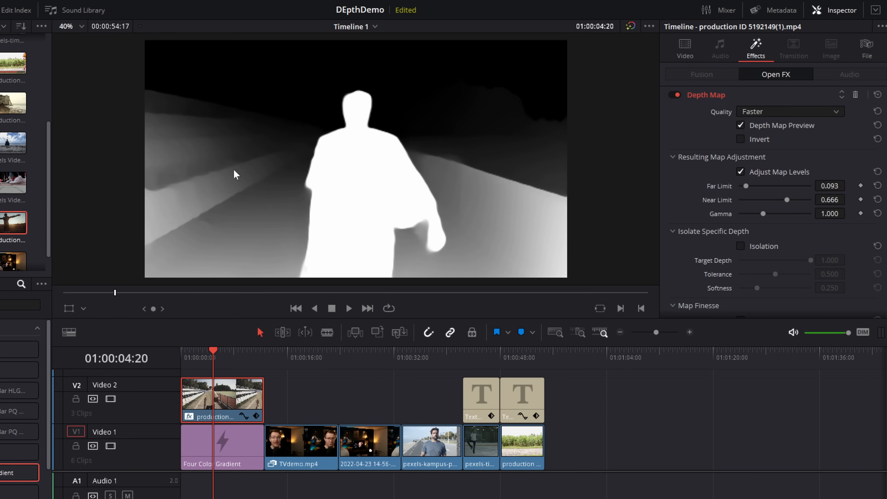
mouse_move(300, 142)
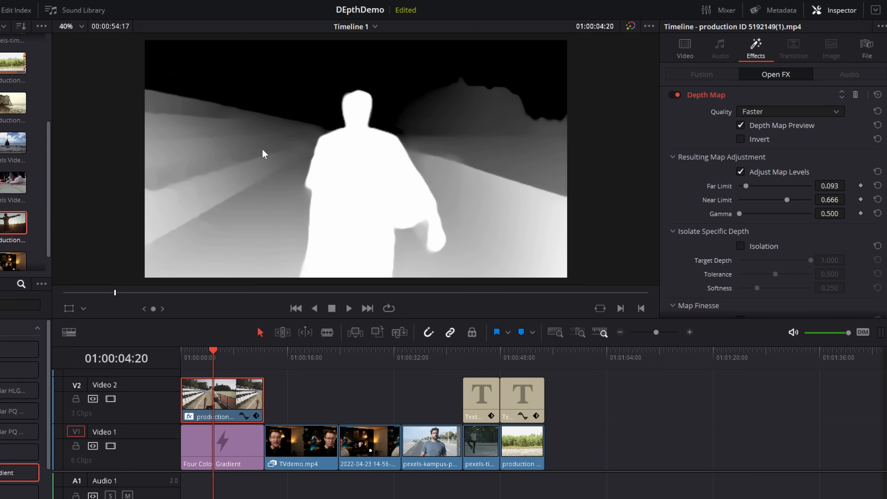
mouse_move(718, 214)
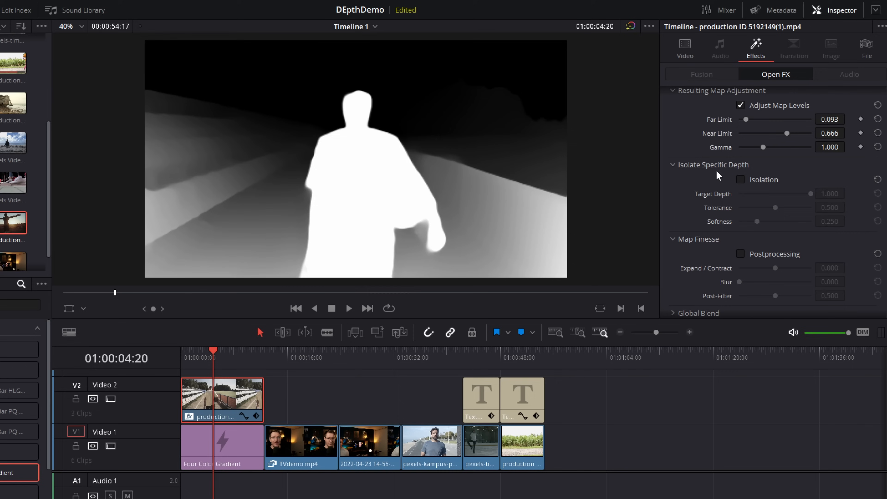
mouse_move(743, 197)
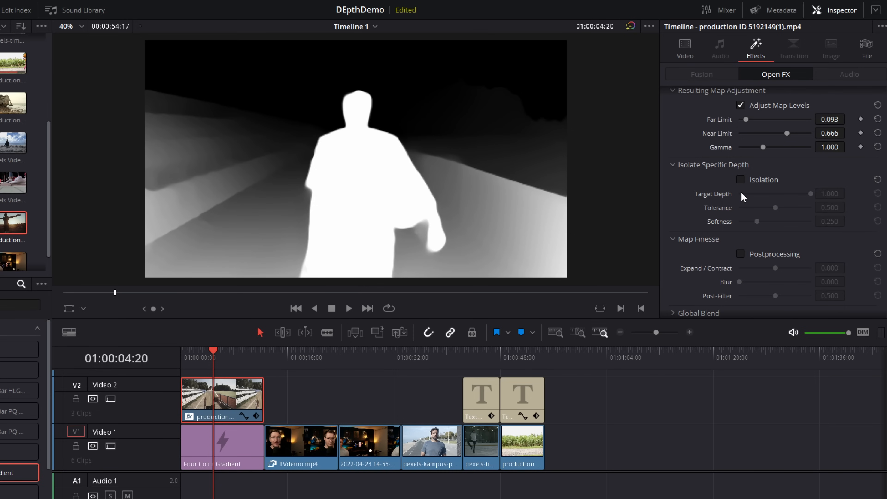
click(740, 179)
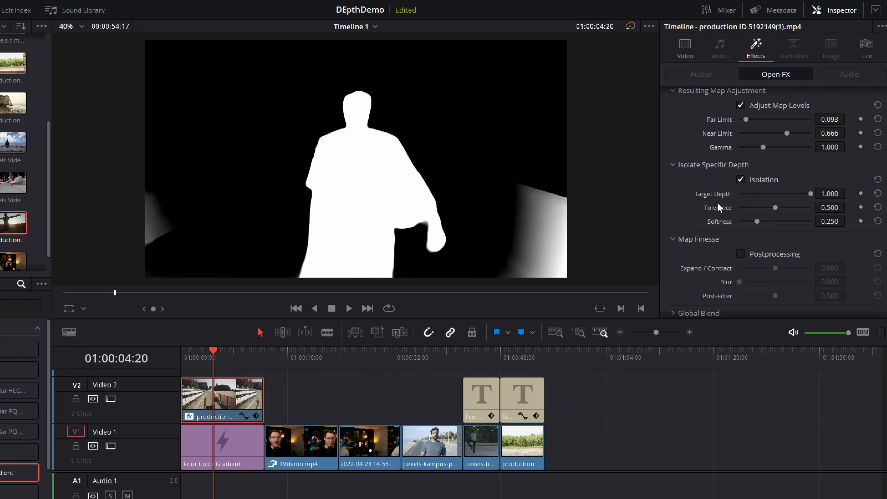
mouse_move(229, 239)
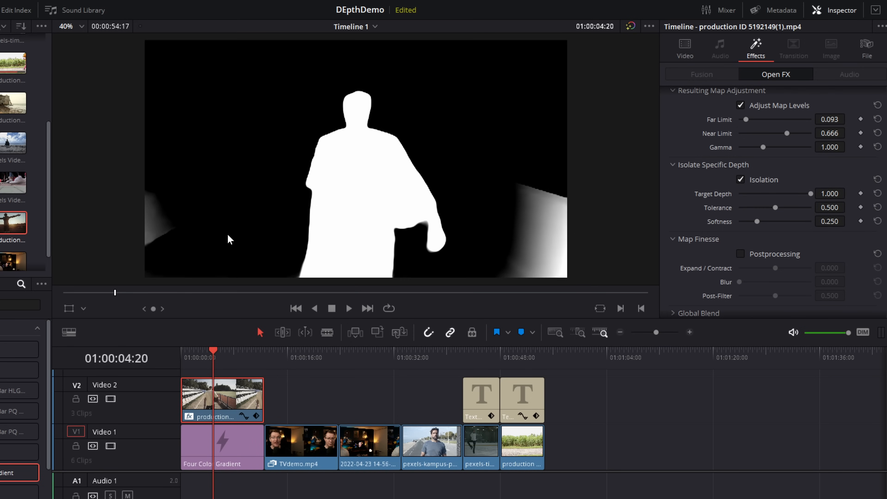
mouse_move(267, 174)
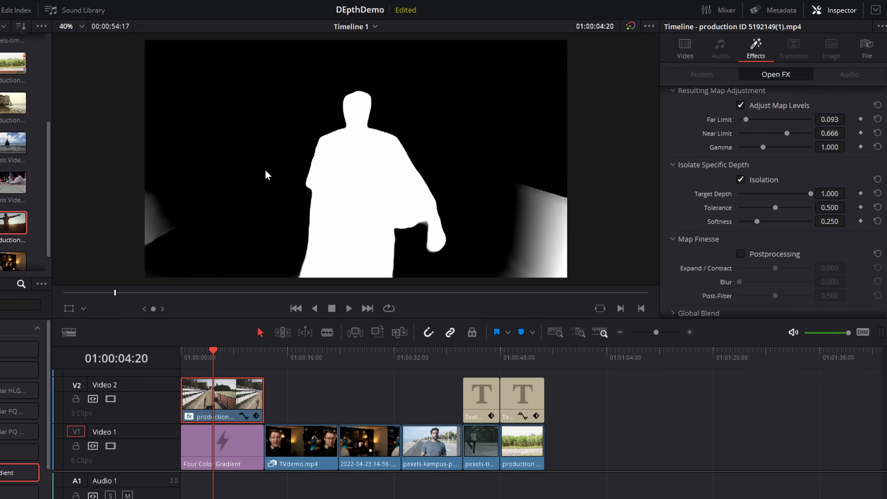
mouse_move(191, 210)
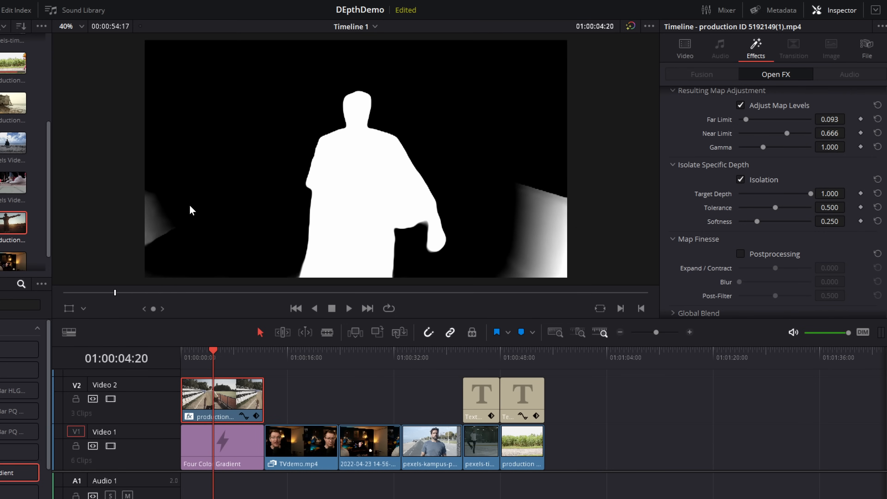
mouse_move(302, 158)
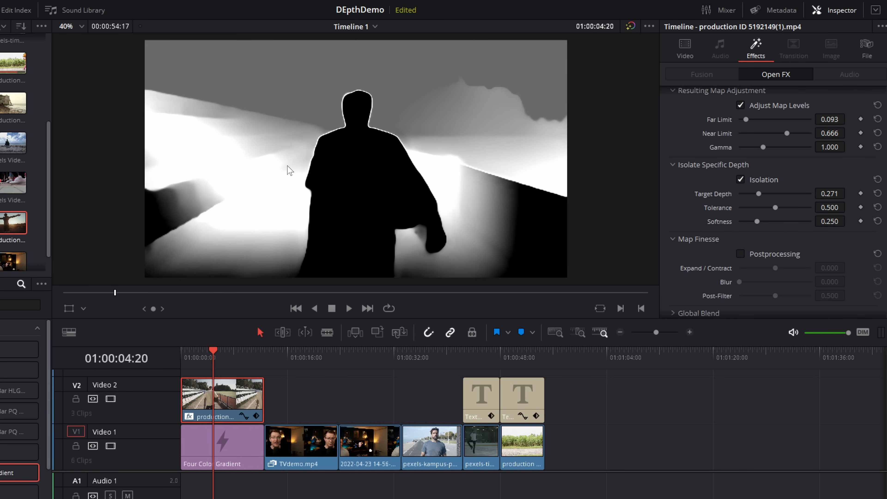
mouse_move(709, 166)
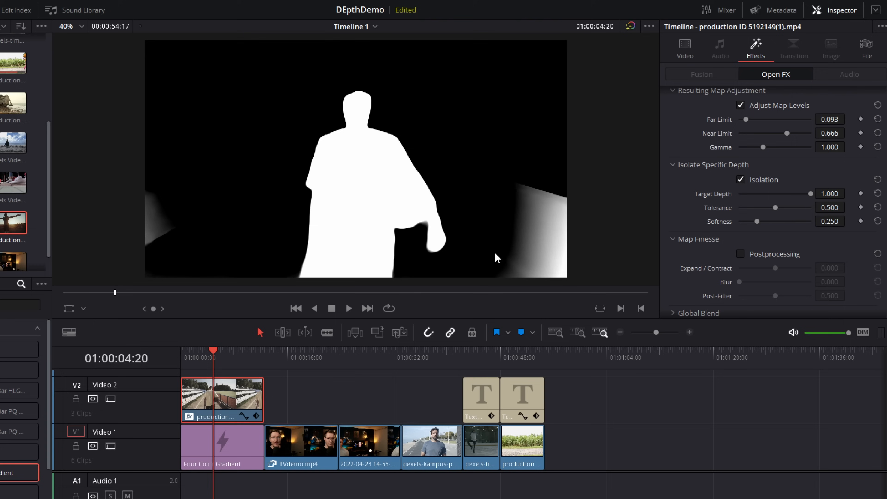
Step: Lower Tolerance to 0.481 and show the man keyed over the gradient background
scroll(up, 3)
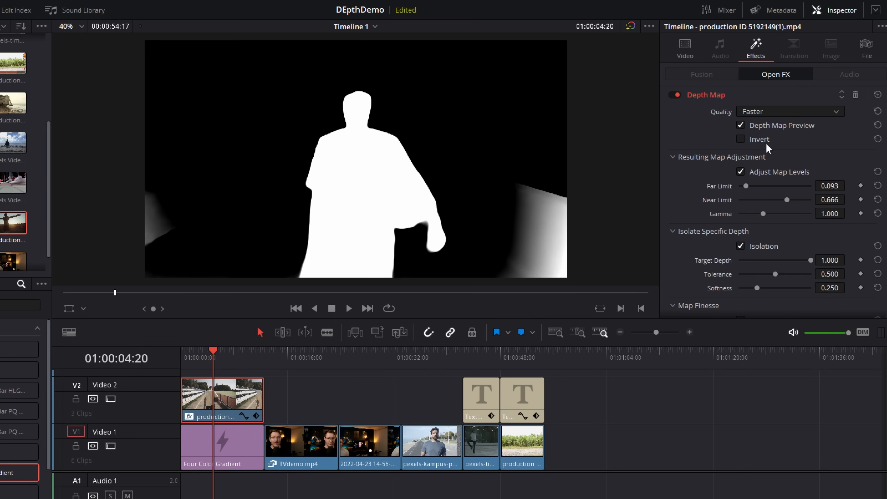
click(741, 125)
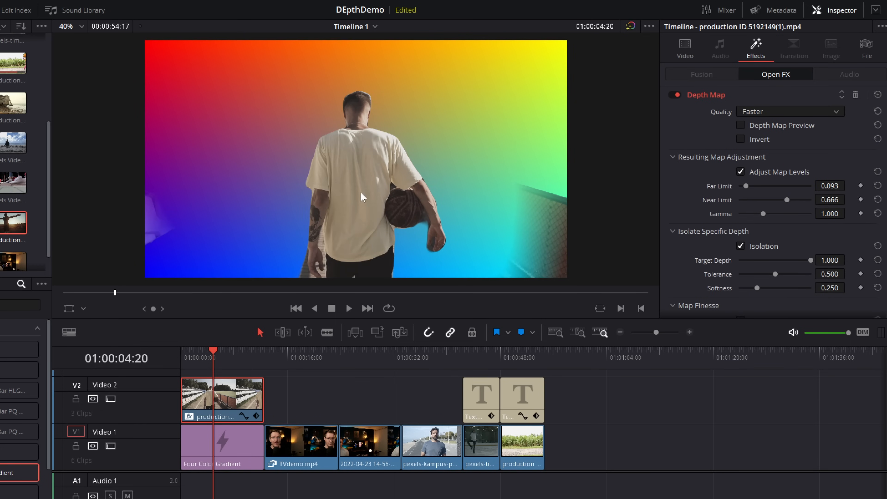
mouse_move(511, 110)
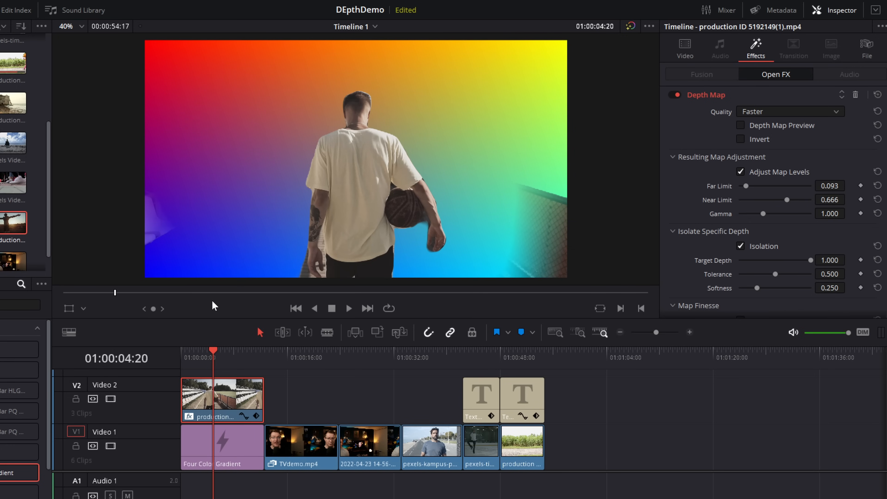
mouse_move(413, 234)
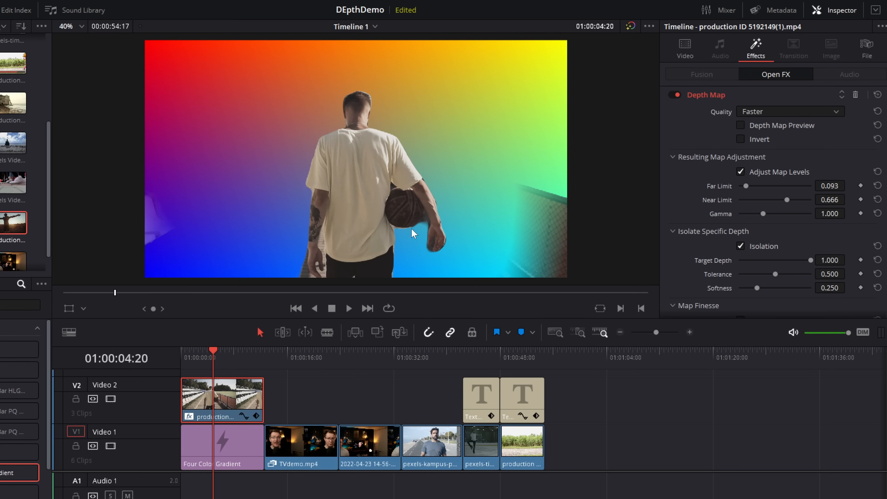
mouse_move(362, 184)
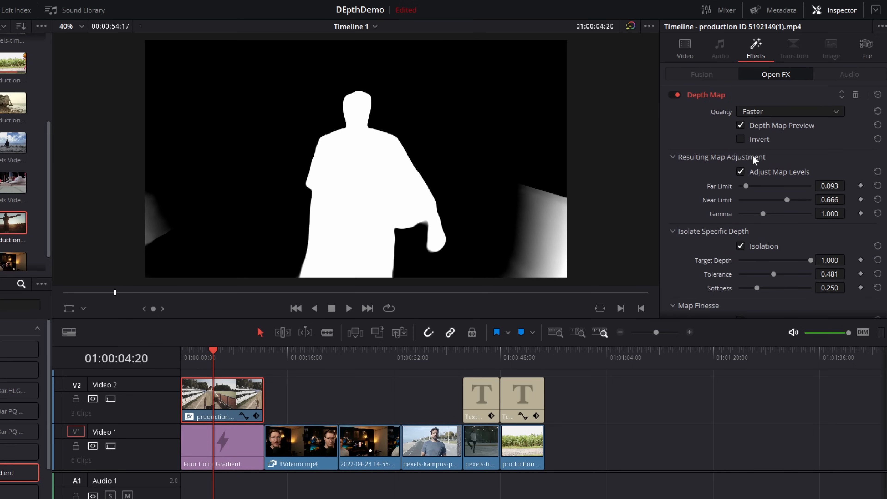
click(740, 125)
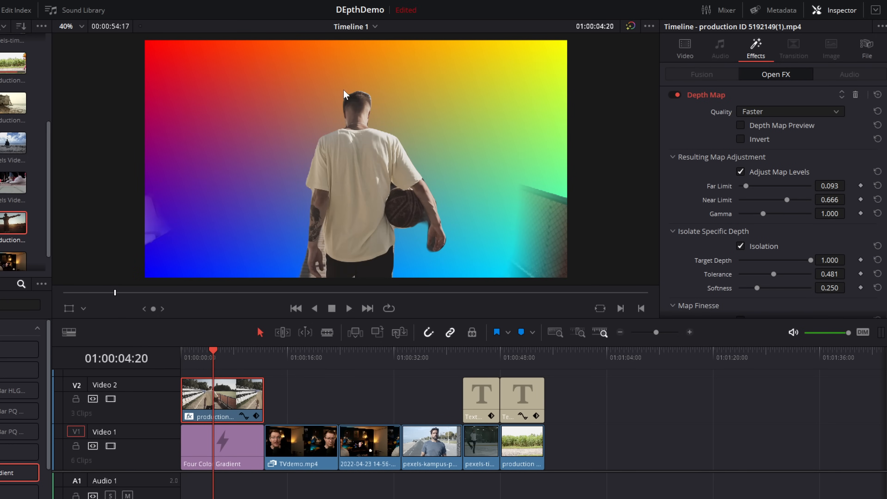
mouse_move(409, 225)
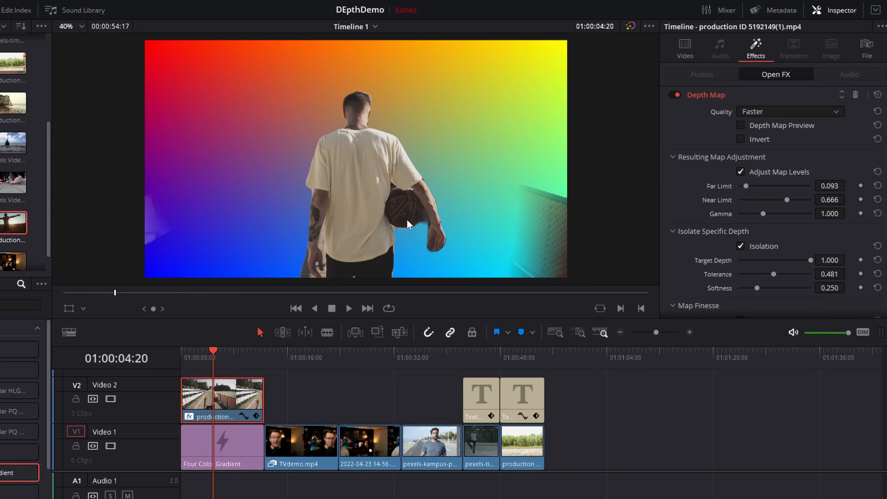
mouse_move(332, 97)
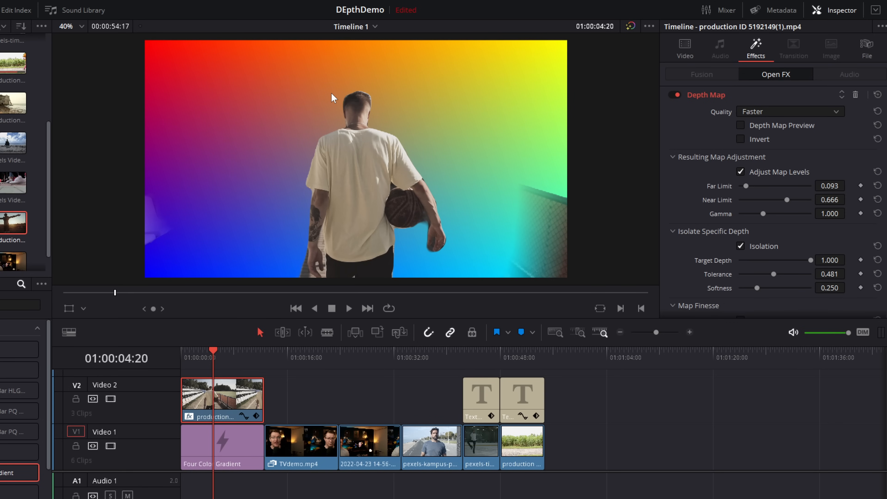
Step: Enable Postprocessing under Map Finesse, with Post-Filter 0.186 and Expand/Contract -0.209
scroll(down, 3)
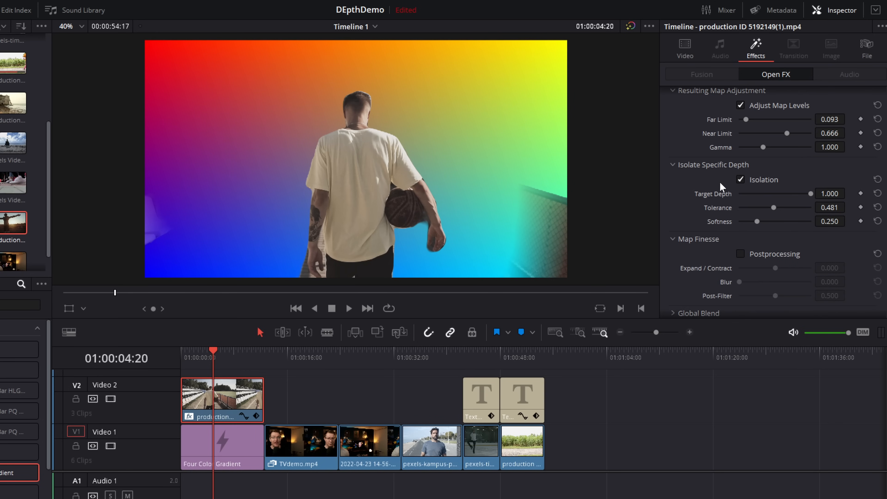
scroll(down, 3)
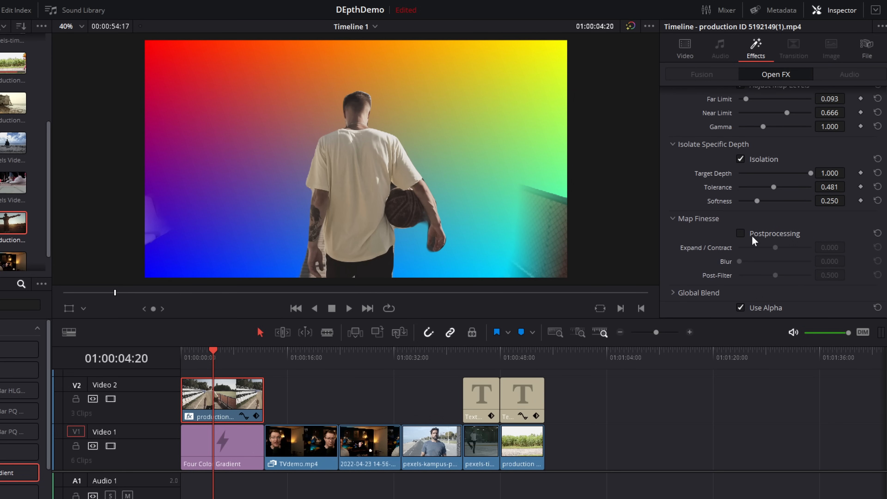
mouse_move(367, 102)
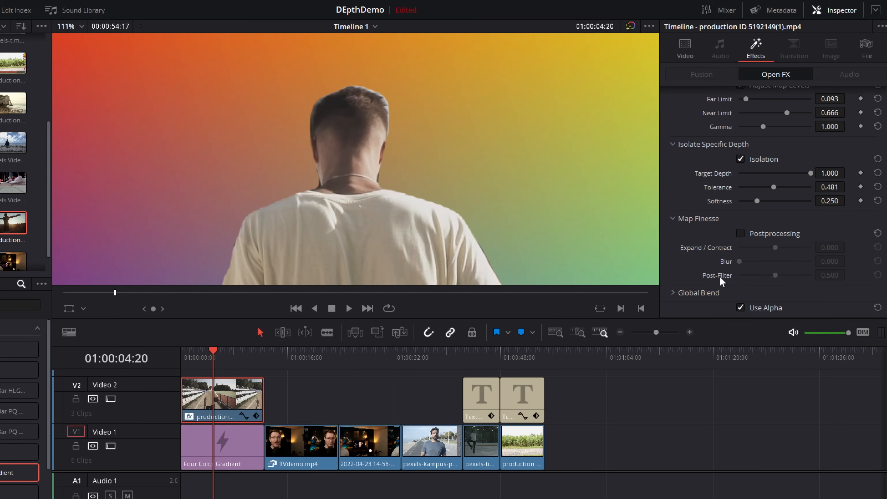
click(741, 233)
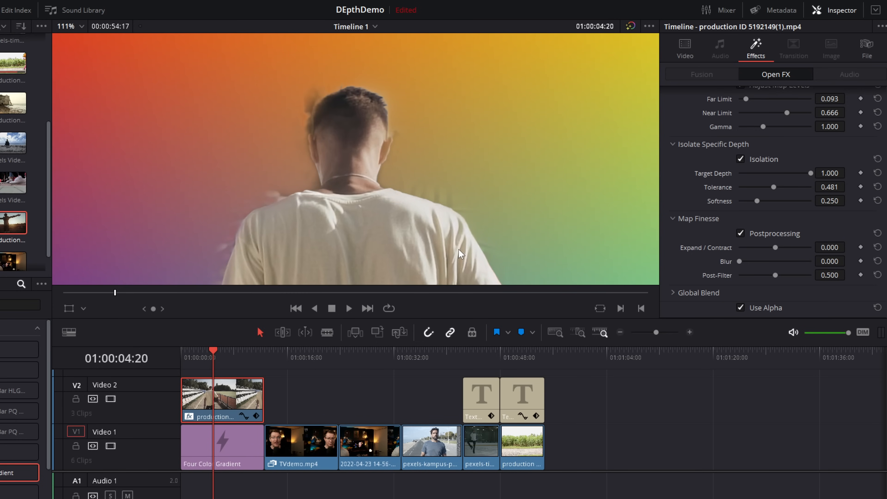
mouse_move(365, 210)
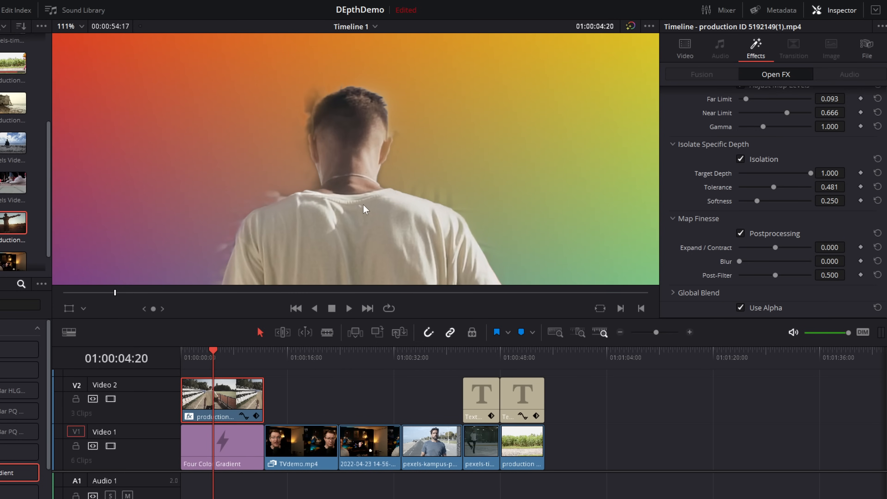
mouse_move(712, 263)
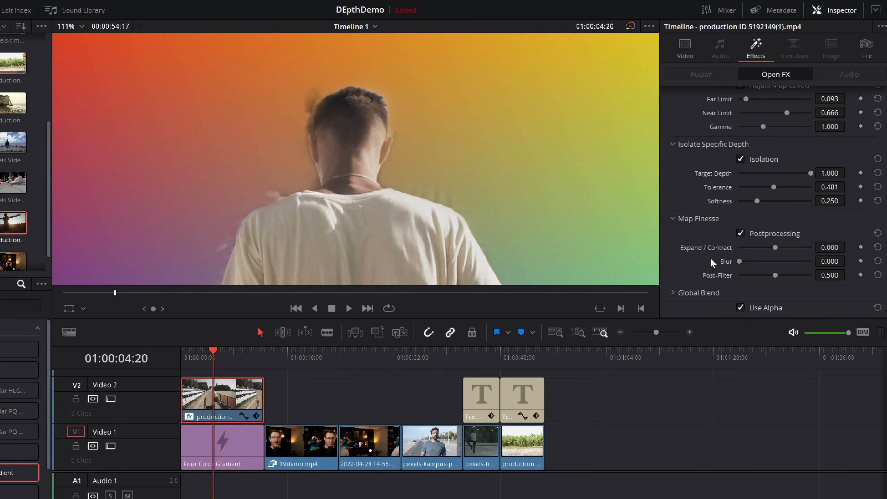
mouse_move(757, 269)
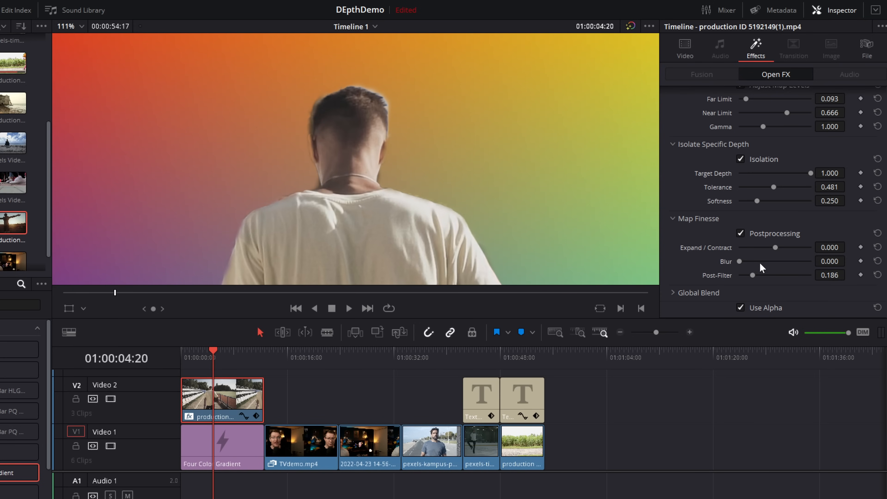
mouse_move(749, 273)
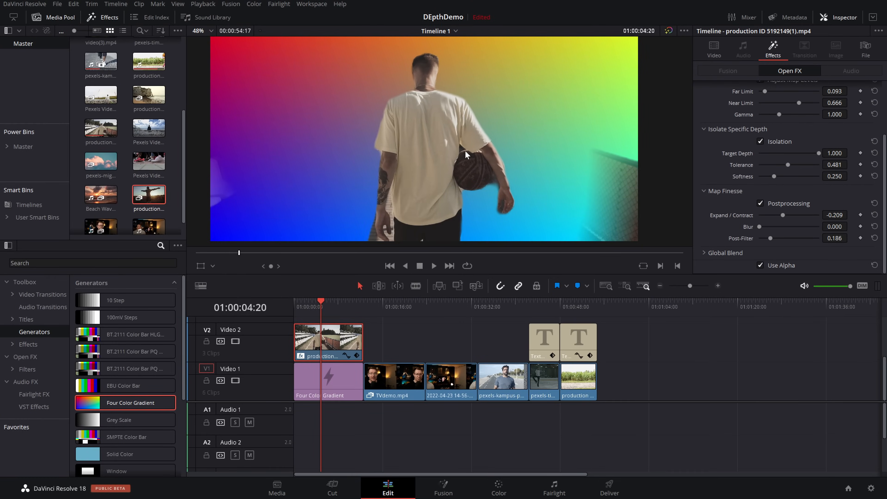
Step: Select the TVdemo.mp4 clip on the timeline and move to the Color page
click(486, 307)
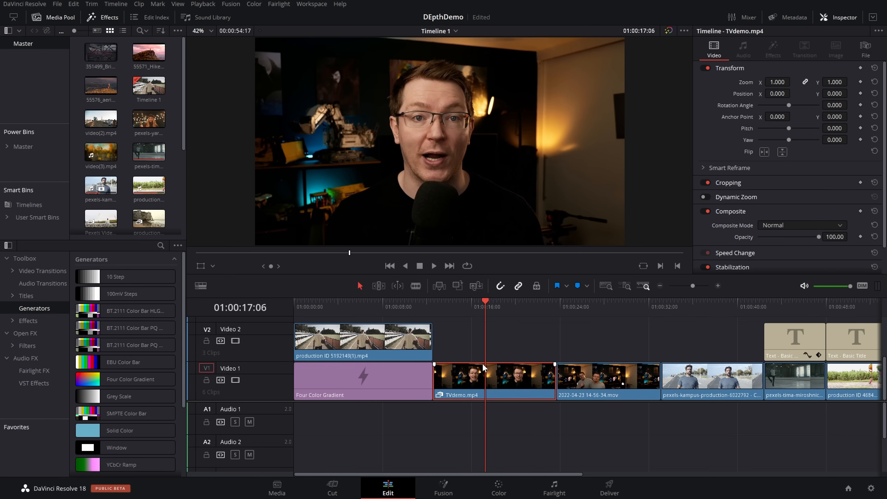
mouse_move(491, 382)
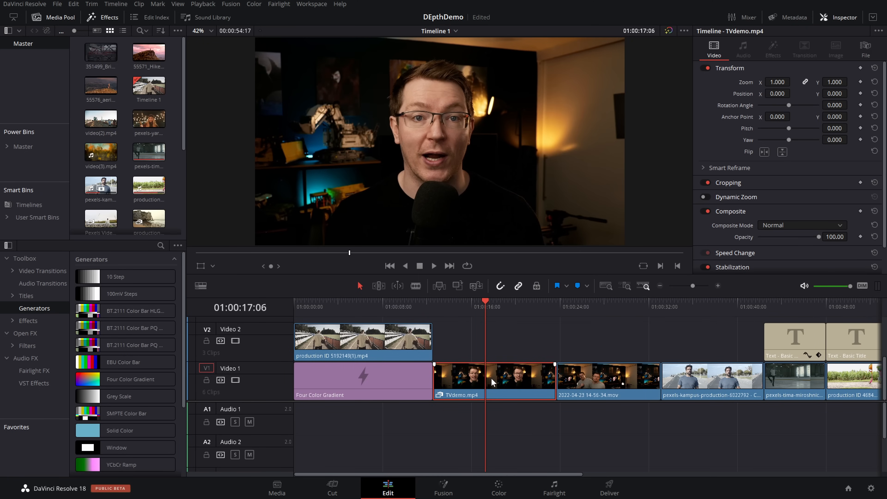
click(497, 487)
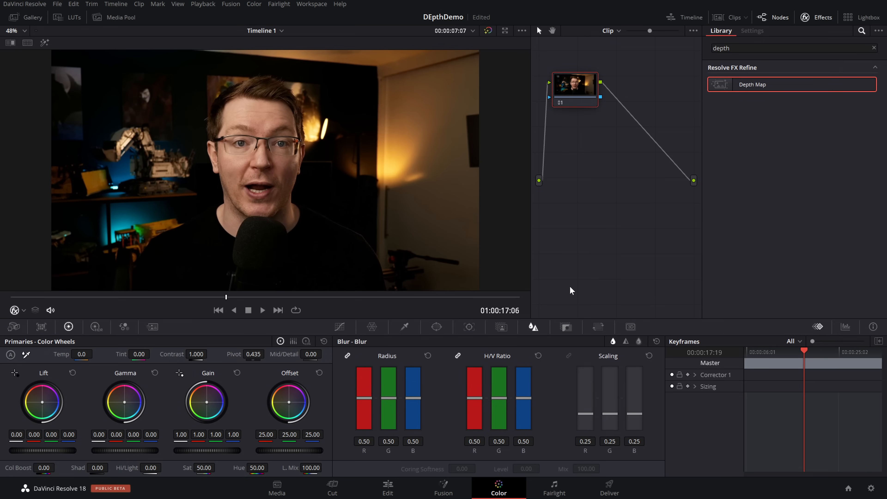
mouse_move(722, 110)
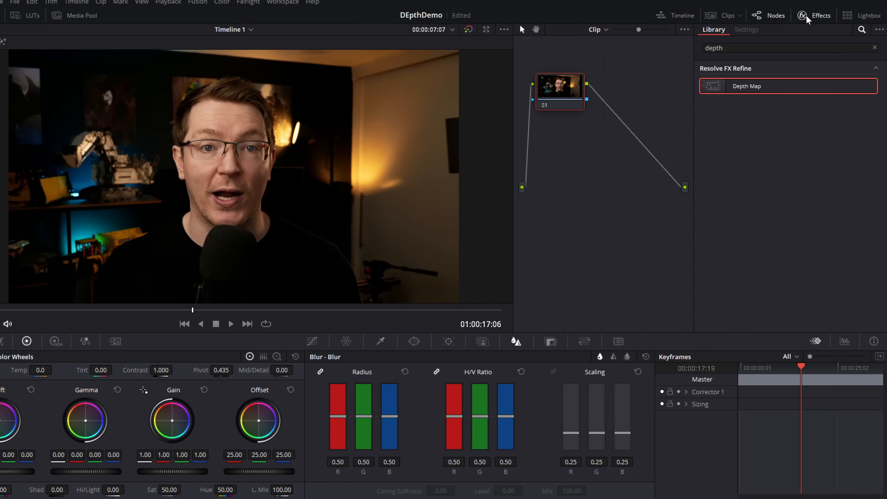
Step: Add Depth Map as a new node after the presenter clip's first node
drag(747, 86, 611, 121)
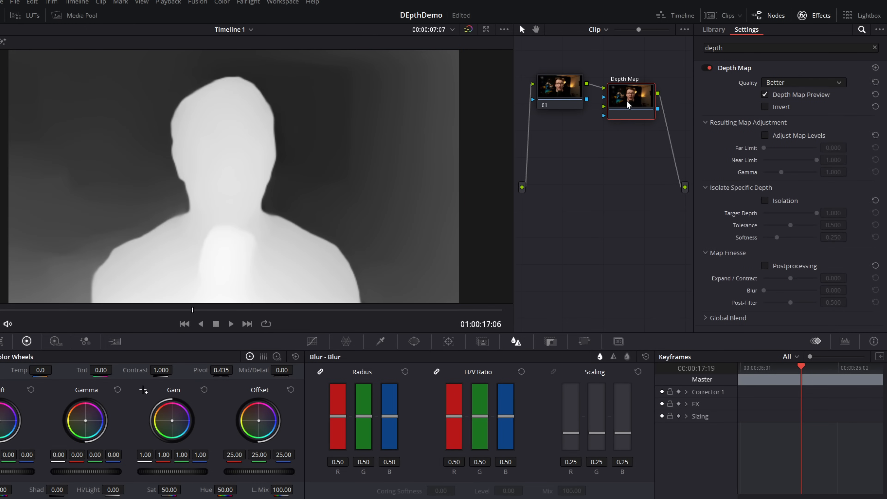
mouse_move(325, 119)
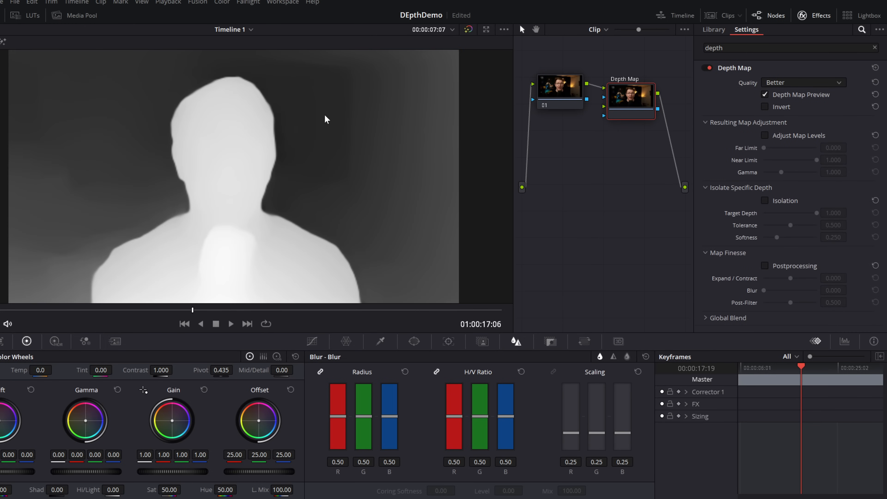
mouse_move(306, 105)
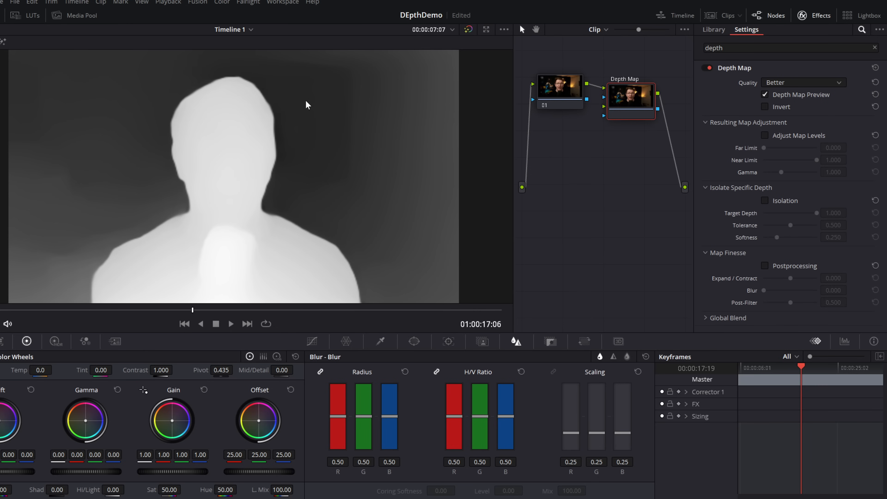
mouse_move(397, 114)
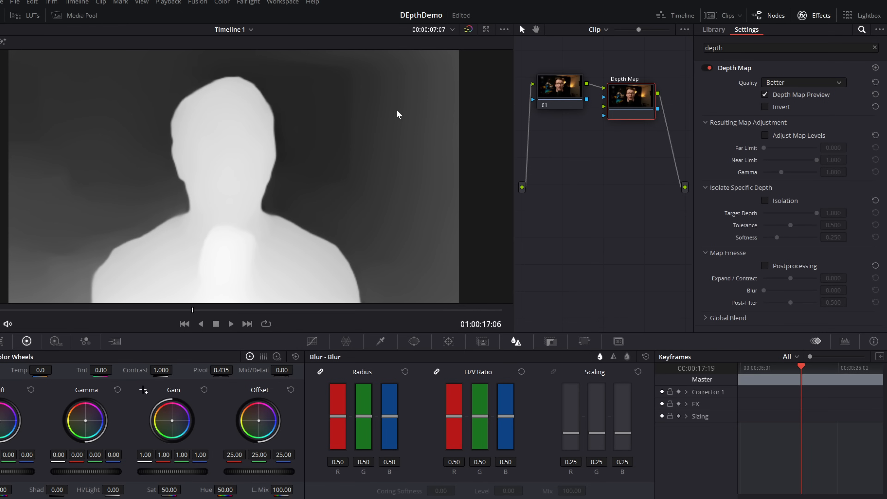
mouse_move(401, 144)
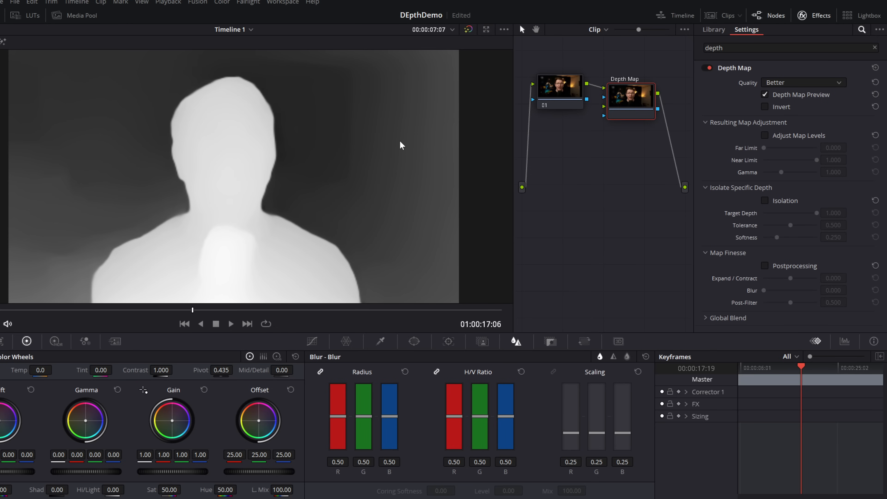
mouse_move(242, 213)
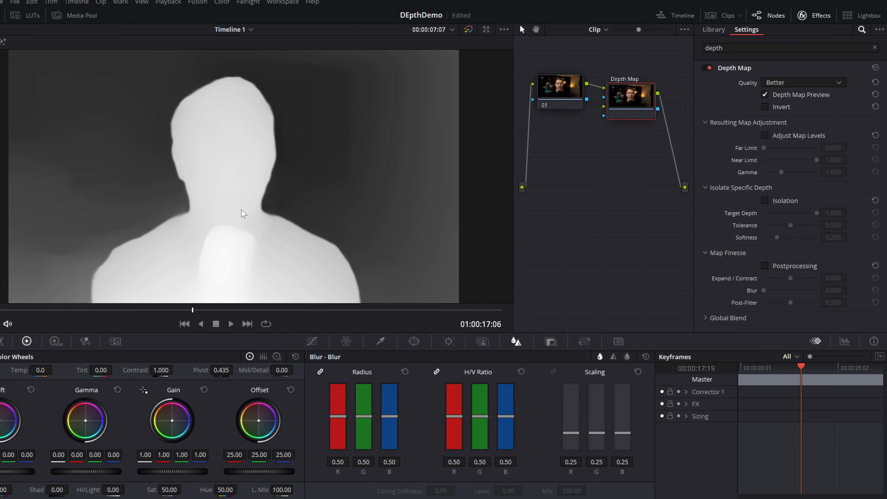
mouse_move(223, 154)
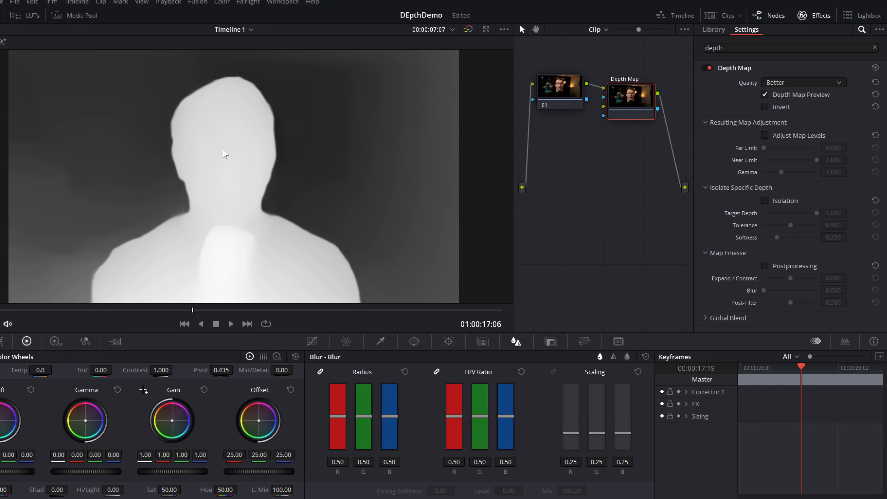
mouse_move(366, 409)
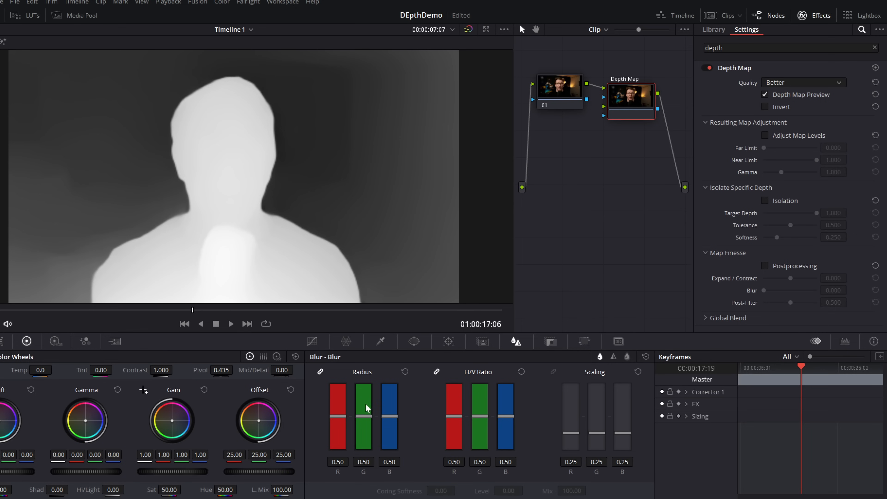
mouse_move(64, 139)
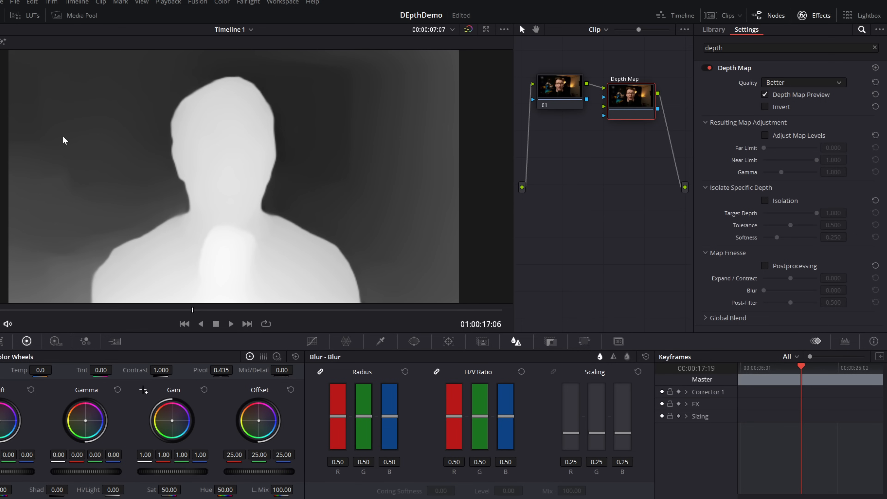
mouse_move(238, 98)
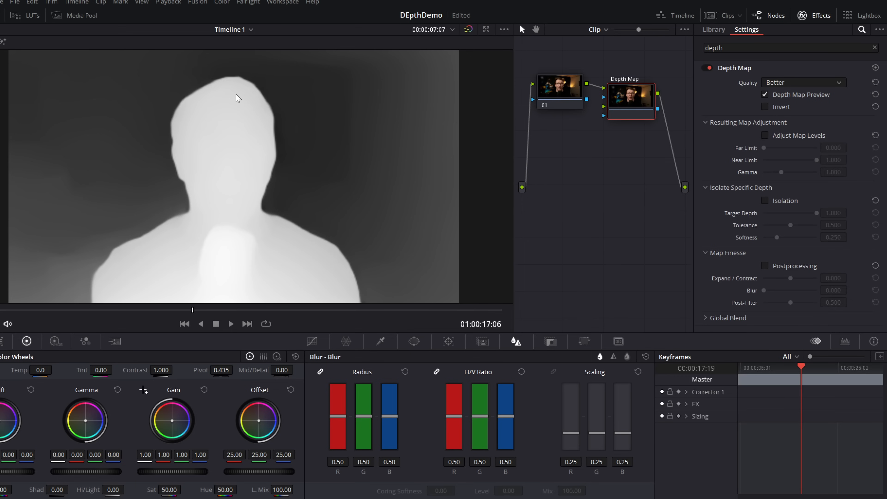
mouse_move(244, 360)
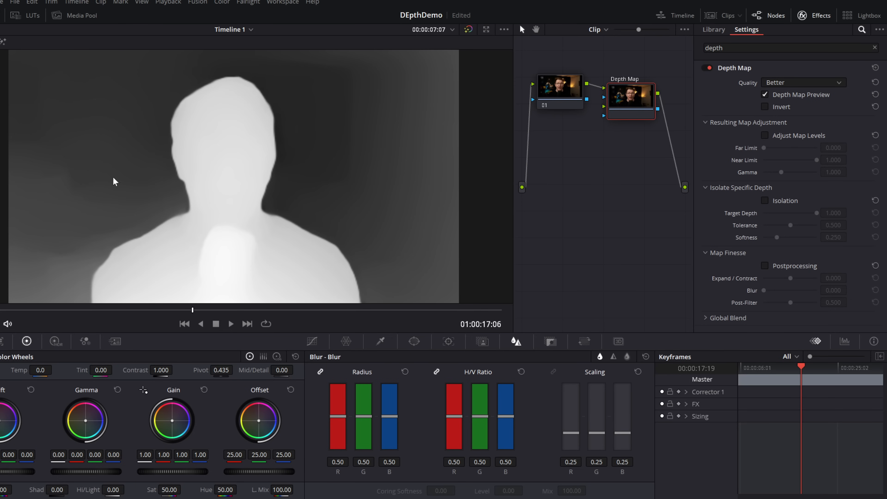
mouse_move(96, 156)
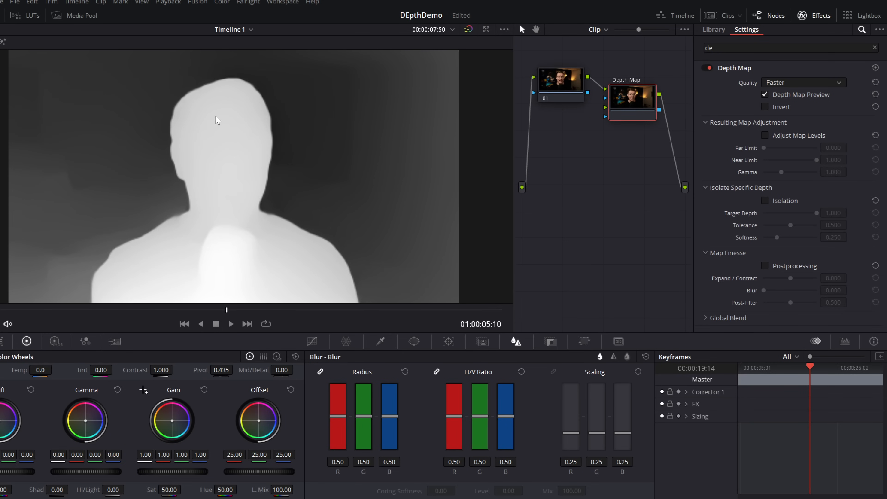
mouse_move(221, 175)
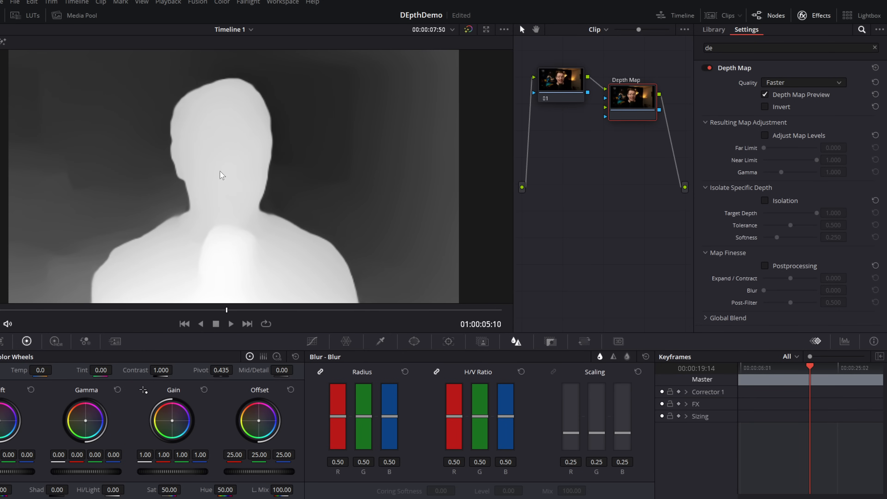
mouse_move(347, 140)
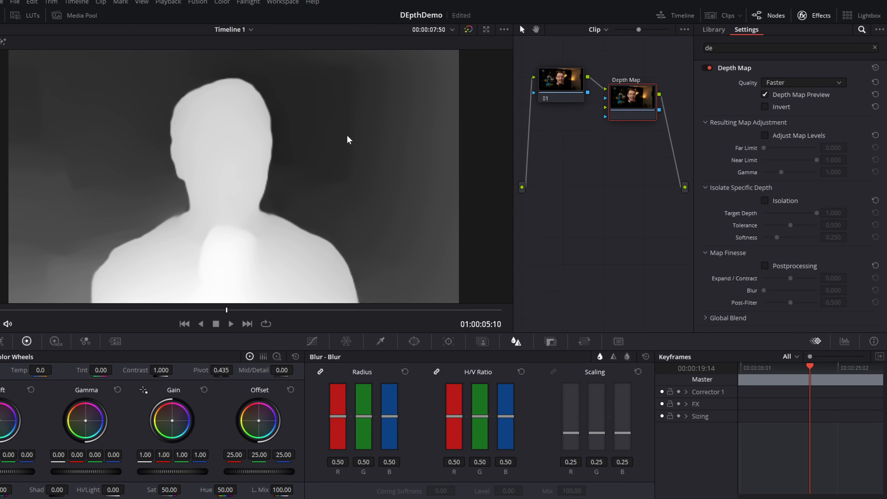
mouse_move(231, 154)
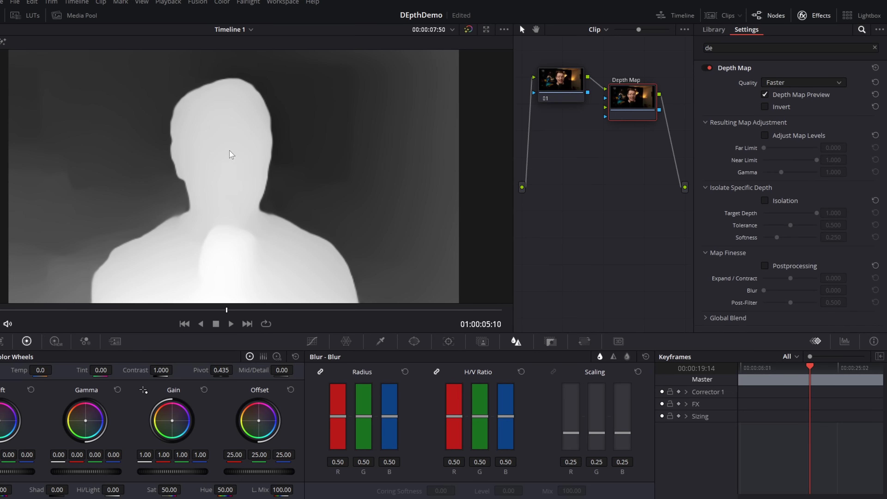
Step: Enable Adjust Map Levels on the presenter's Depth Map (far 0.386, near 0.706)
click(765, 135)
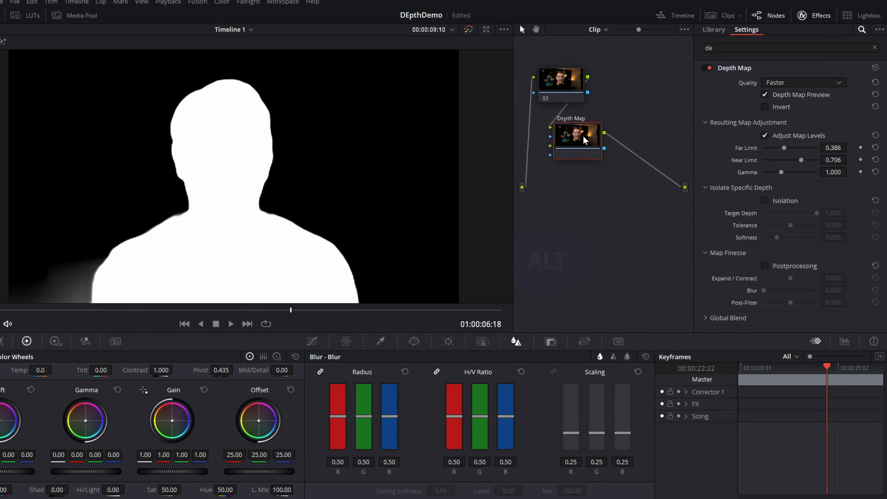
Step: Add serial node 03 keyed from the Depth Map output and switch off Depth Map Preview
key(alt+s)
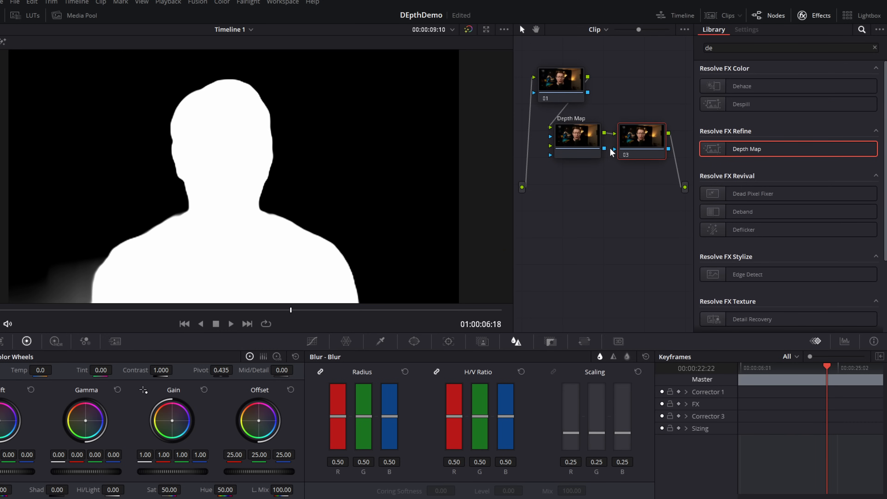
mouse_move(615, 153)
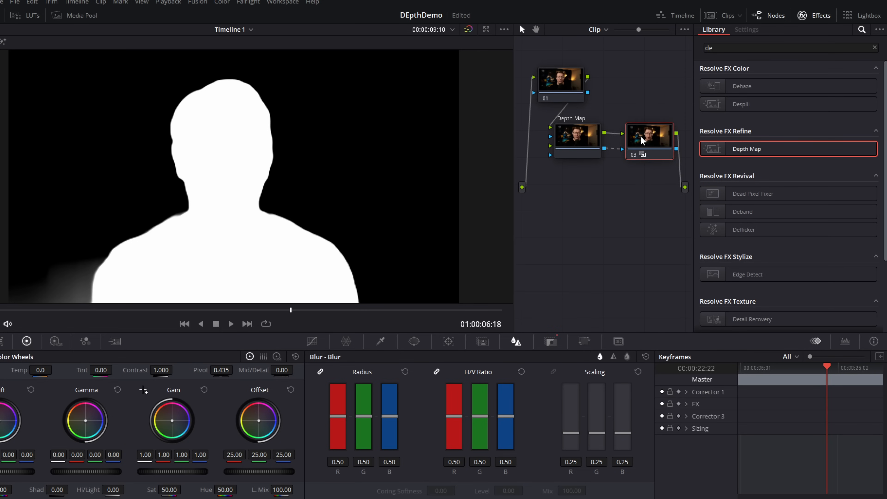
click(746, 30)
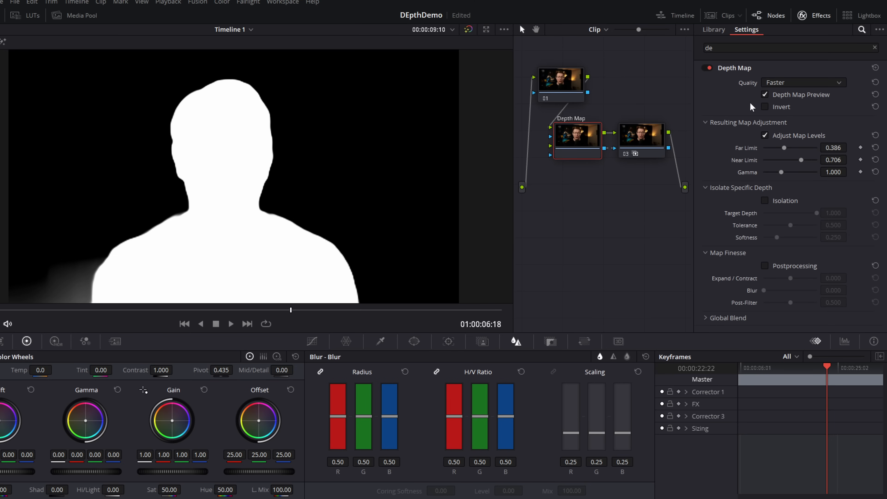
click(765, 95)
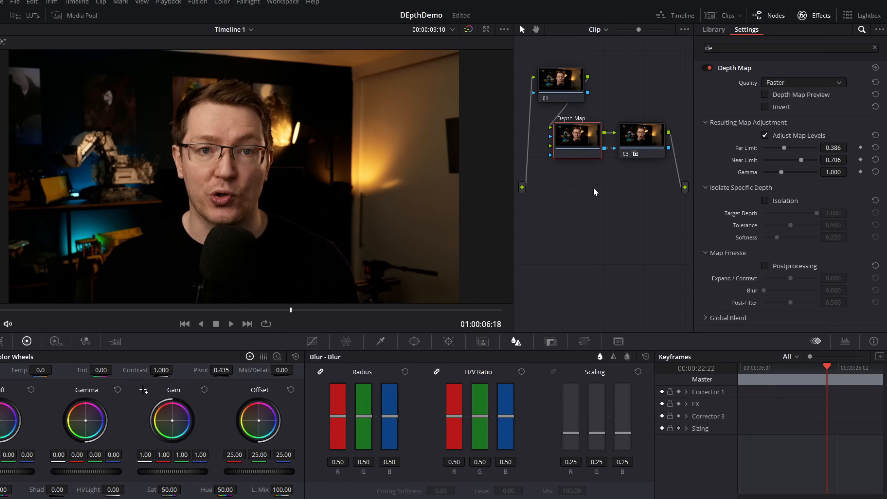
click(713, 30)
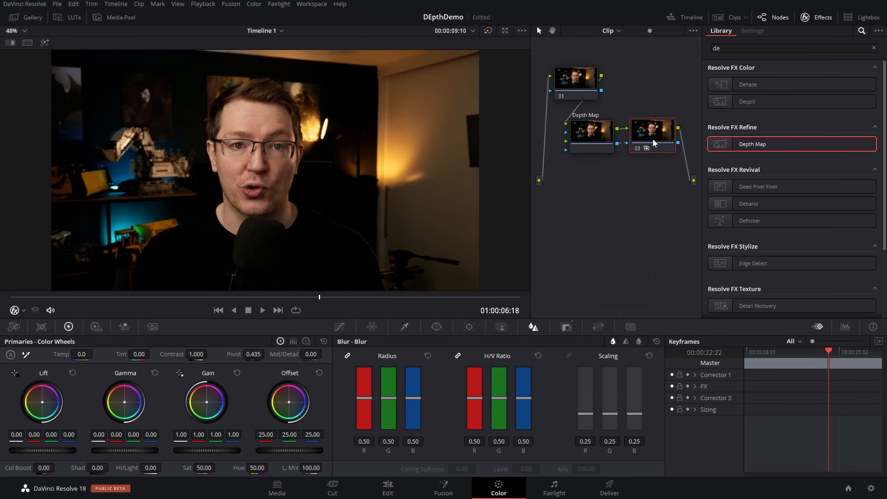
mouse_move(174, 386)
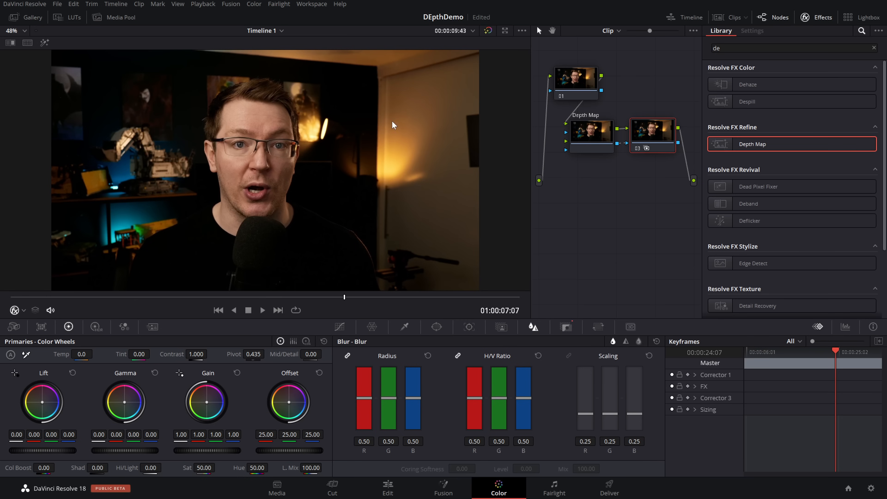
mouse_move(610, 209)
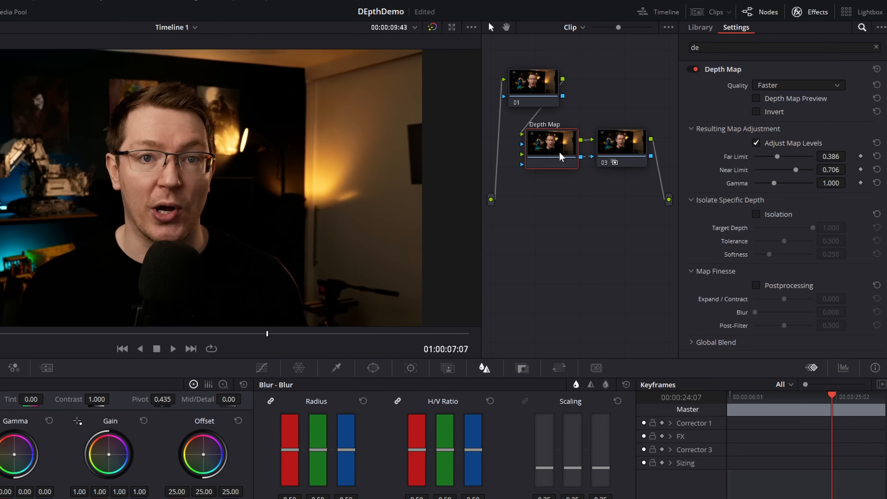
Step: Invert the Depth Map so the background is keyed for the 63.95 offset lift
click(756, 111)
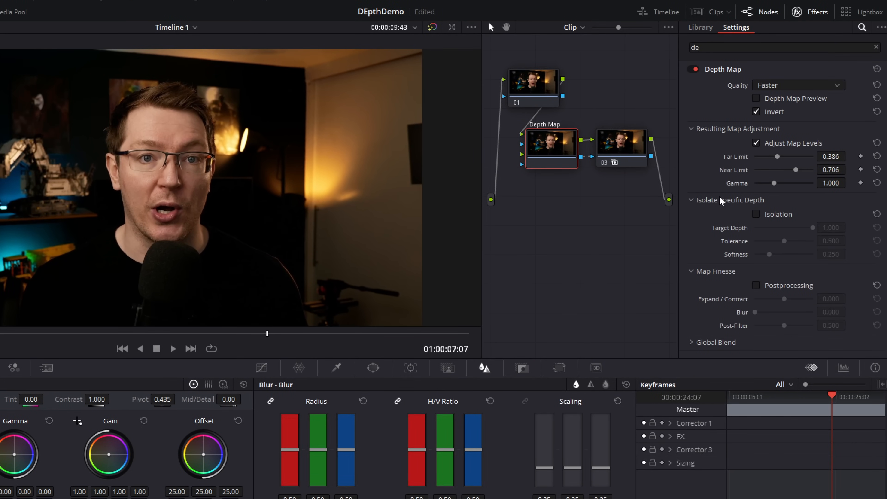
mouse_move(181, 270)
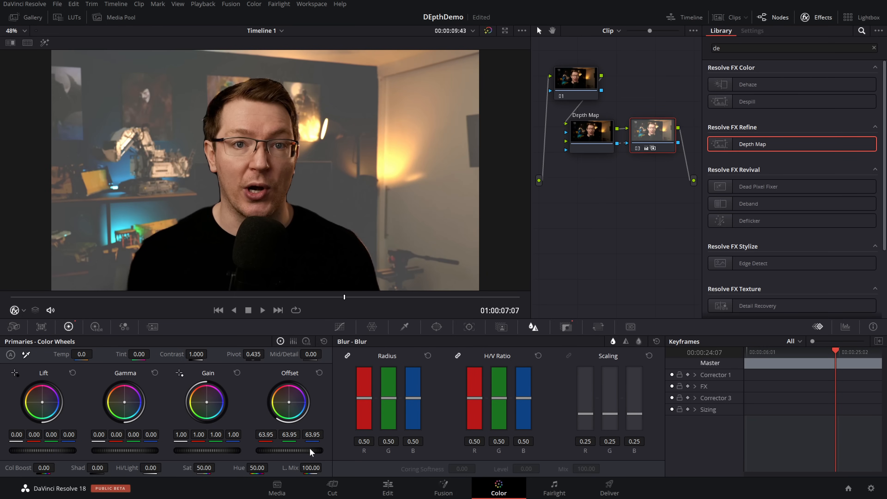
mouse_move(218, 225)
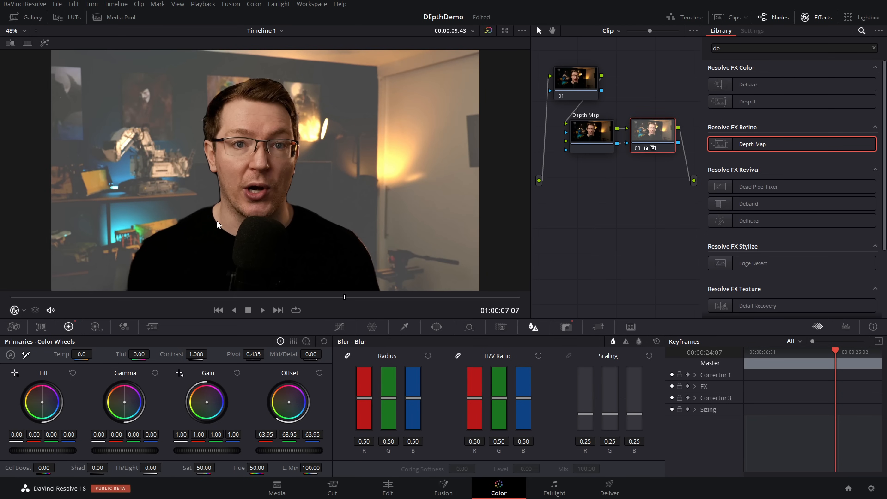
Step: Enable Postprocessing under Map Finesse on the presenter's Depth Map node
click(752, 31)
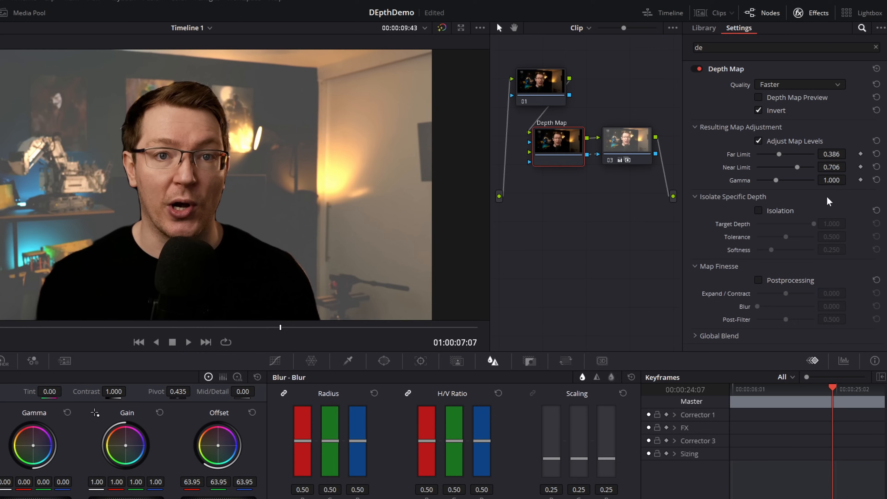
click(759, 285)
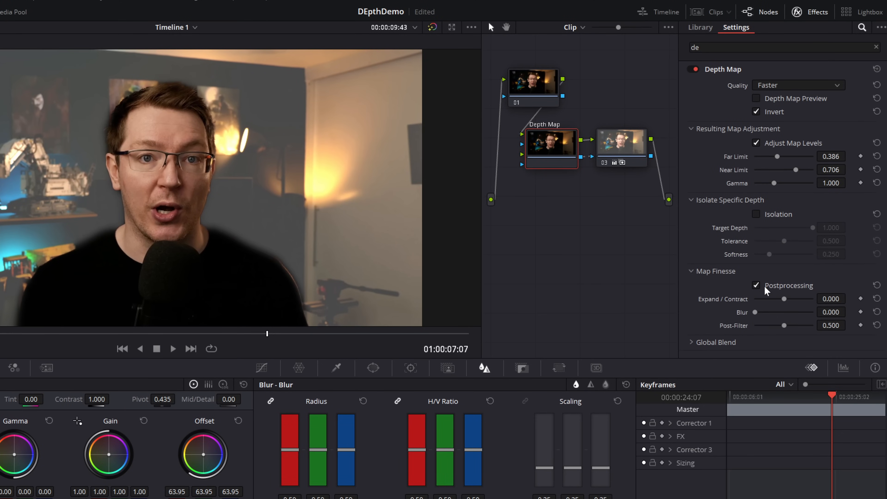
mouse_move(162, 112)
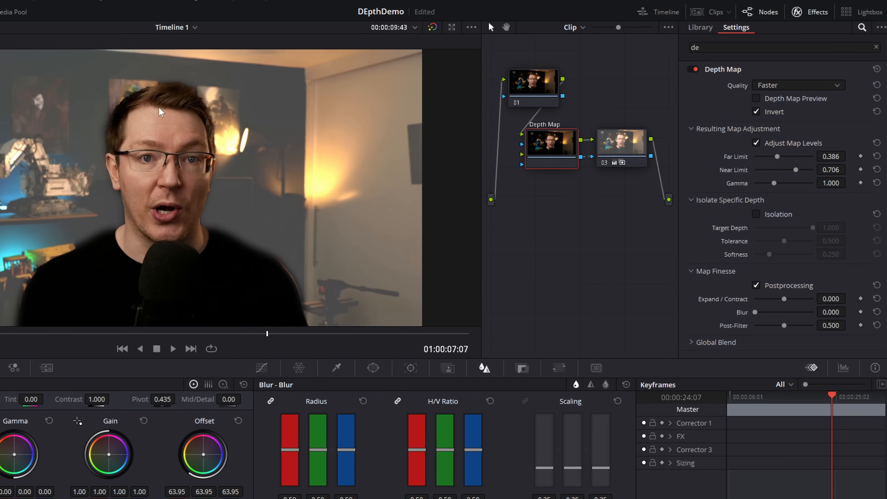
mouse_move(211, 120)
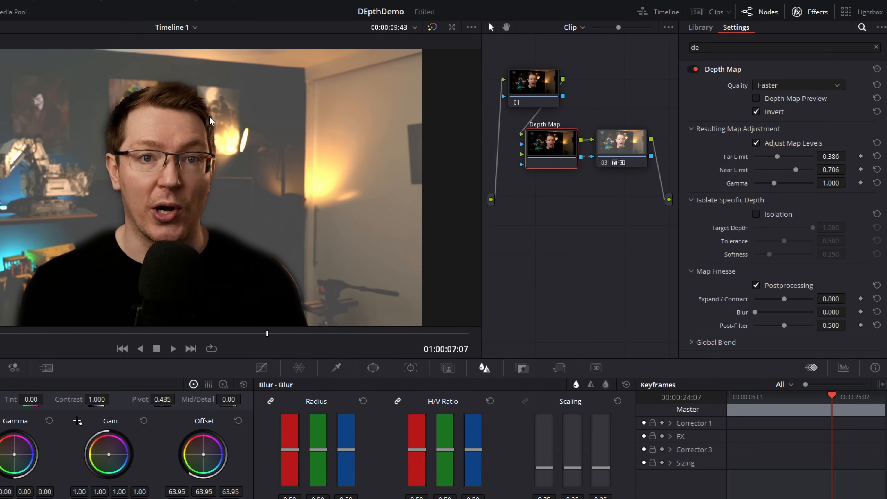
mouse_move(282, 267)
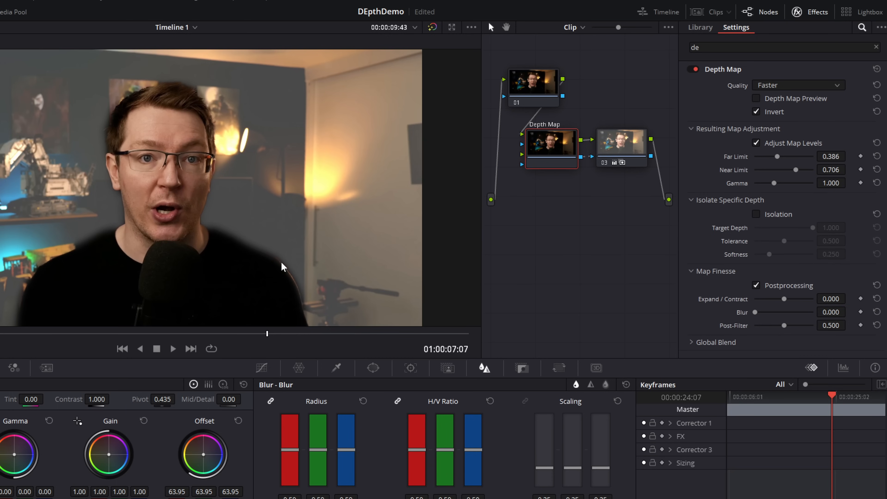
mouse_move(346, 231)
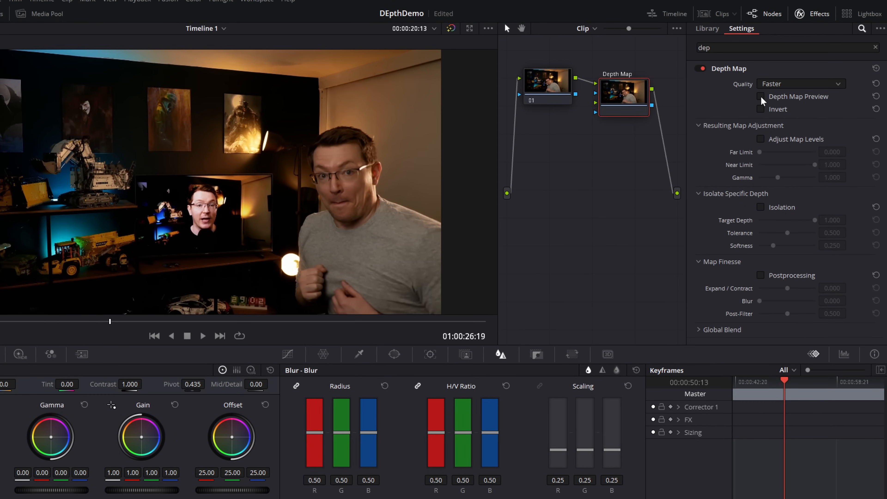
Step: Show the grey-shirt clip's depth preview with Adjust Map Levels on (far 0.331, near 0.532)
click(761, 96)
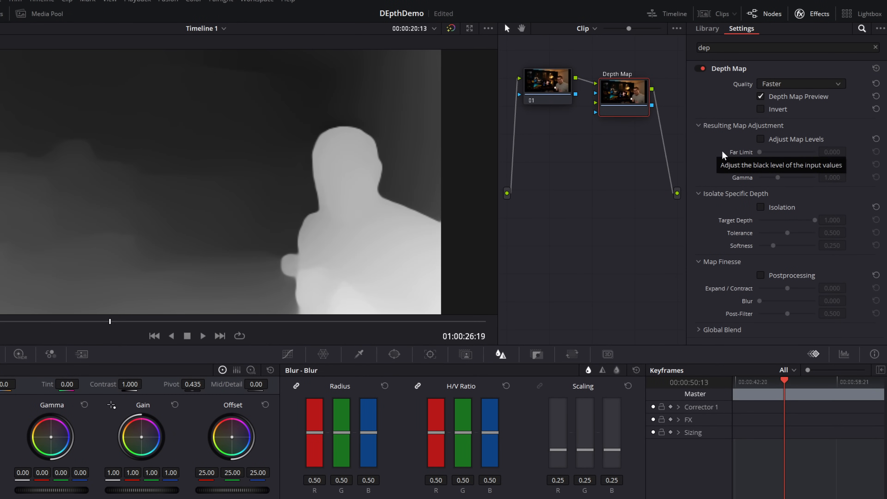
click(762, 139)
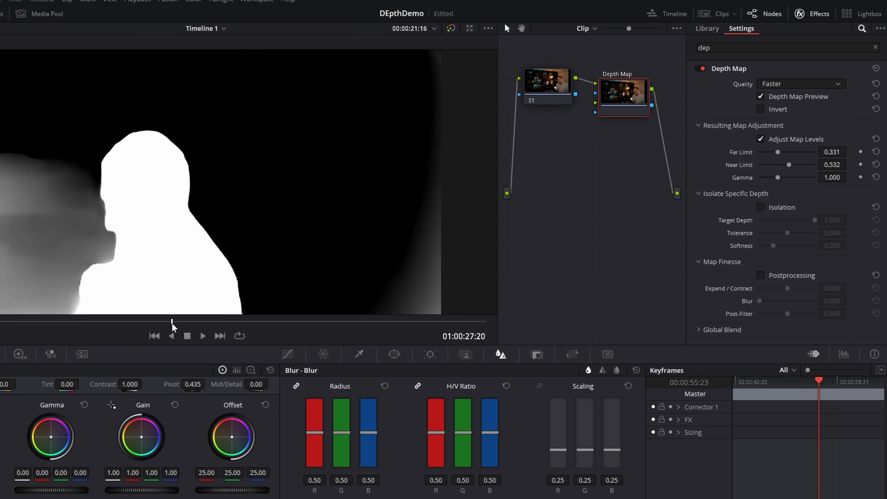
click(762, 207)
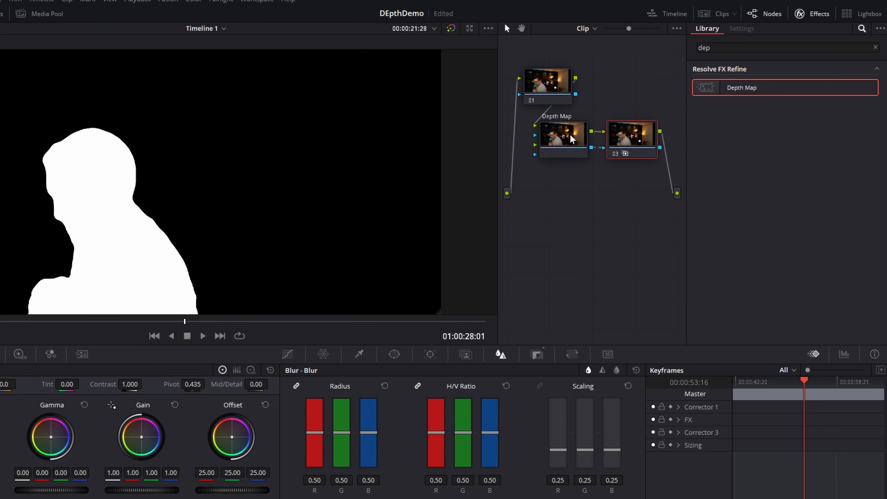
Step: Disable the depth preview and apply Mosaic Blur to node 03, keyed by the Depth Map
click(741, 28)
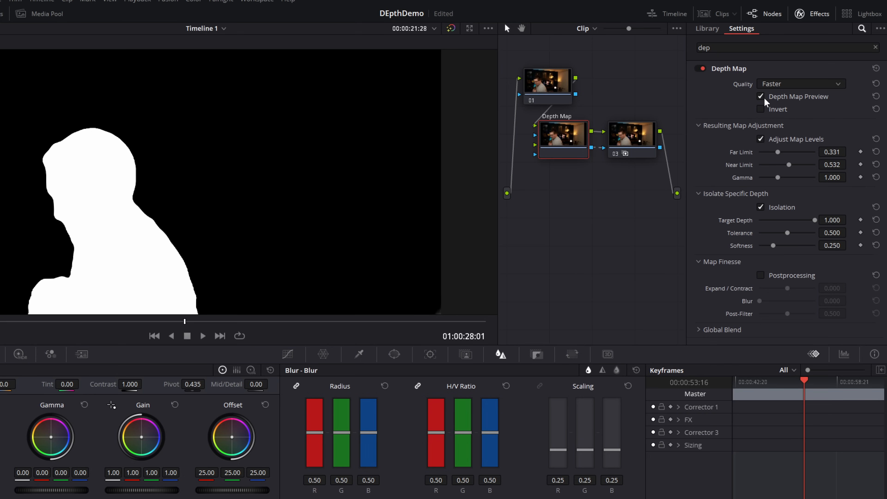
click(706, 29)
text(mosai)
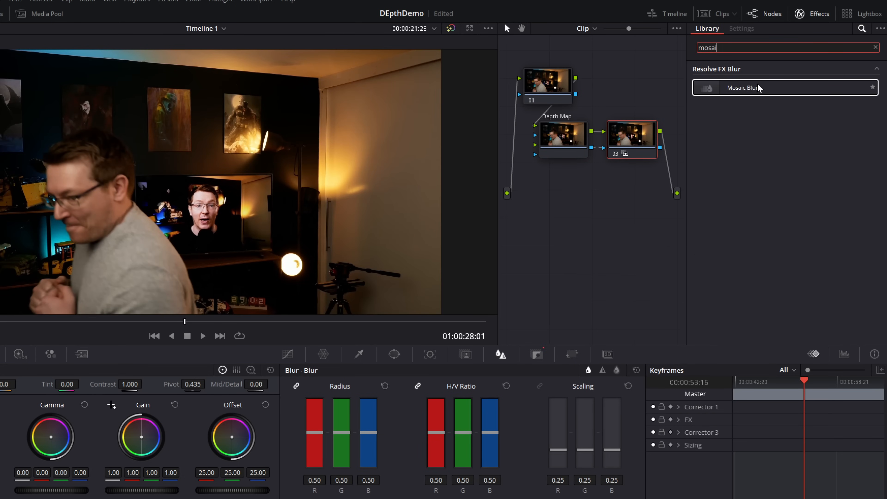
double_click(742, 87)
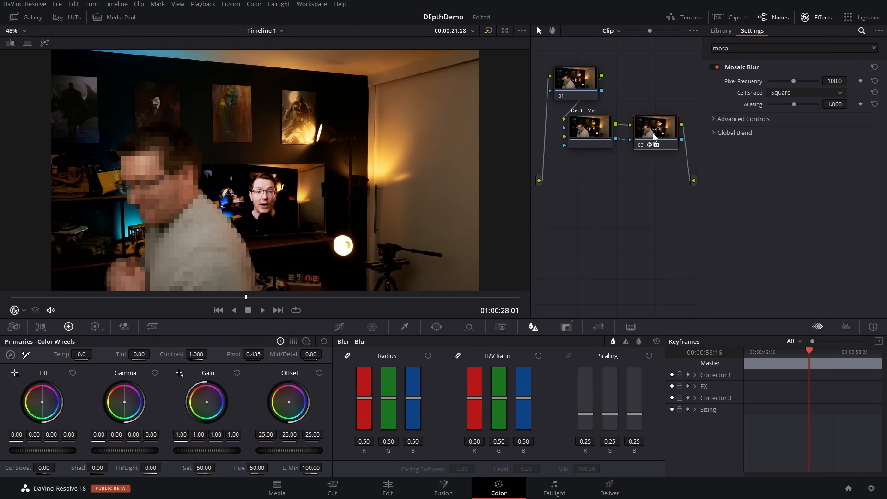
click(655, 132)
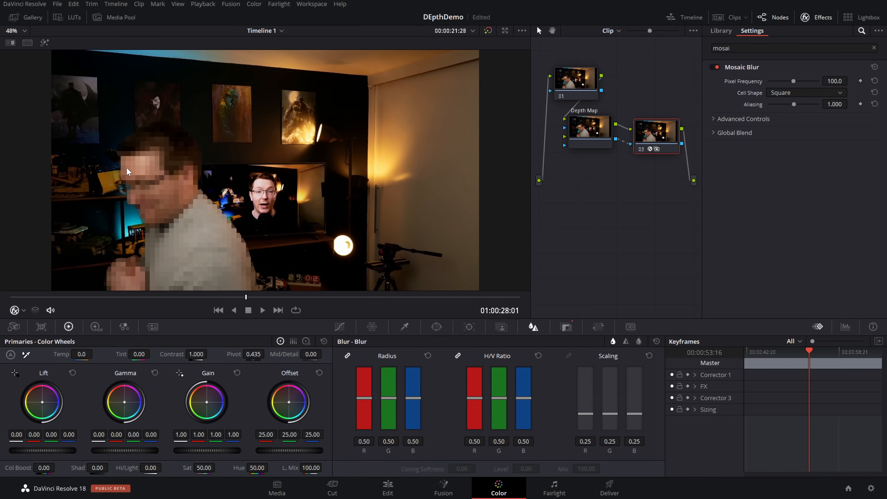
mouse_move(168, 214)
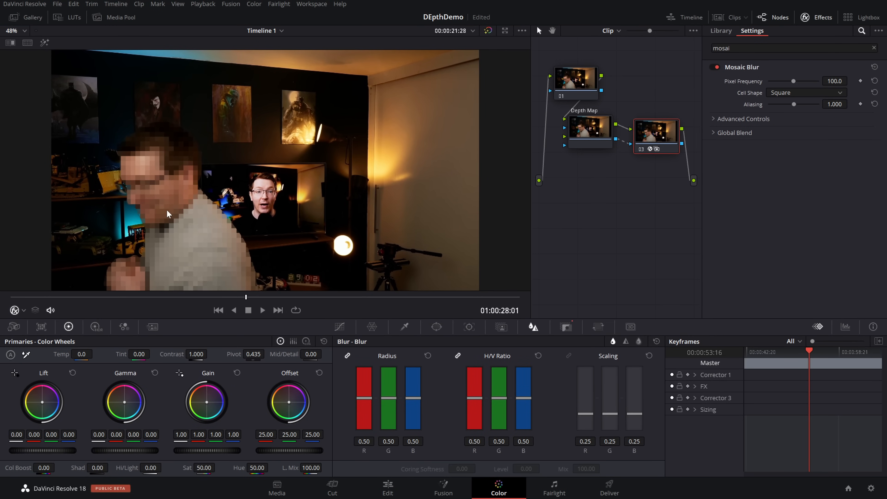
mouse_move(142, 195)
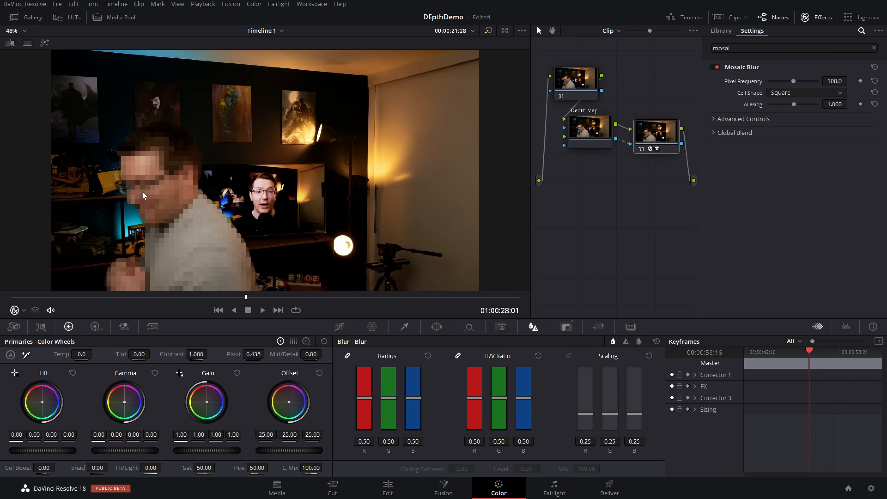
mouse_move(239, 239)
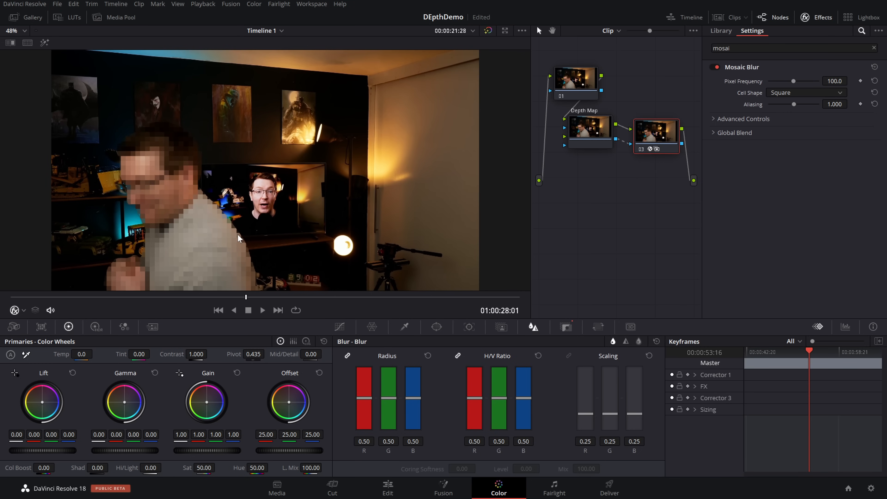
click(589, 129)
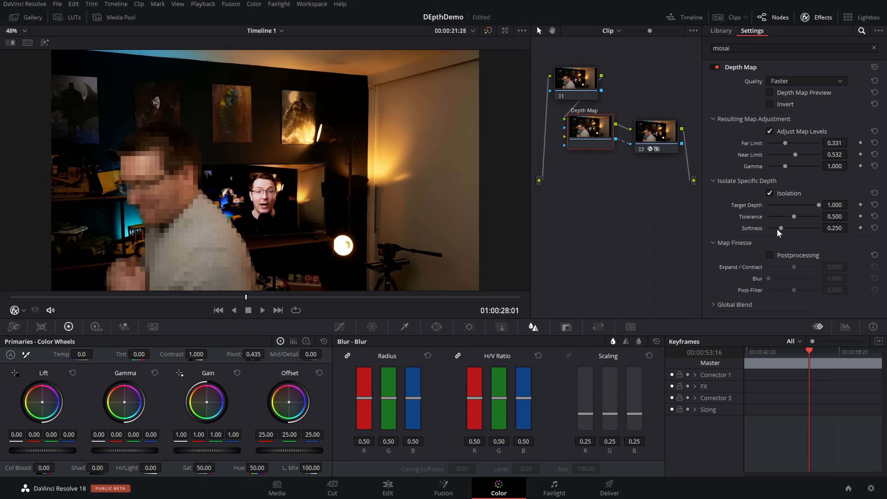
Step: Enable Postprocessing and Invert on the grey-shirt Depth Map so the background pixelates
click(770, 256)
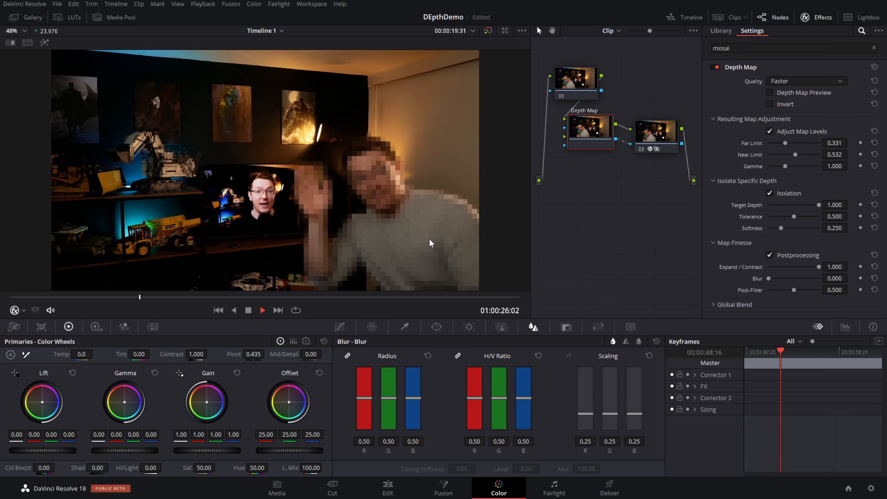
click(262, 310)
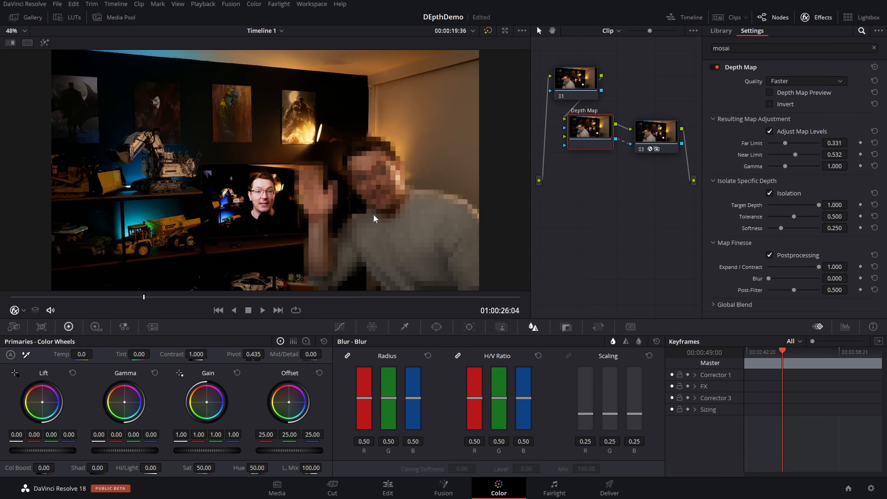
mouse_move(595, 128)
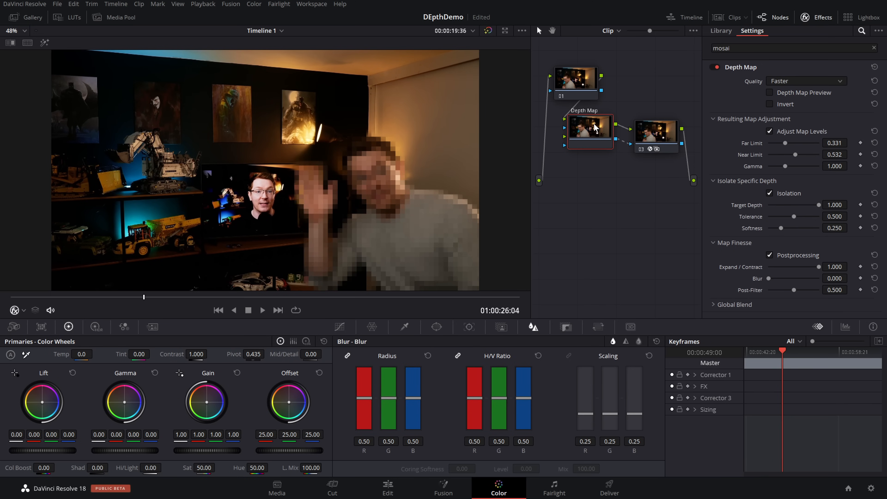
click(770, 104)
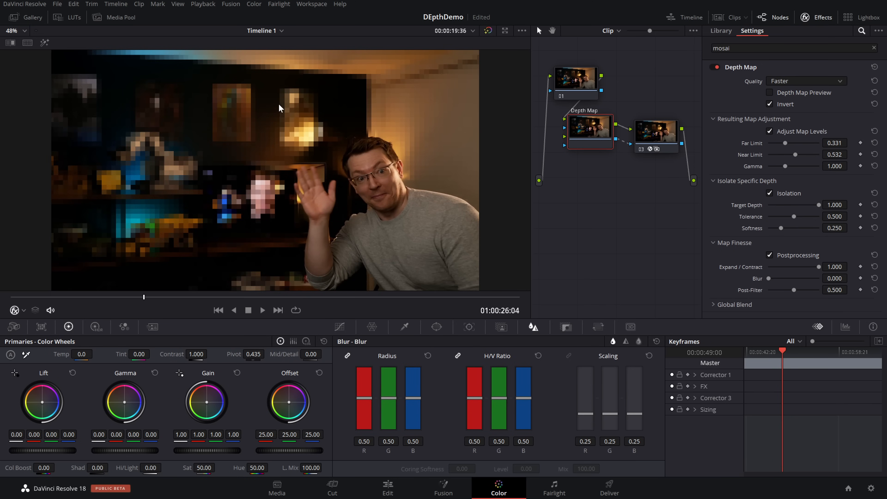
mouse_move(444, 136)
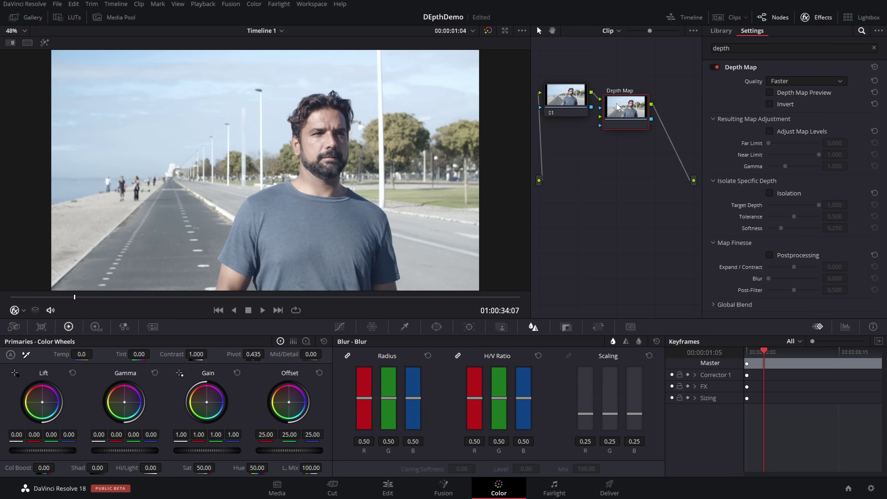
Step: Show the outdoor clip's depth preview with Adjust Map Levels on (near 0.275, gamma 0.706)
click(771, 93)
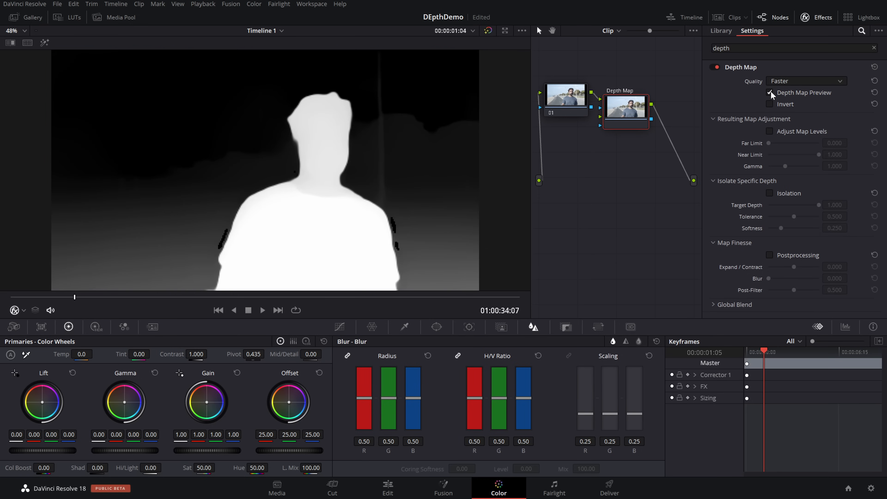
click(771, 92)
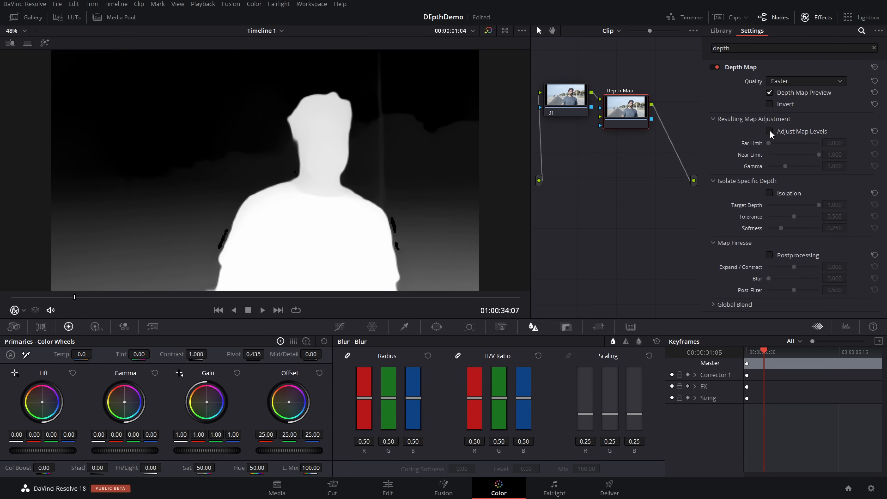
click(770, 132)
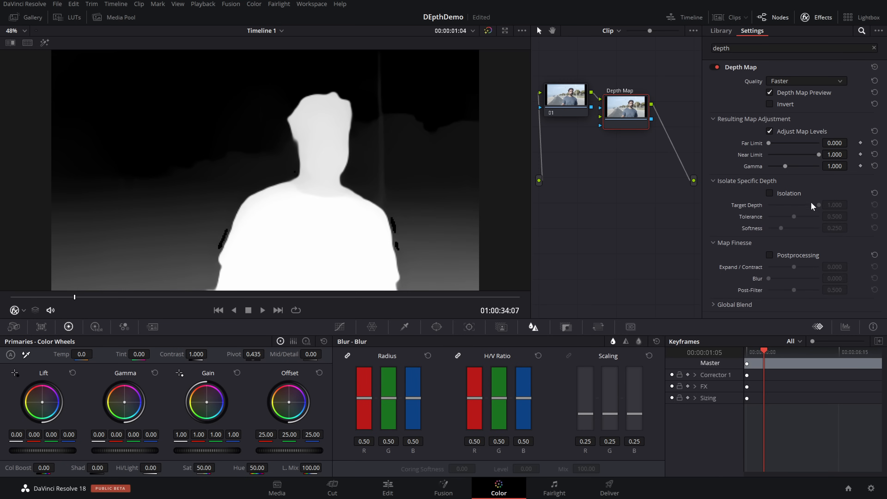
mouse_move(779, 216)
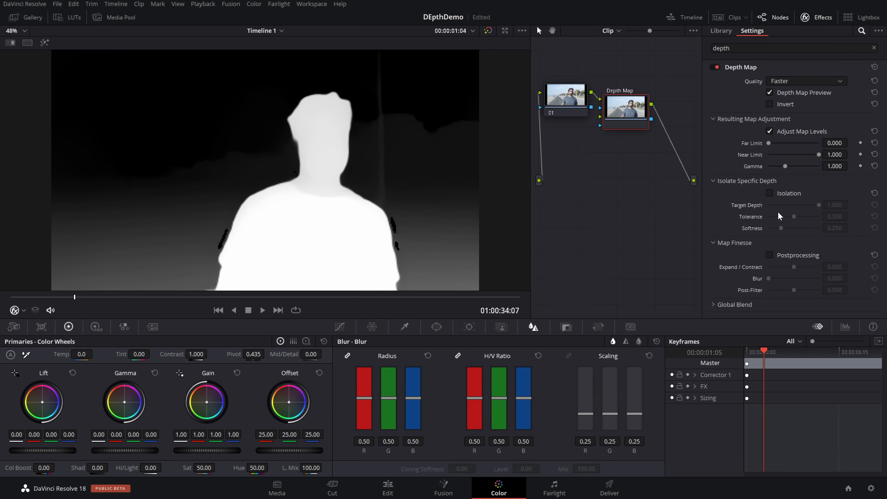
mouse_move(675, 228)
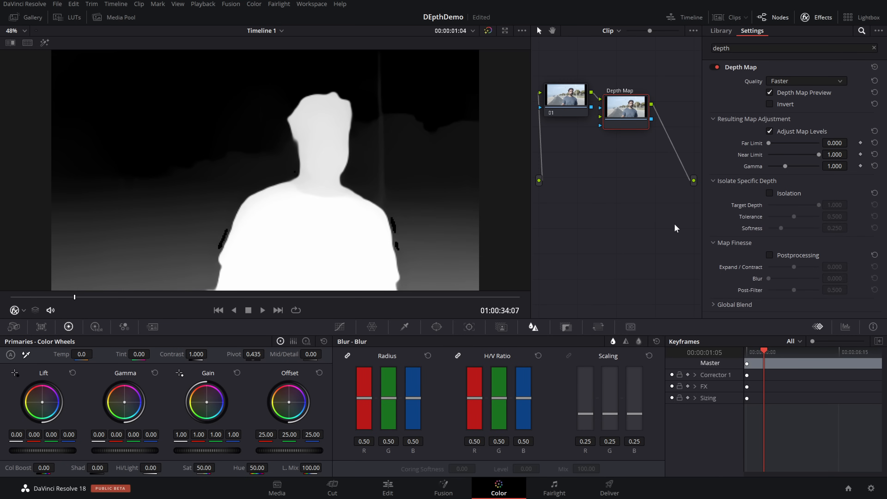
mouse_move(251, 167)
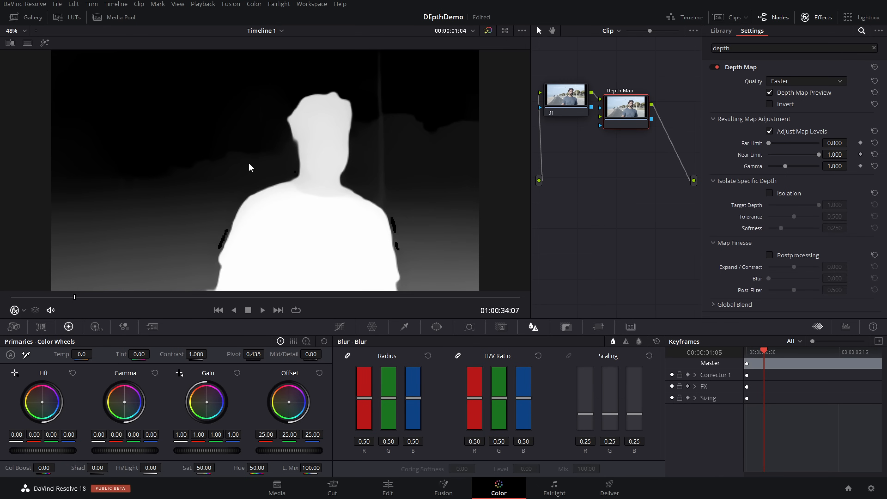
mouse_move(804, 163)
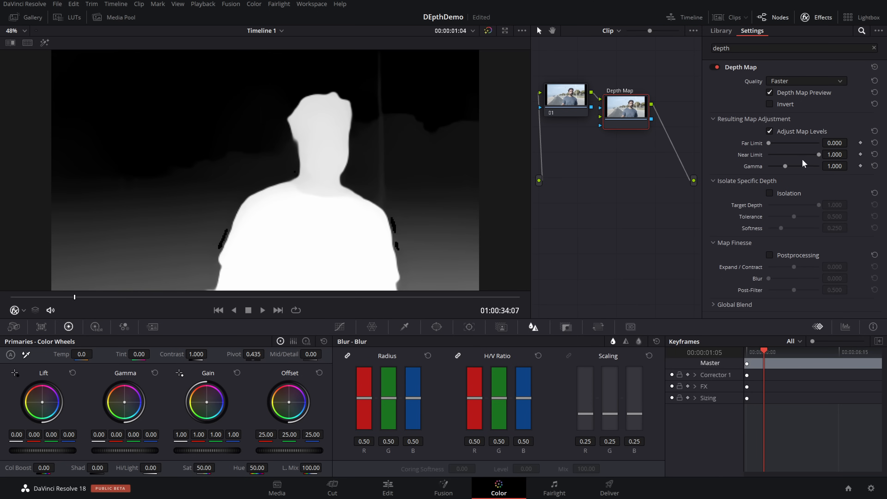
mouse_move(796, 143)
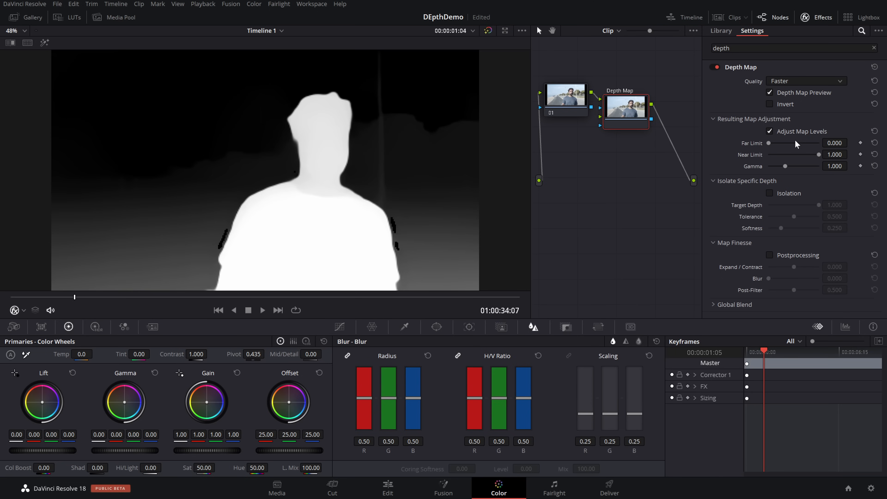
mouse_move(787, 164)
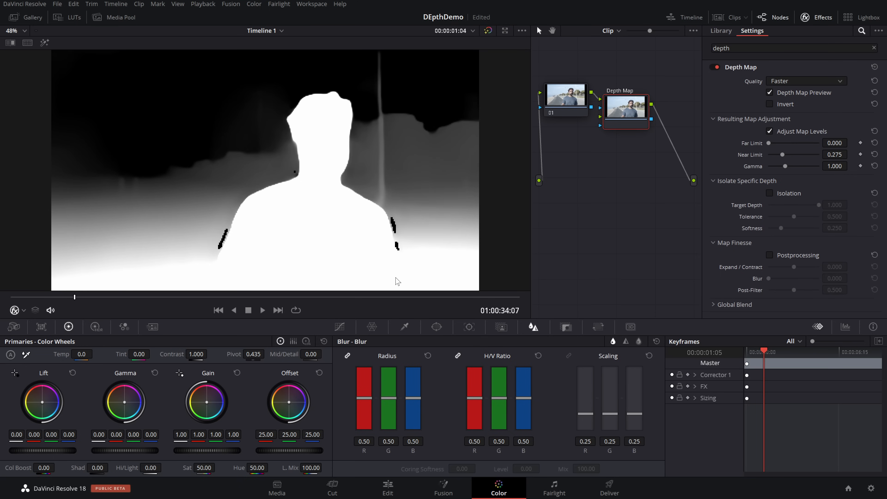
mouse_move(809, 170)
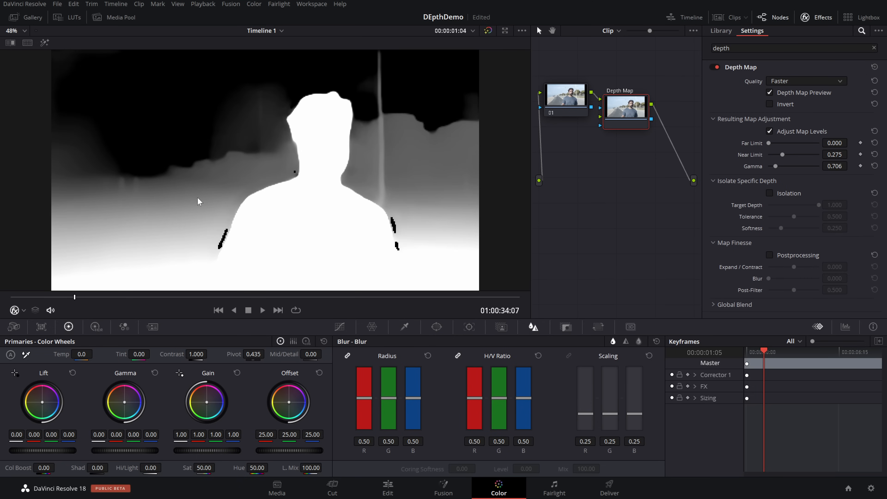
mouse_move(159, 115)
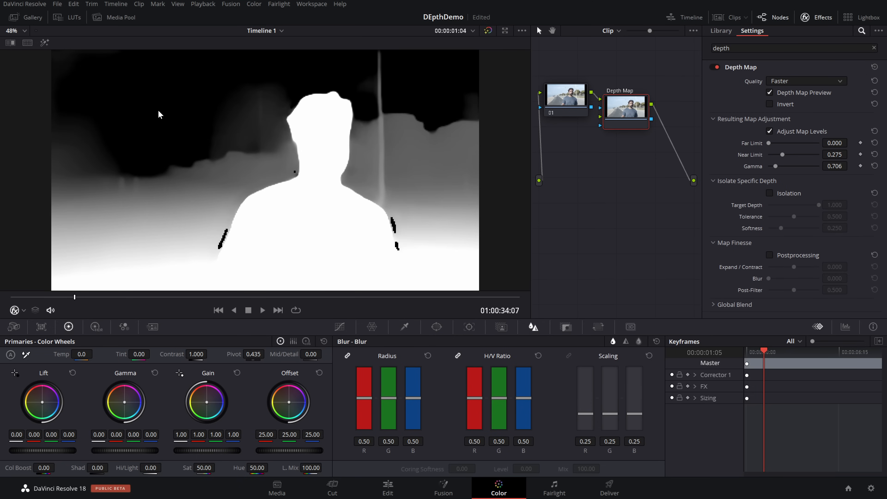
mouse_move(771, 104)
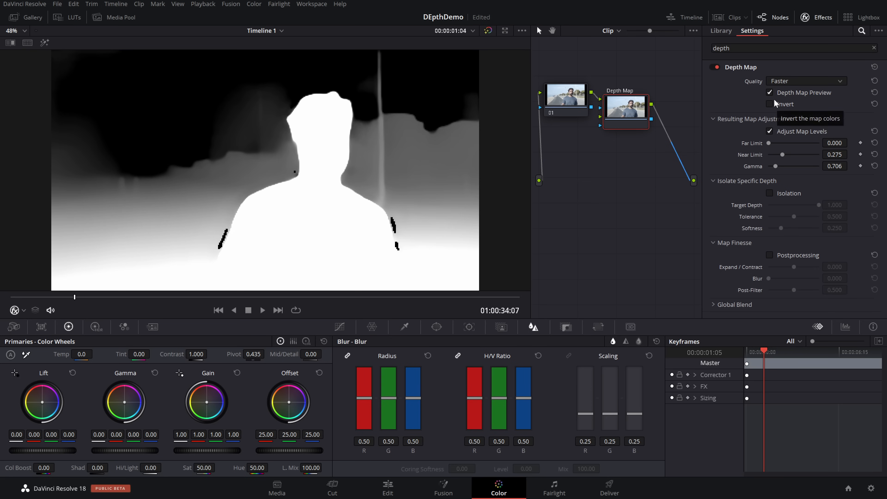
Step: Disable the outdoor clip's depth preview and invert its Depth Map for the background node
click(771, 93)
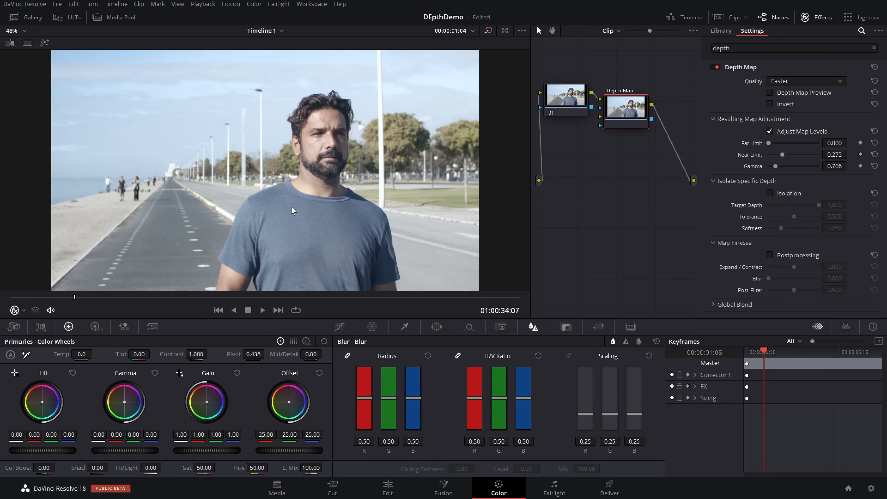
mouse_move(299, 272)
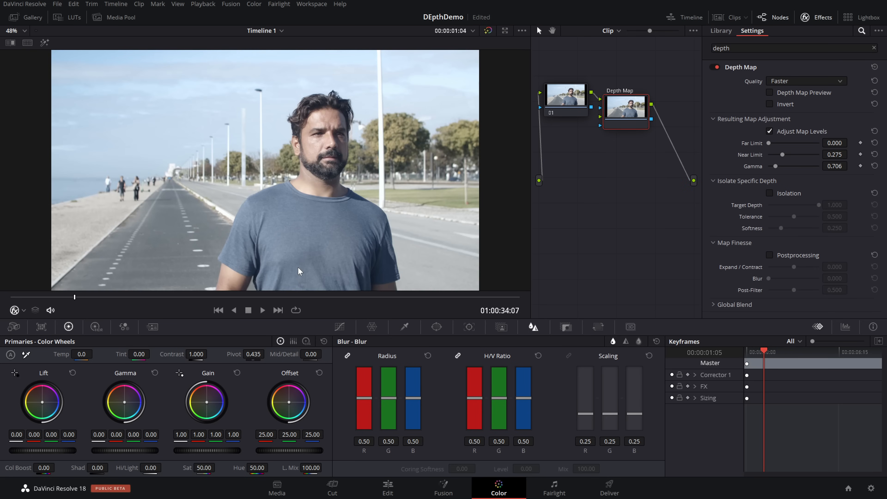
mouse_move(330, 171)
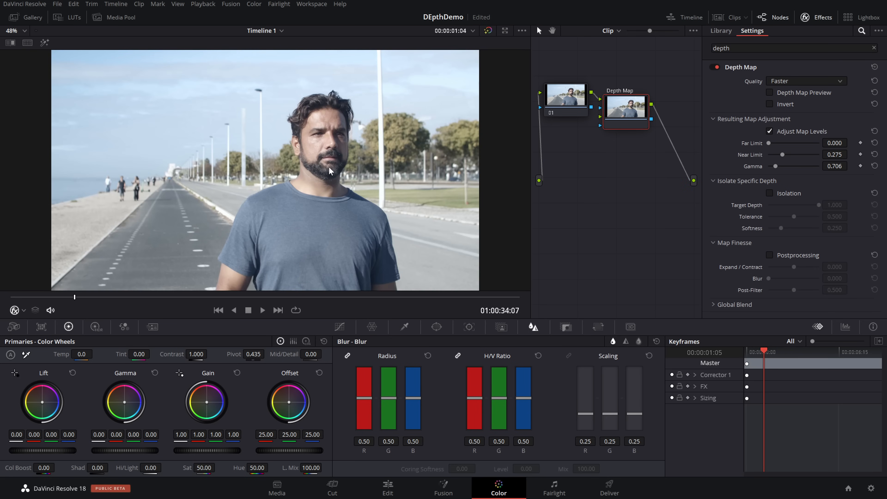
click(771, 103)
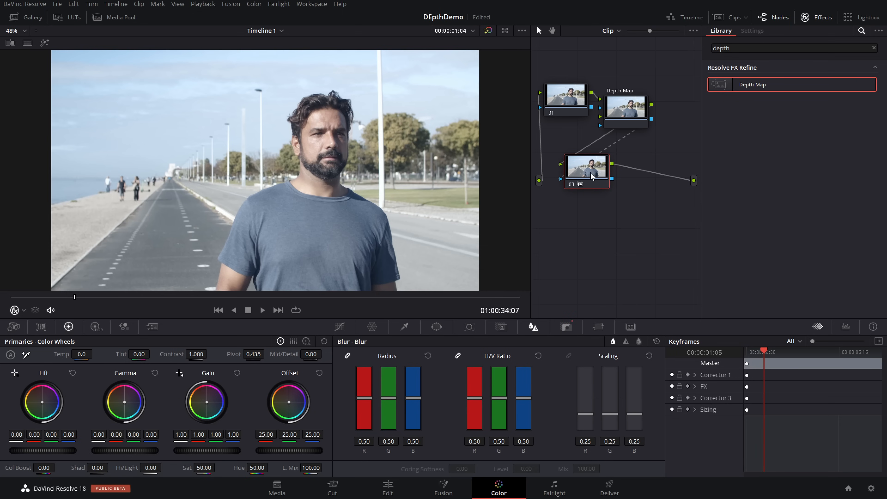
mouse_move(532, 327)
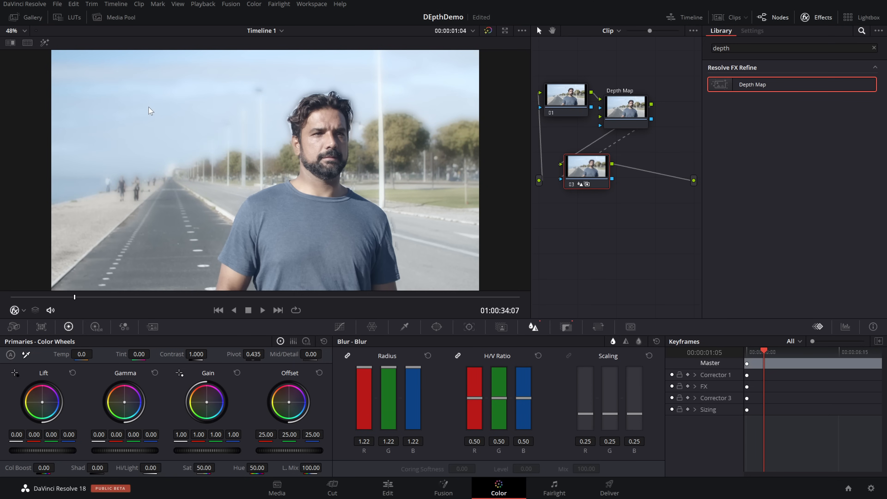
mouse_move(148, 156)
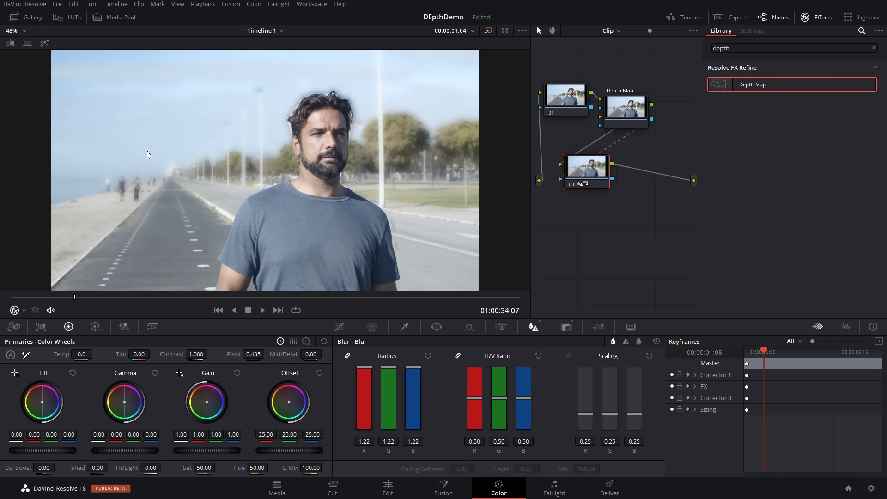
mouse_move(179, 181)
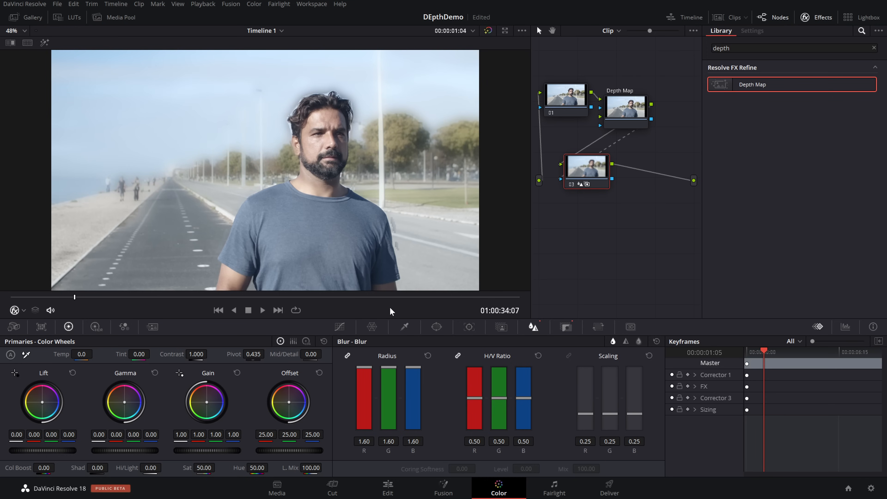
mouse_move(310, 131)
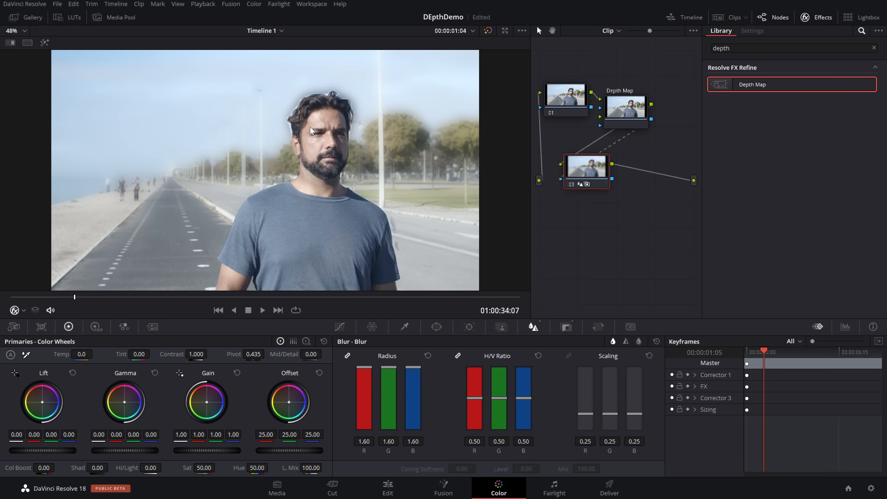
Step: Enable Postprocessing on the outdoor Depth Map and review the blurred background in playback
click(753, 31)
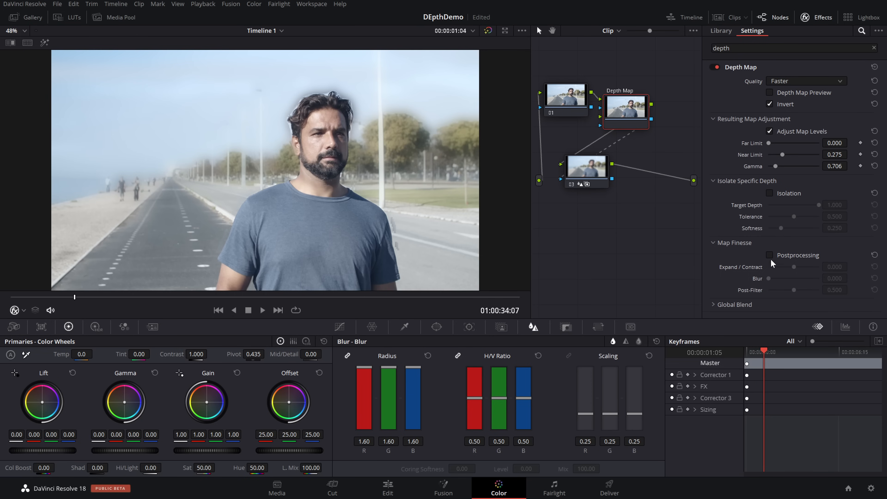
click(769, 255)
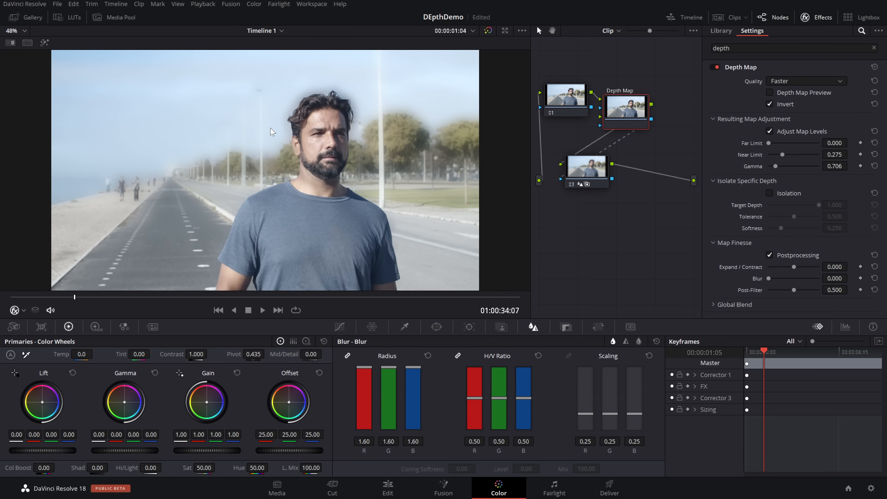
mouse_move(288, 272)
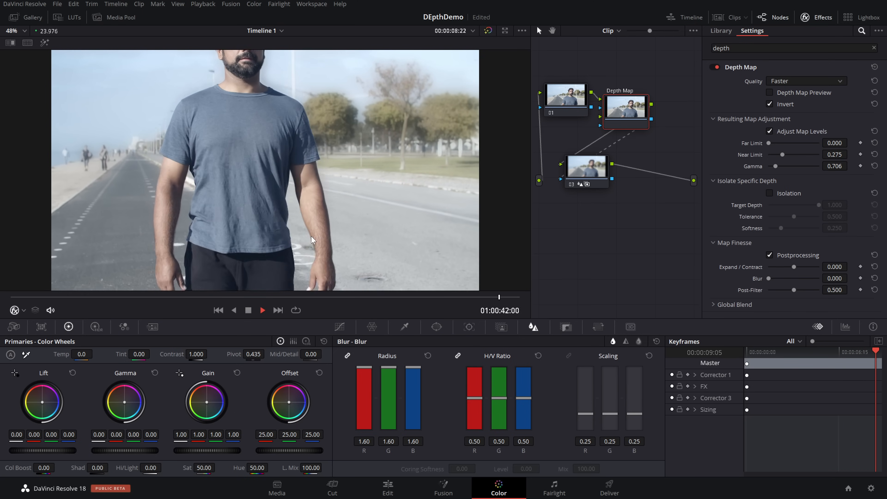
click(388, 487)
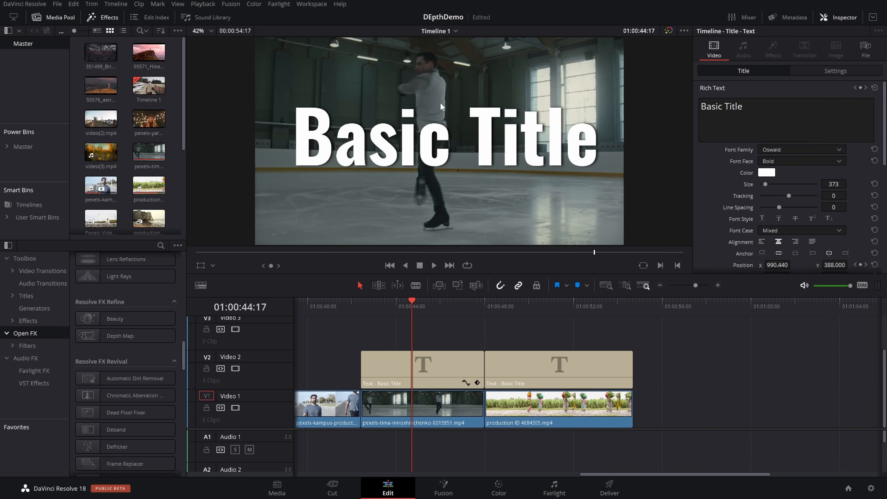
Step: Move into the skater shot and select the skater clip on Video 1
click(433, 264)
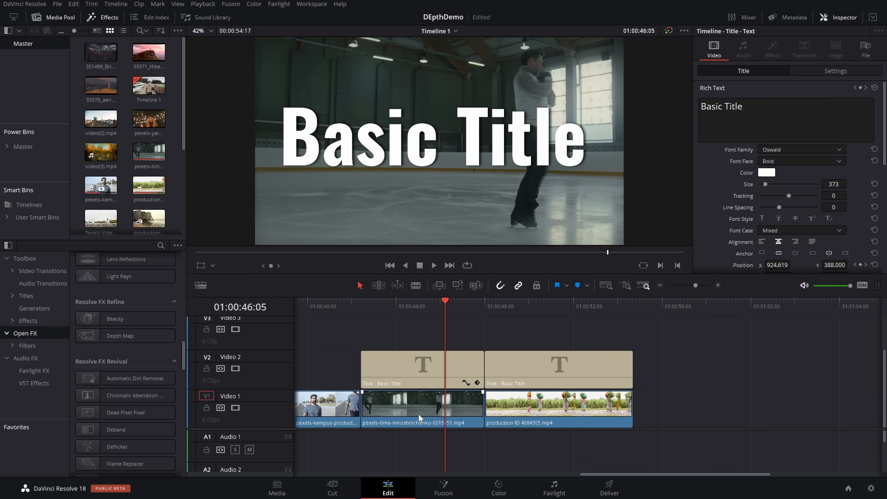
click(422, 403)
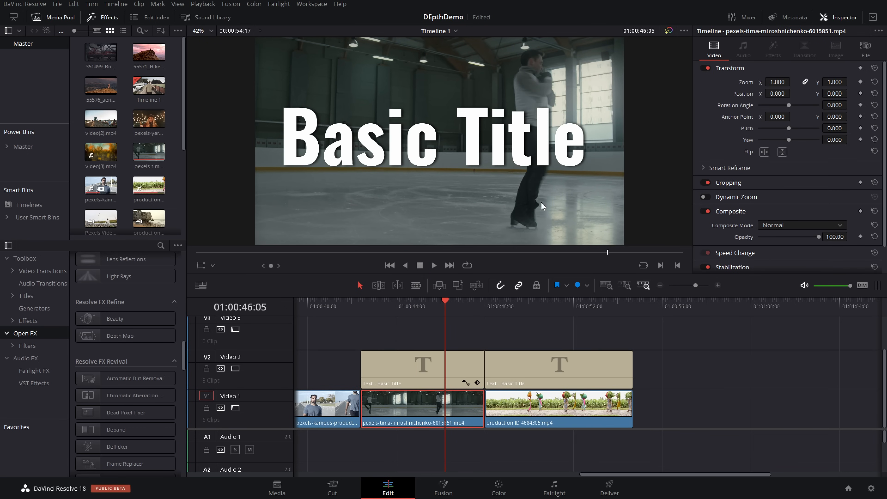
mouse_move(428, 416)
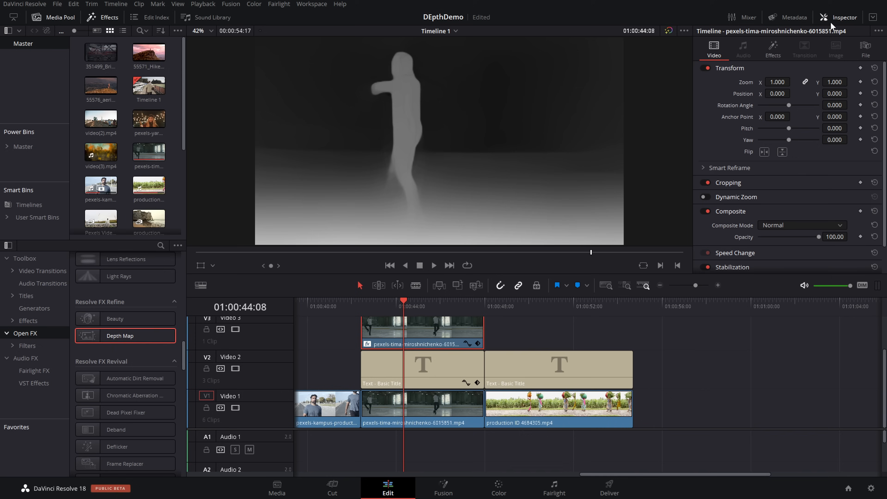
Step: Set Depth Map Quality to Faster, enable Adjust Map Levels and lower Near Limit to separate the skater
click(773, 48)
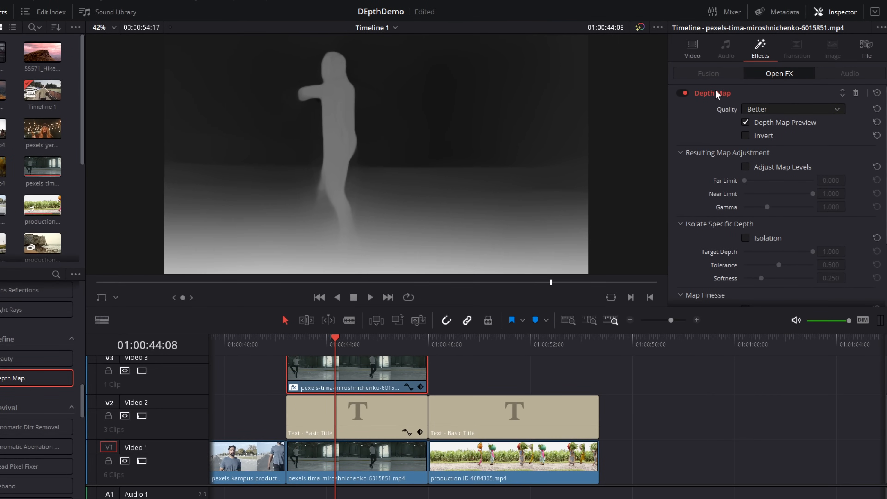
click(792, 109)
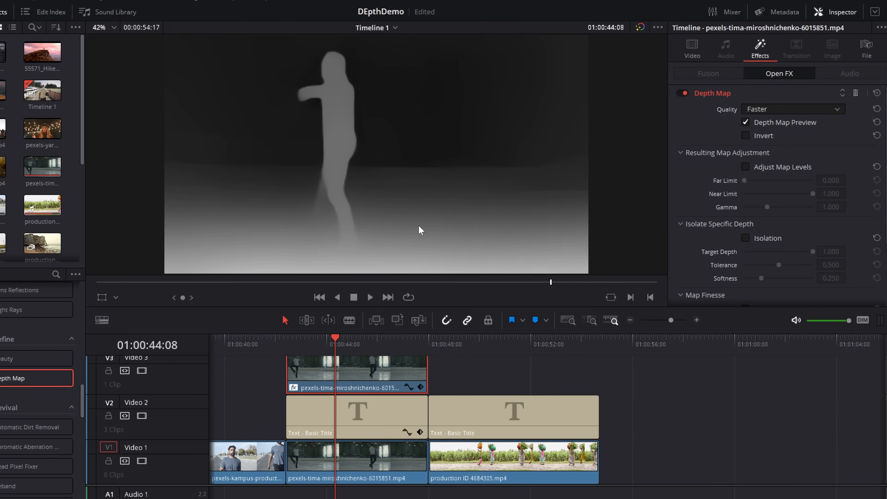
mouse_move(341, 179)
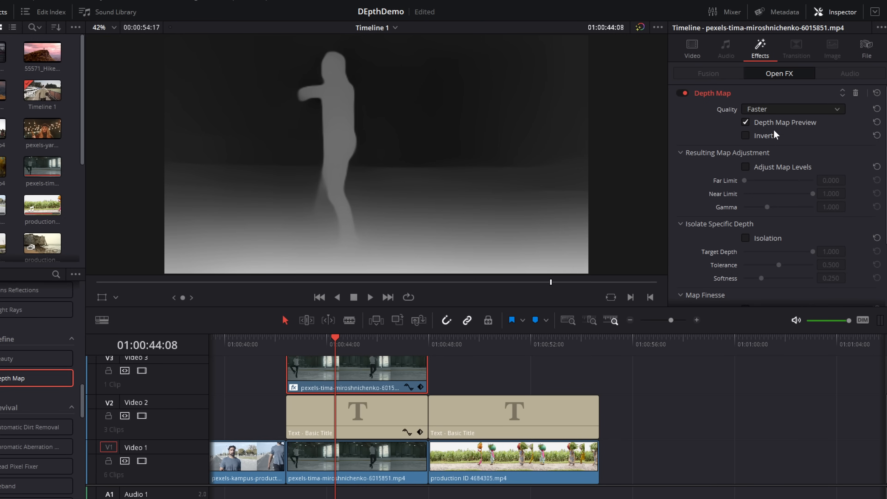
click(746, 238)
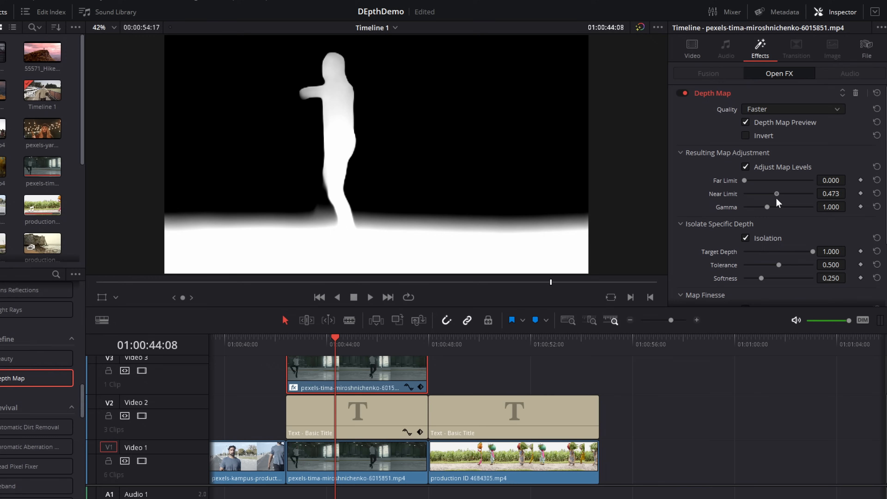
click(370, 298)
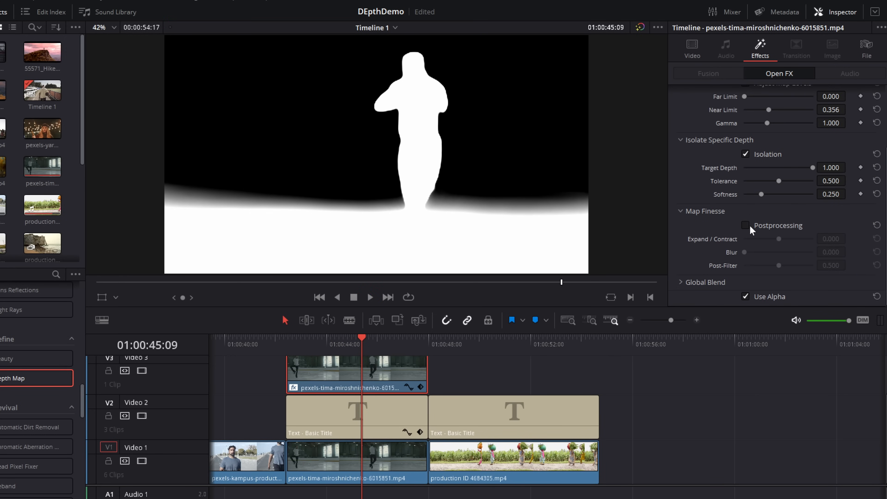
Step: Enable Postprocessing to refine the matte and turn off Depth Map Preview
click(745, 225)
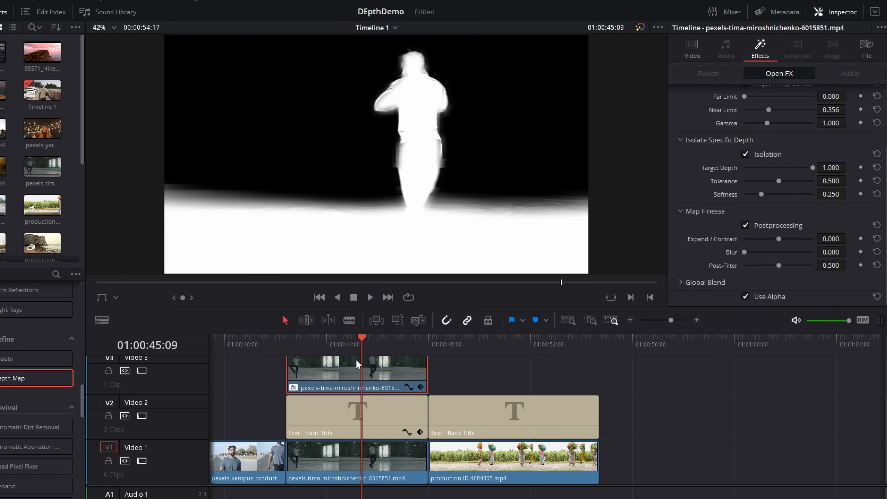
scroll(up, 3)
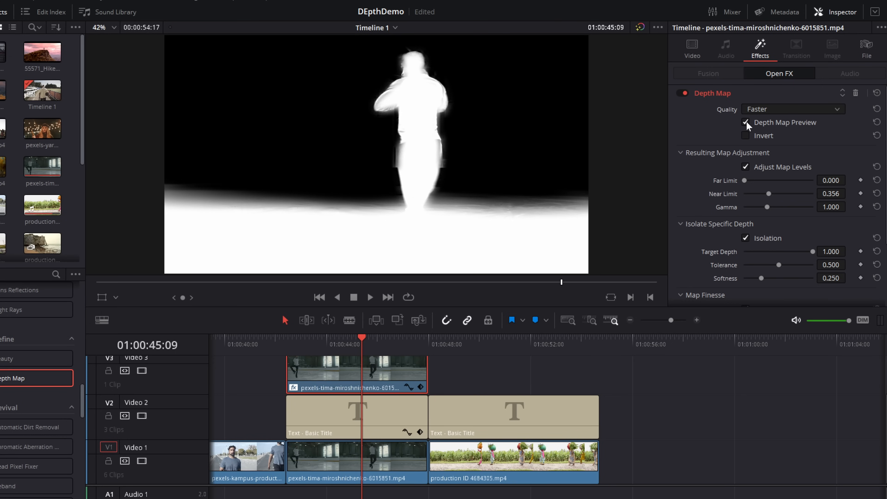
click(745, 122)
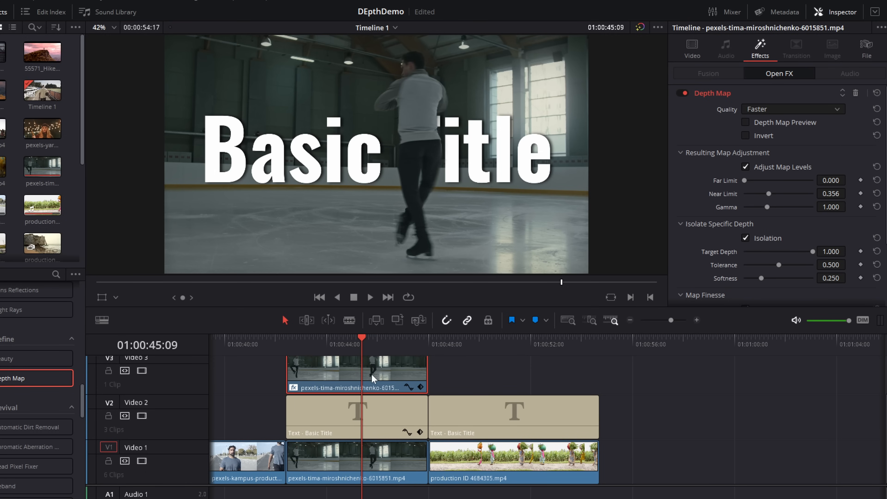
mouse_move(430, 106)
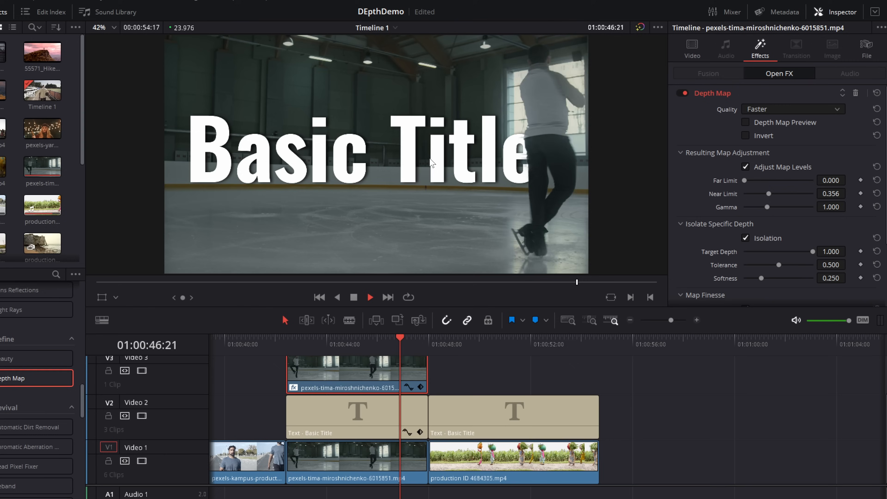
click(691, 48)
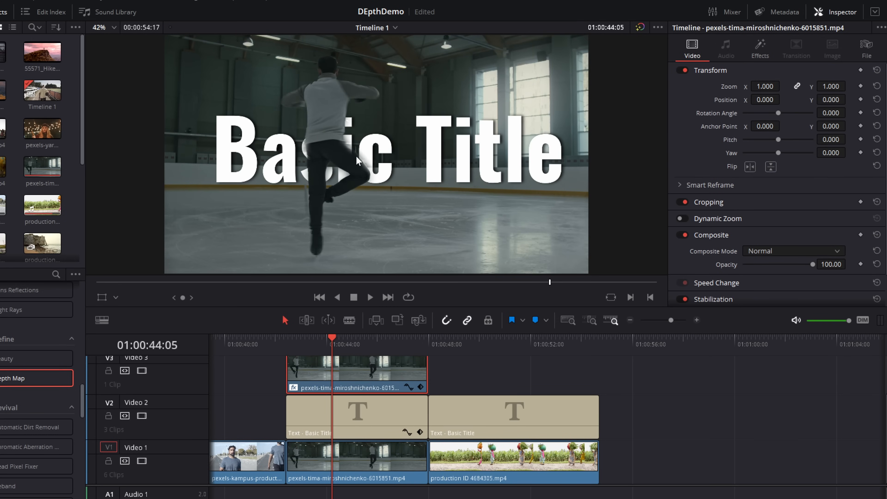
click(760, 48)
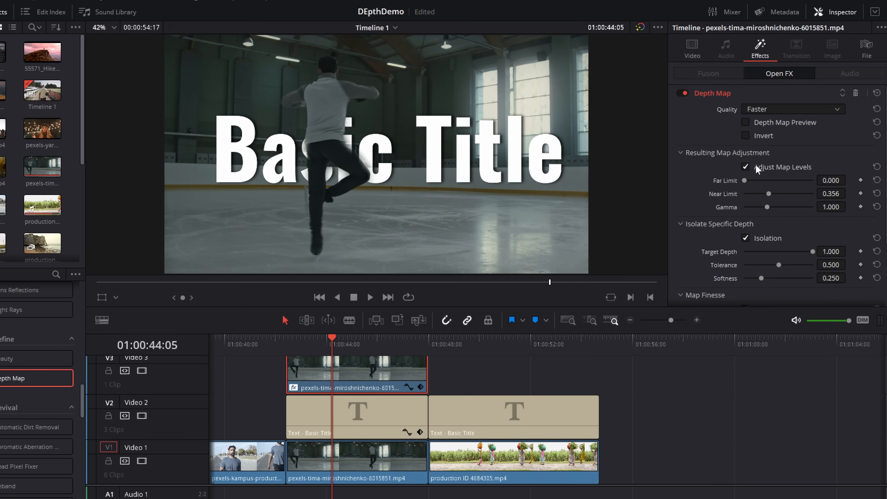
scroll(down, 3)
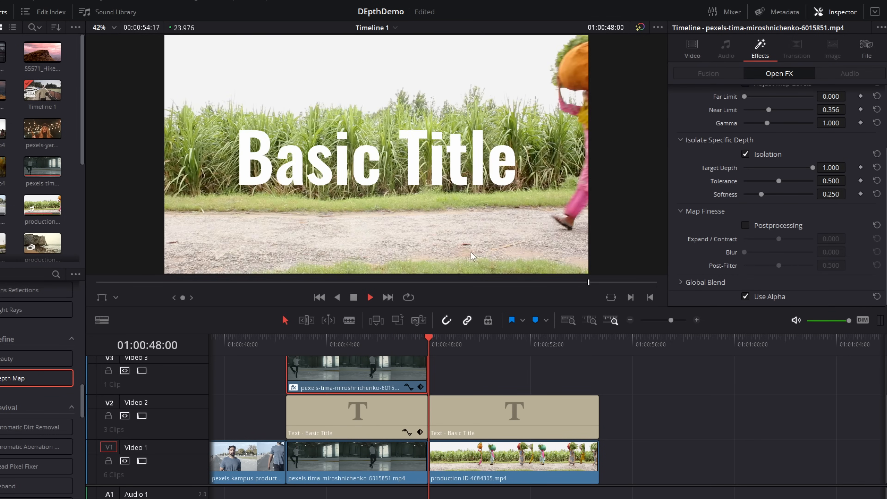
click(335, 344)
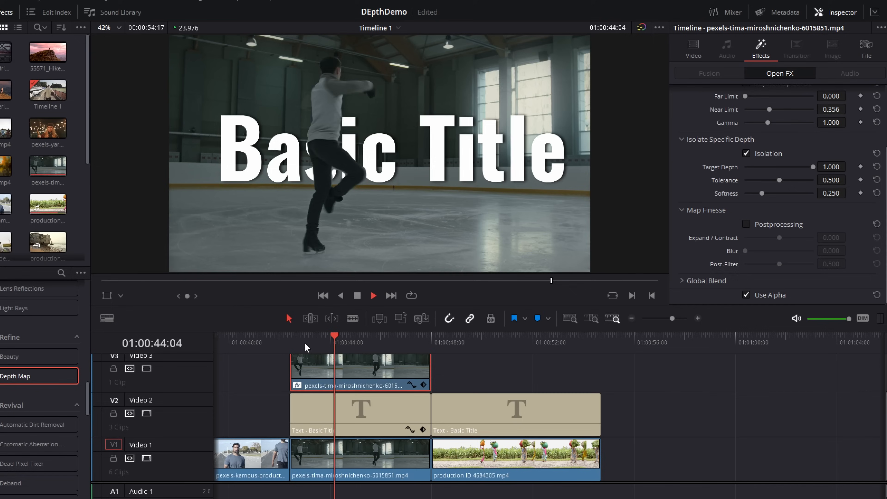
click(512, 305)
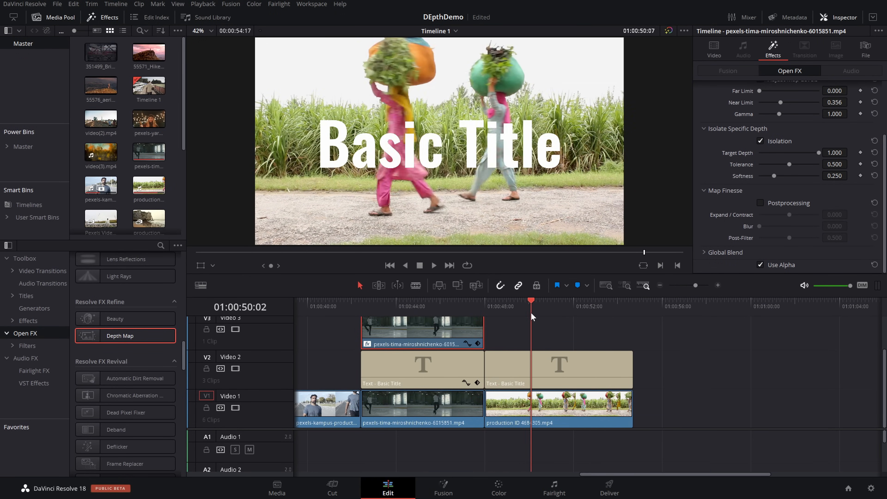
Step: Select the sugarcane field clip, show its Depth Map settings and turn off Depth Map Preview
click(558, 407)
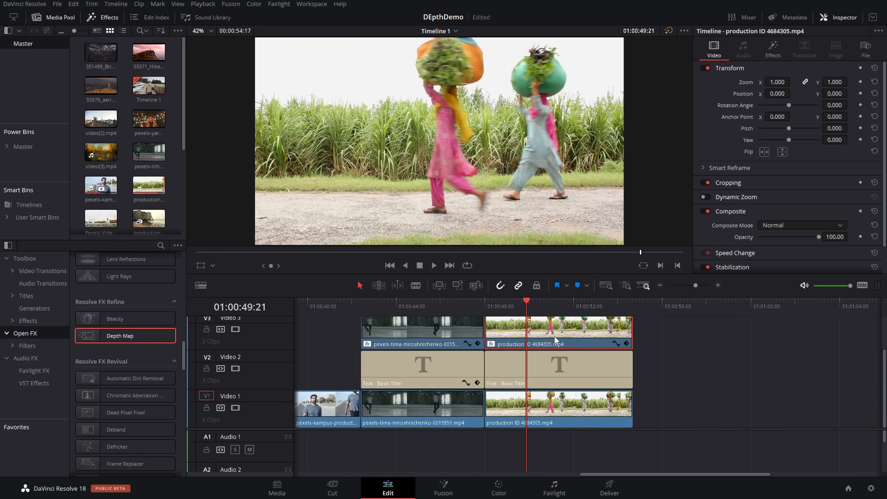
click(772, 50)
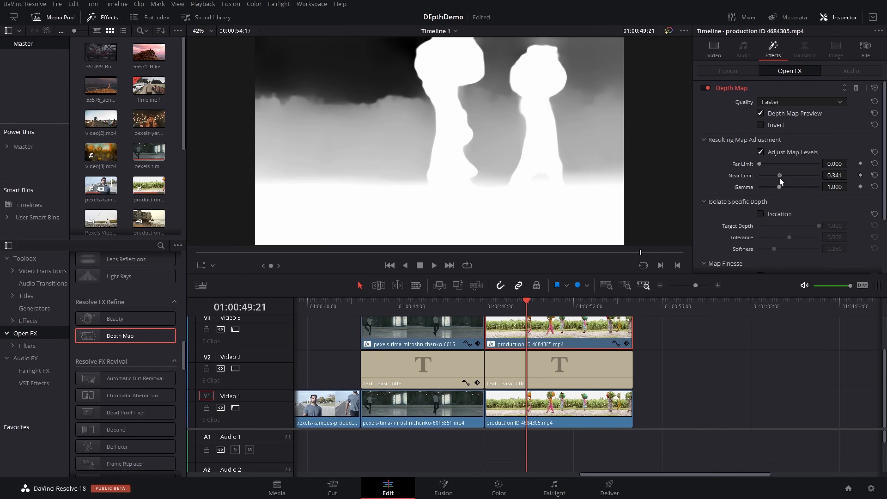
mouse_move(406, 126)
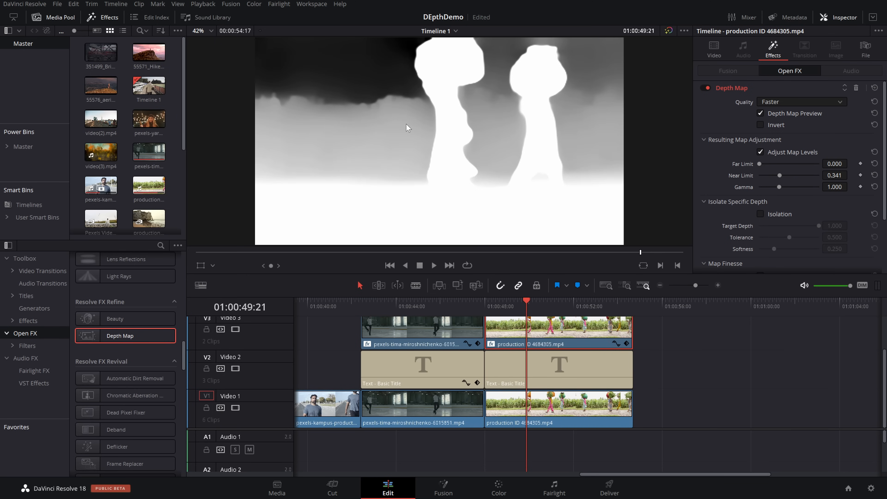
mouse_move(761, 169)
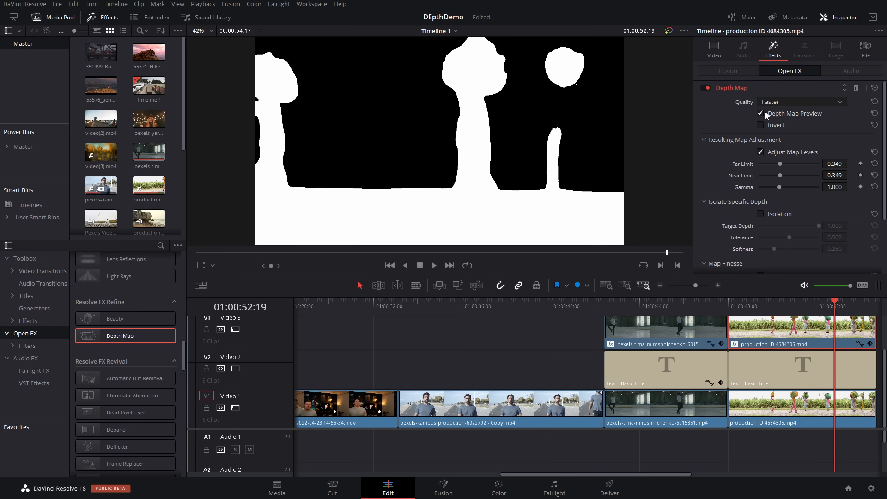
click(761, 113)
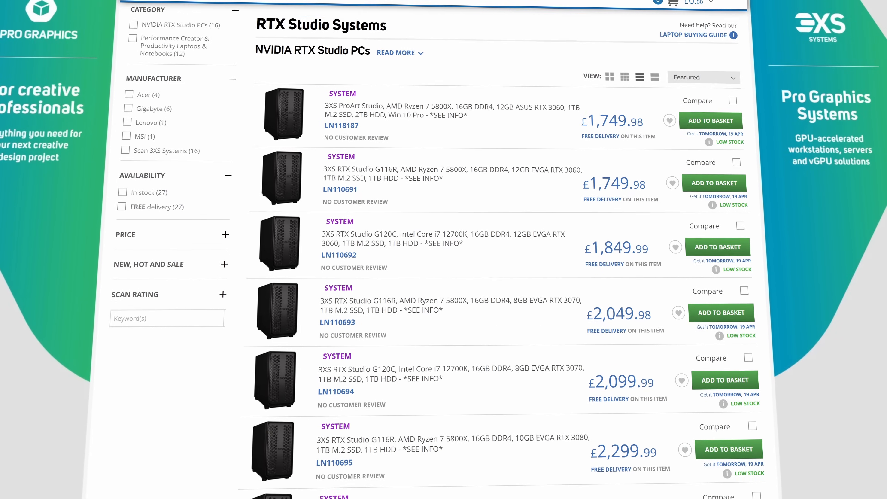
Step: Scroll down the RTX Studio Systems listing to PCs priced up to £3,099.98
scroll(down, 3)
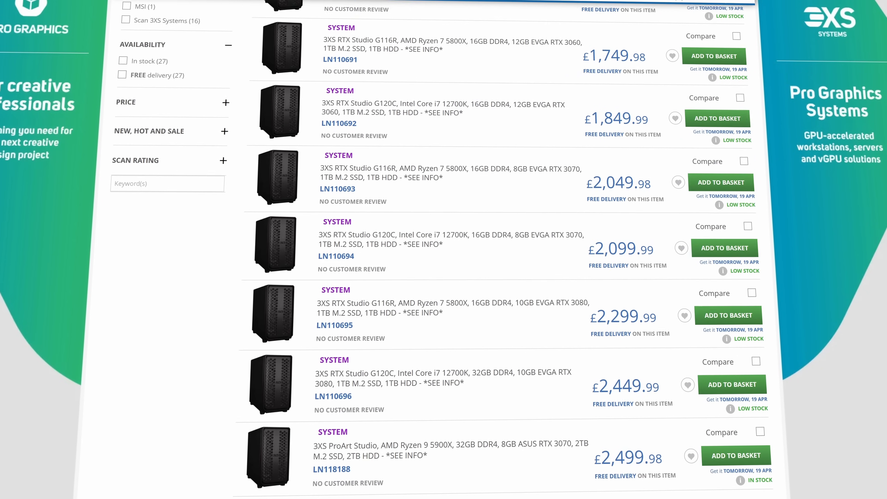
scroll(down, 3)
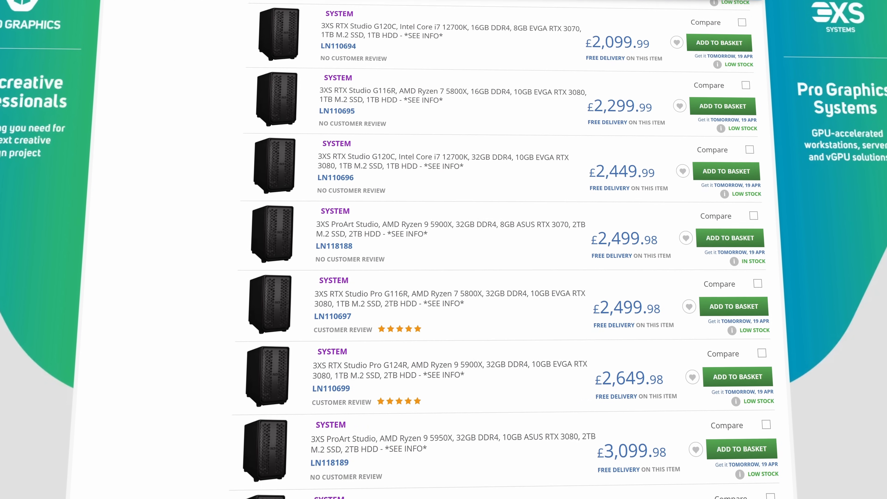